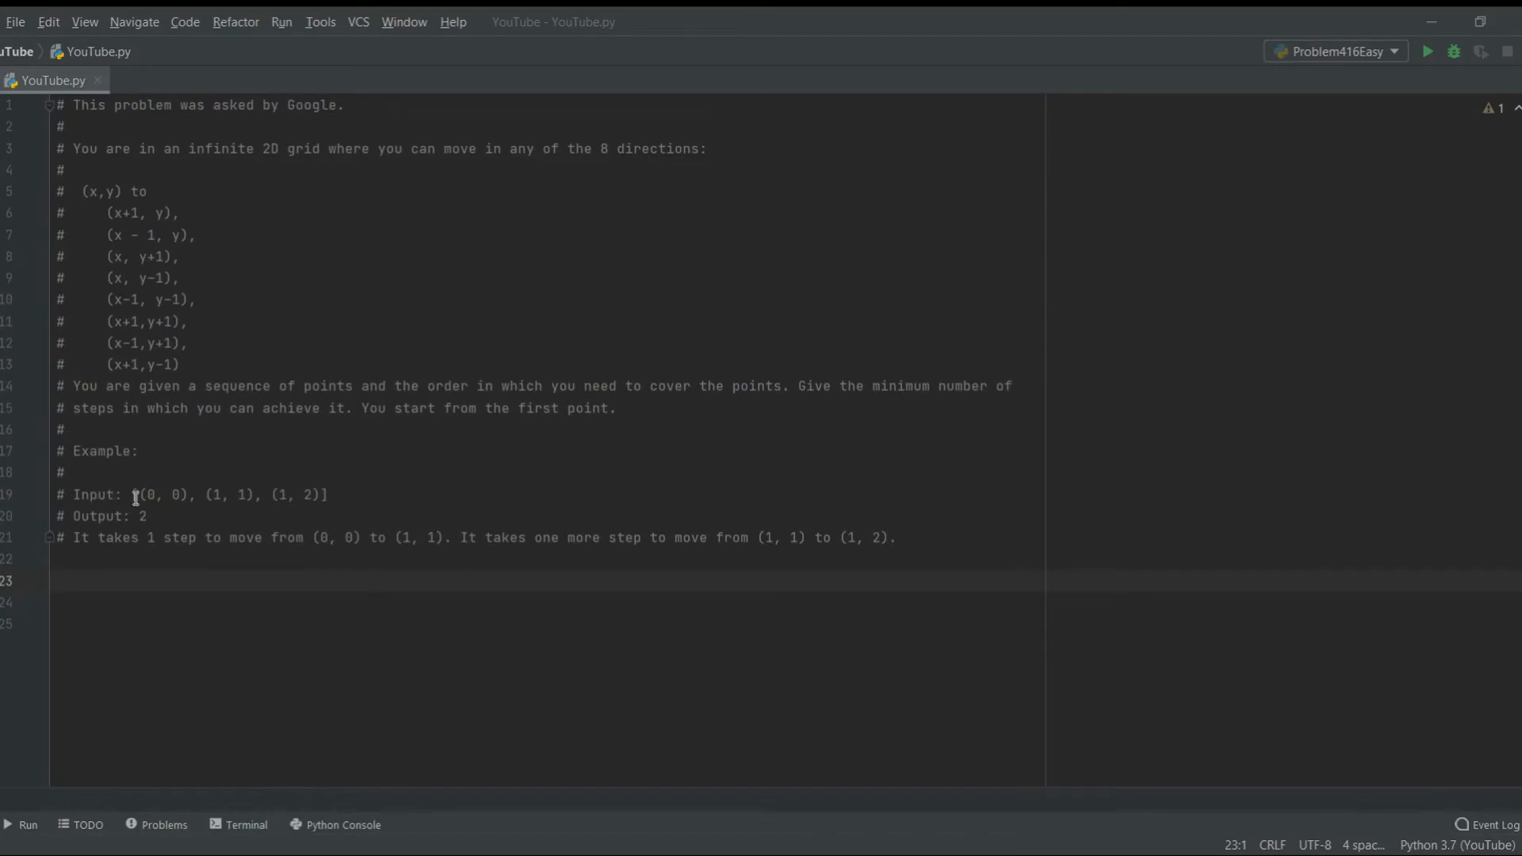
Review the example input points and the expected output value 2 in the problem comment
click(328, 494)
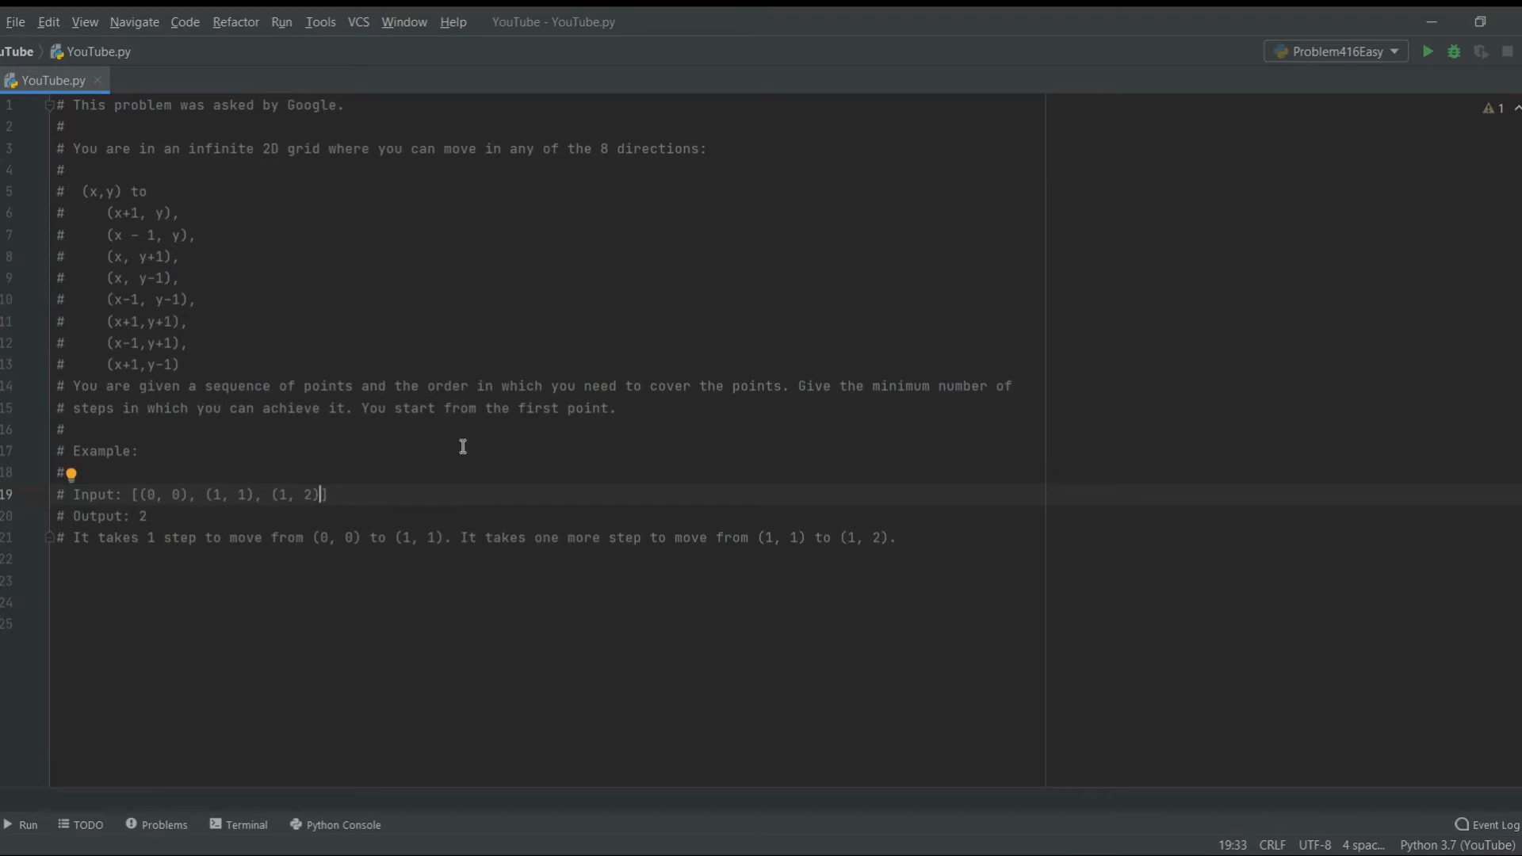
text(, (2,4)
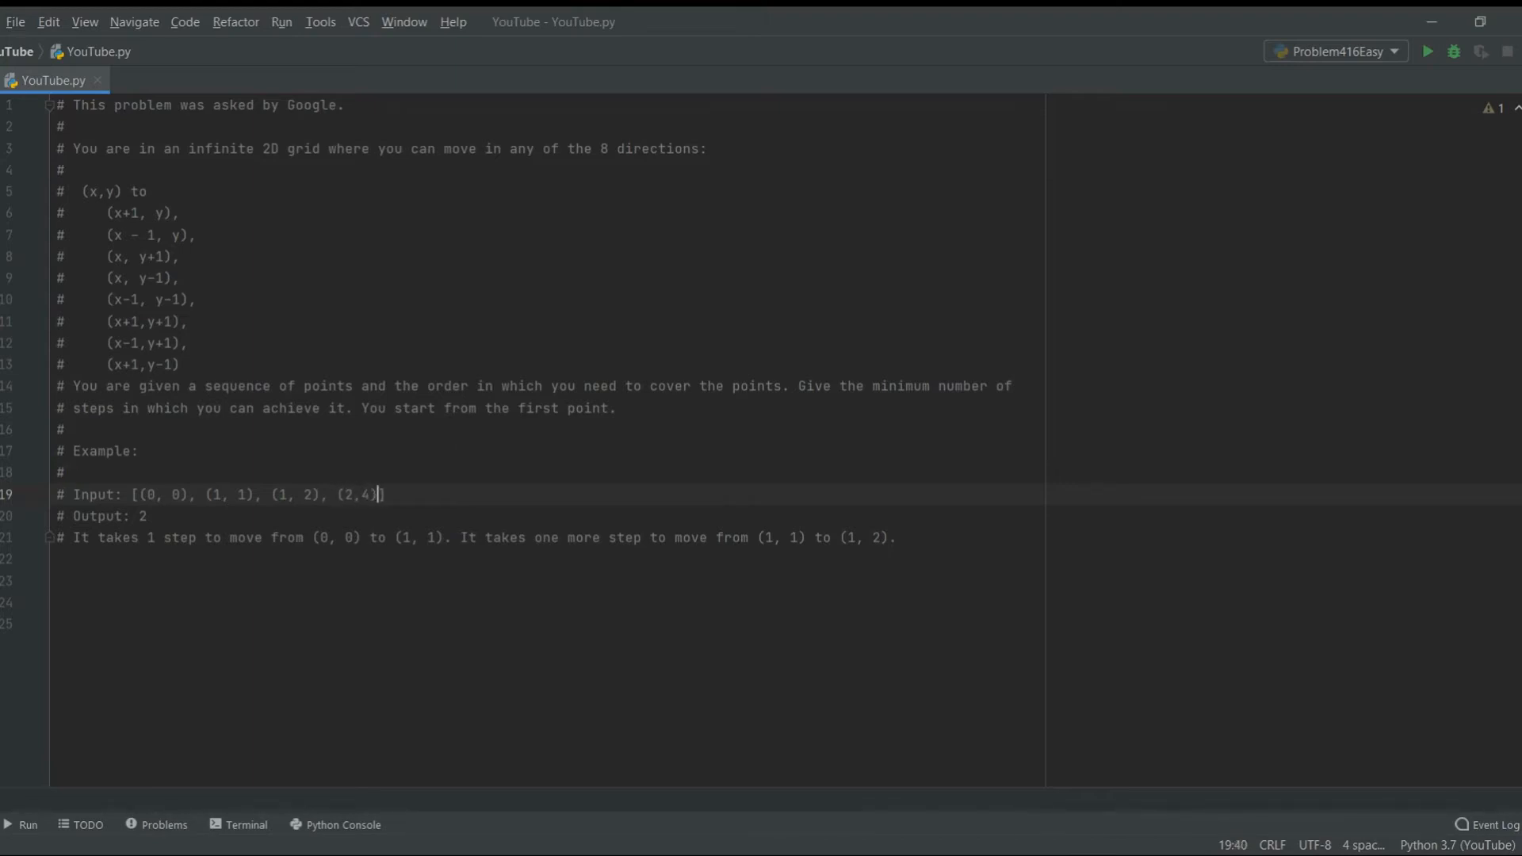
key(Backspace)
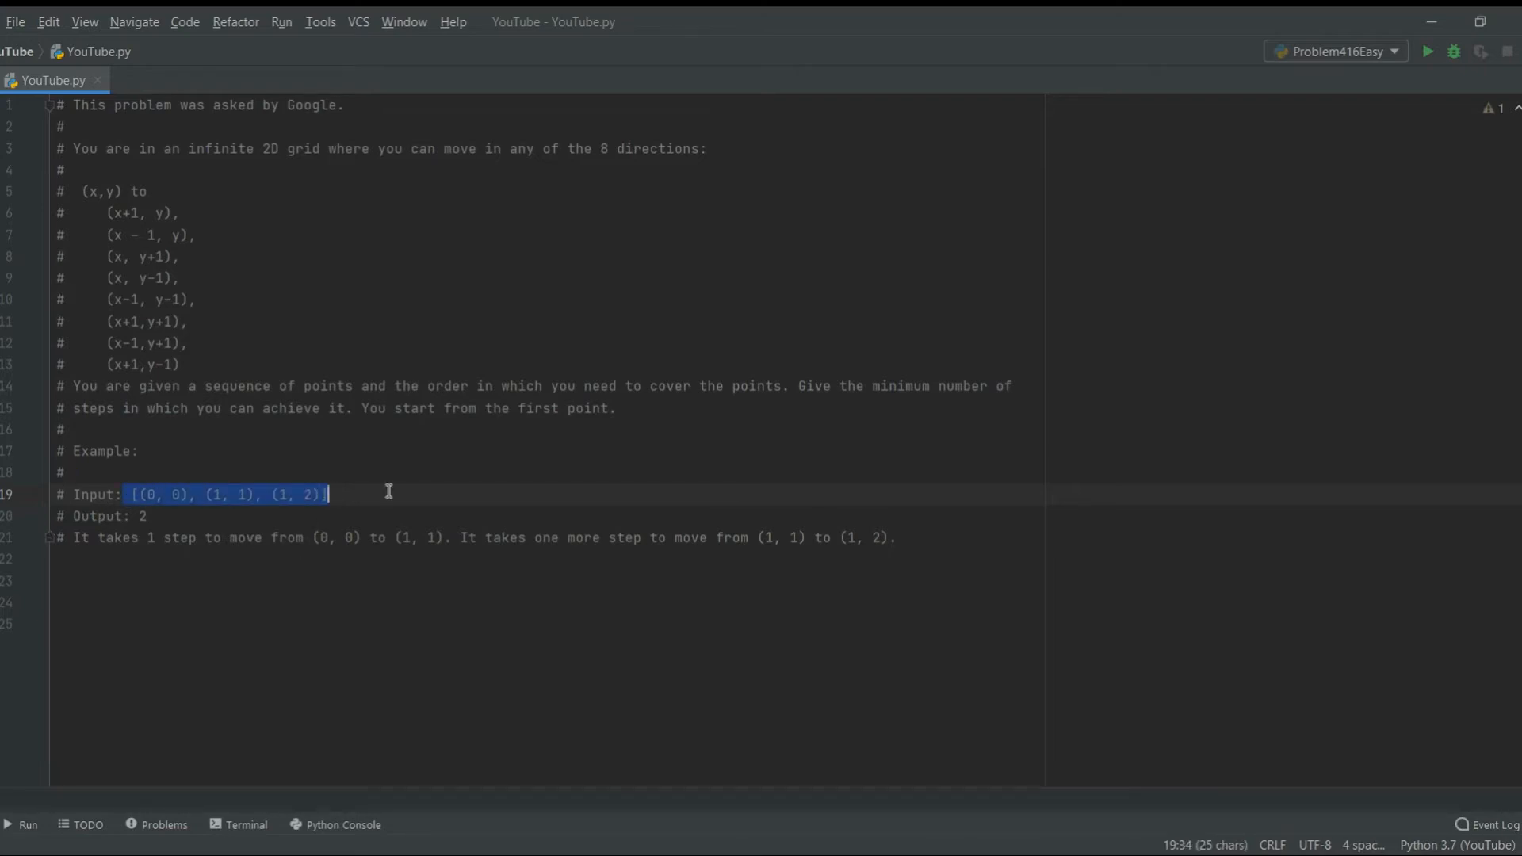
click(141, 515)
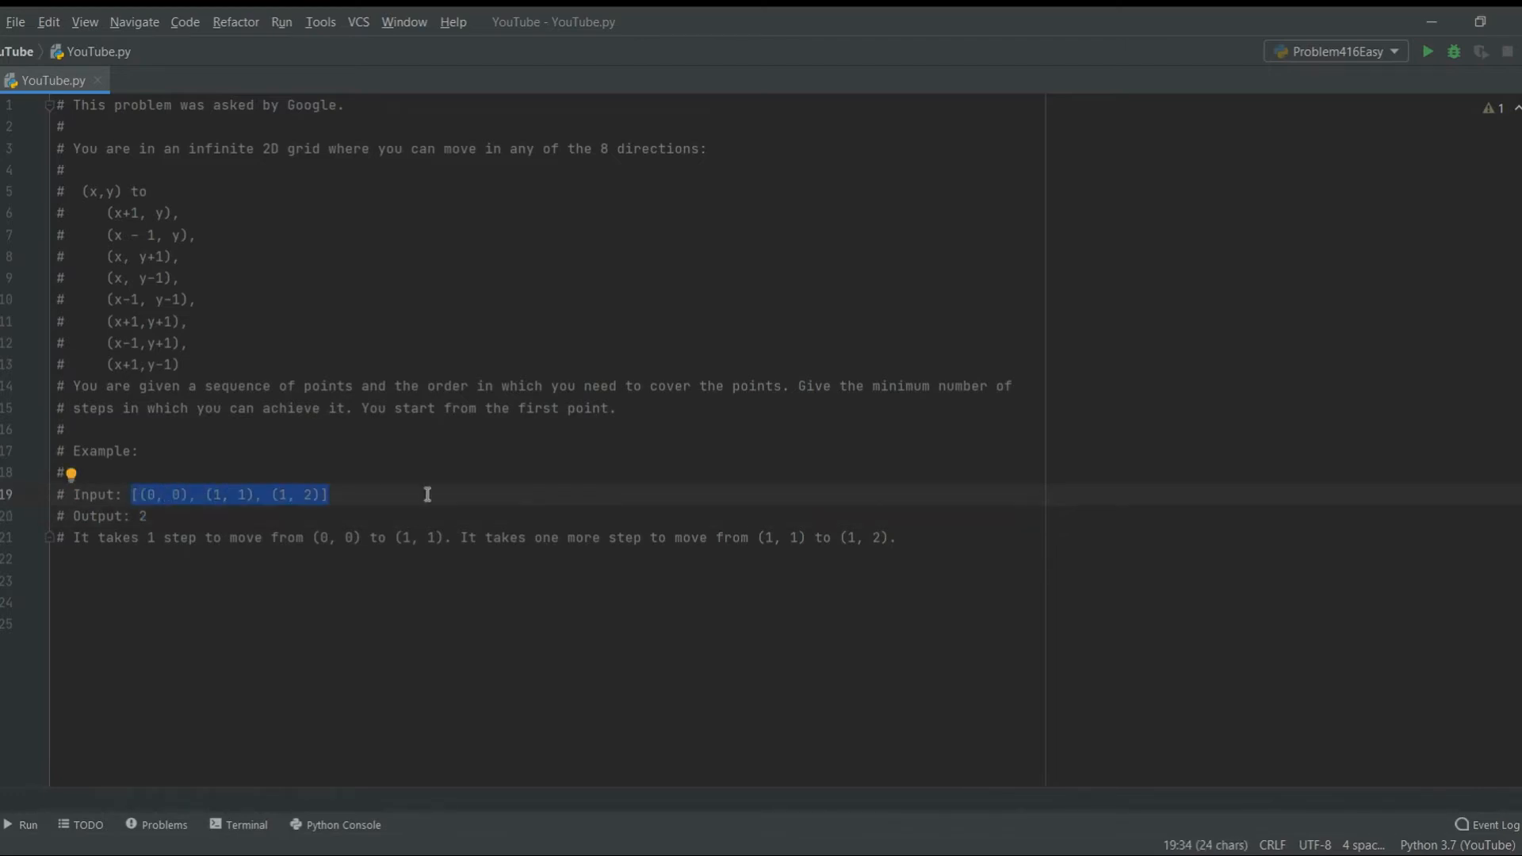
click(146, 515)
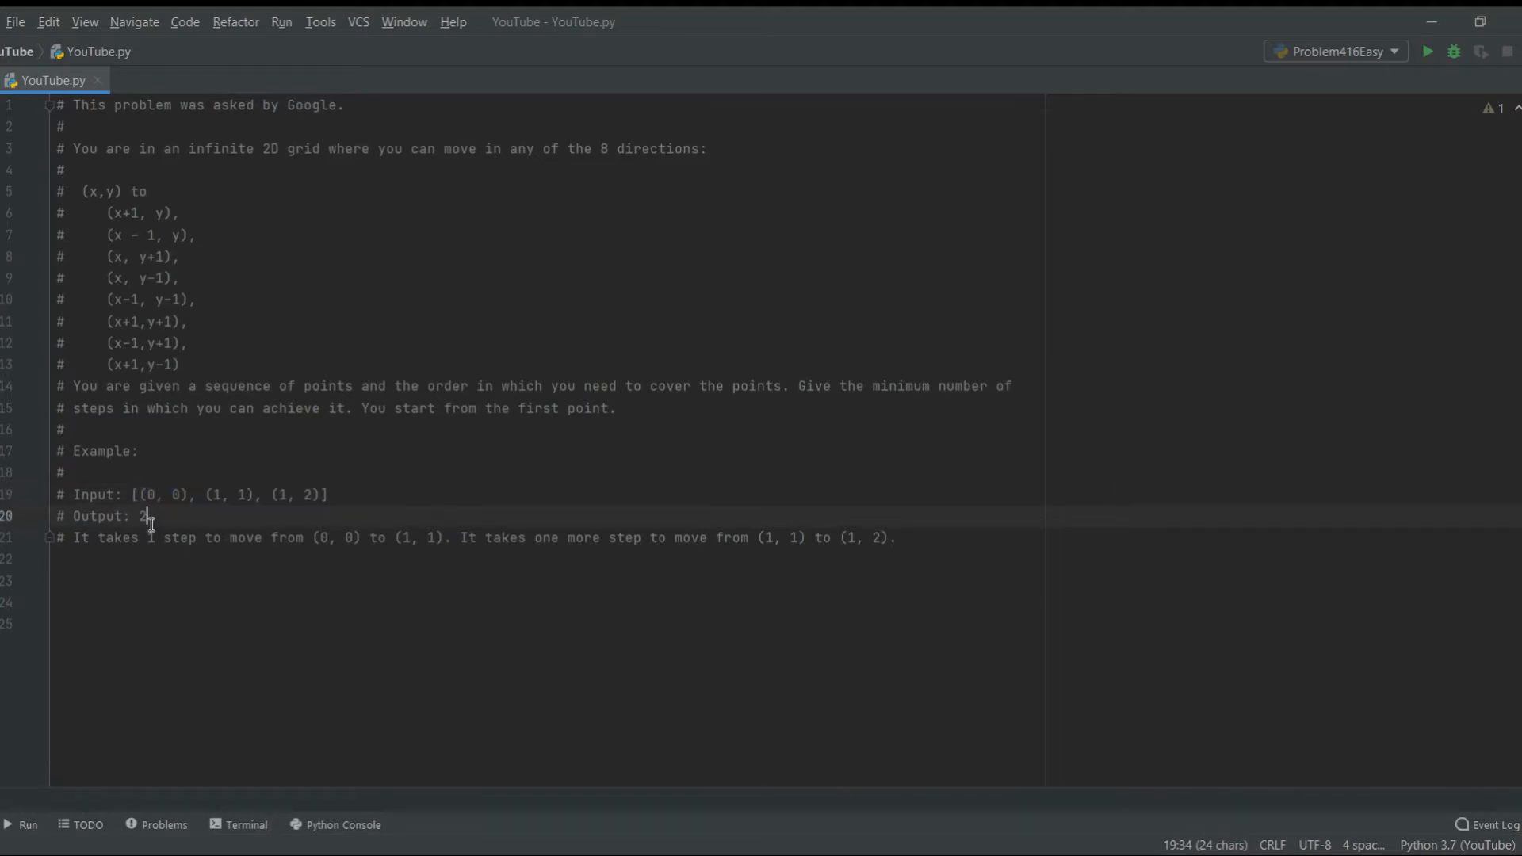
double_click(154, 495)
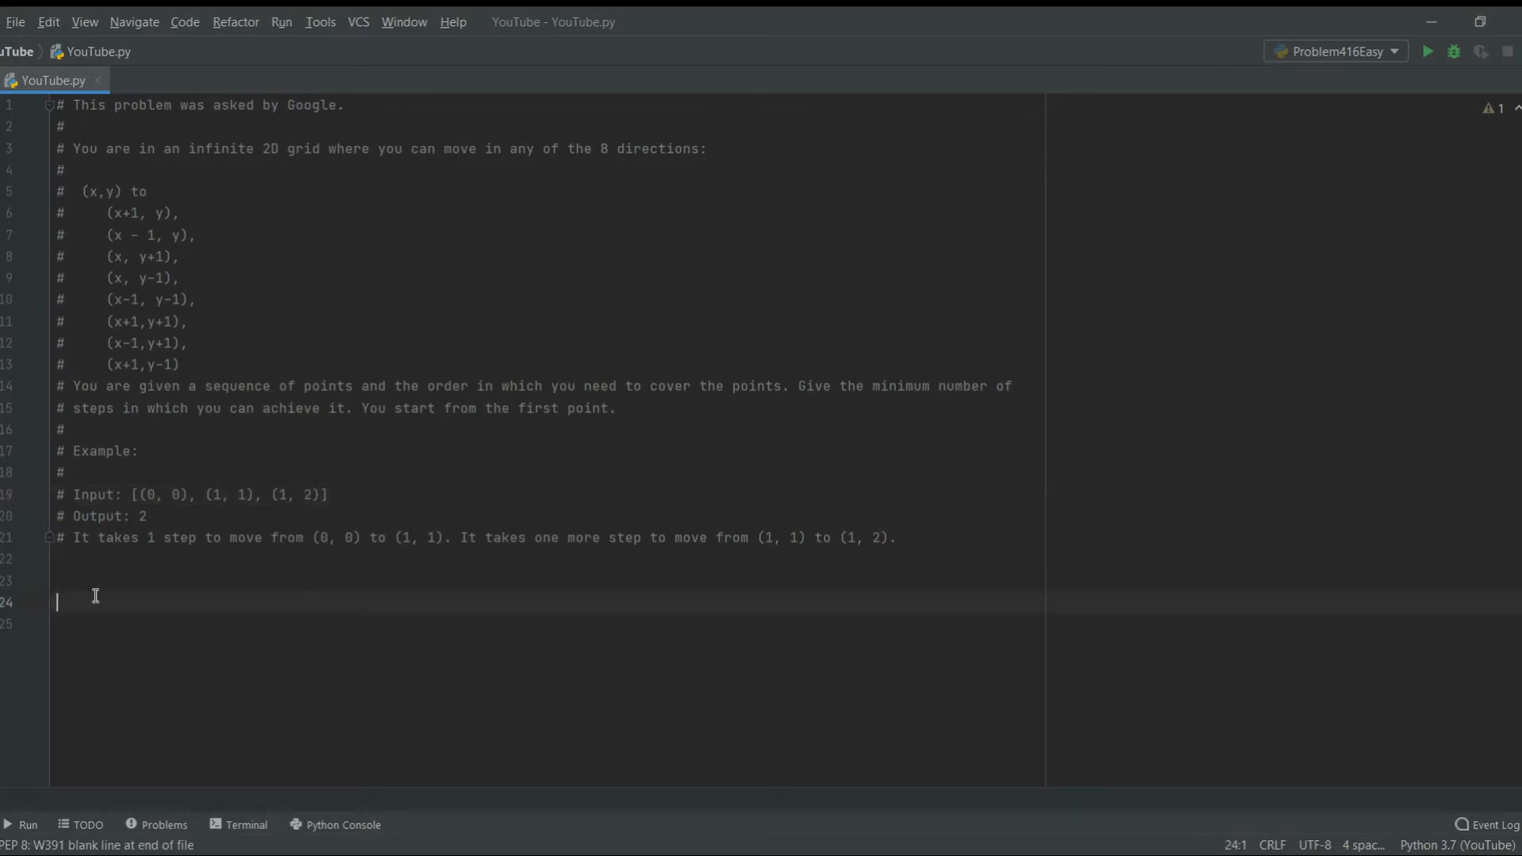
mouse_move(95, 602)
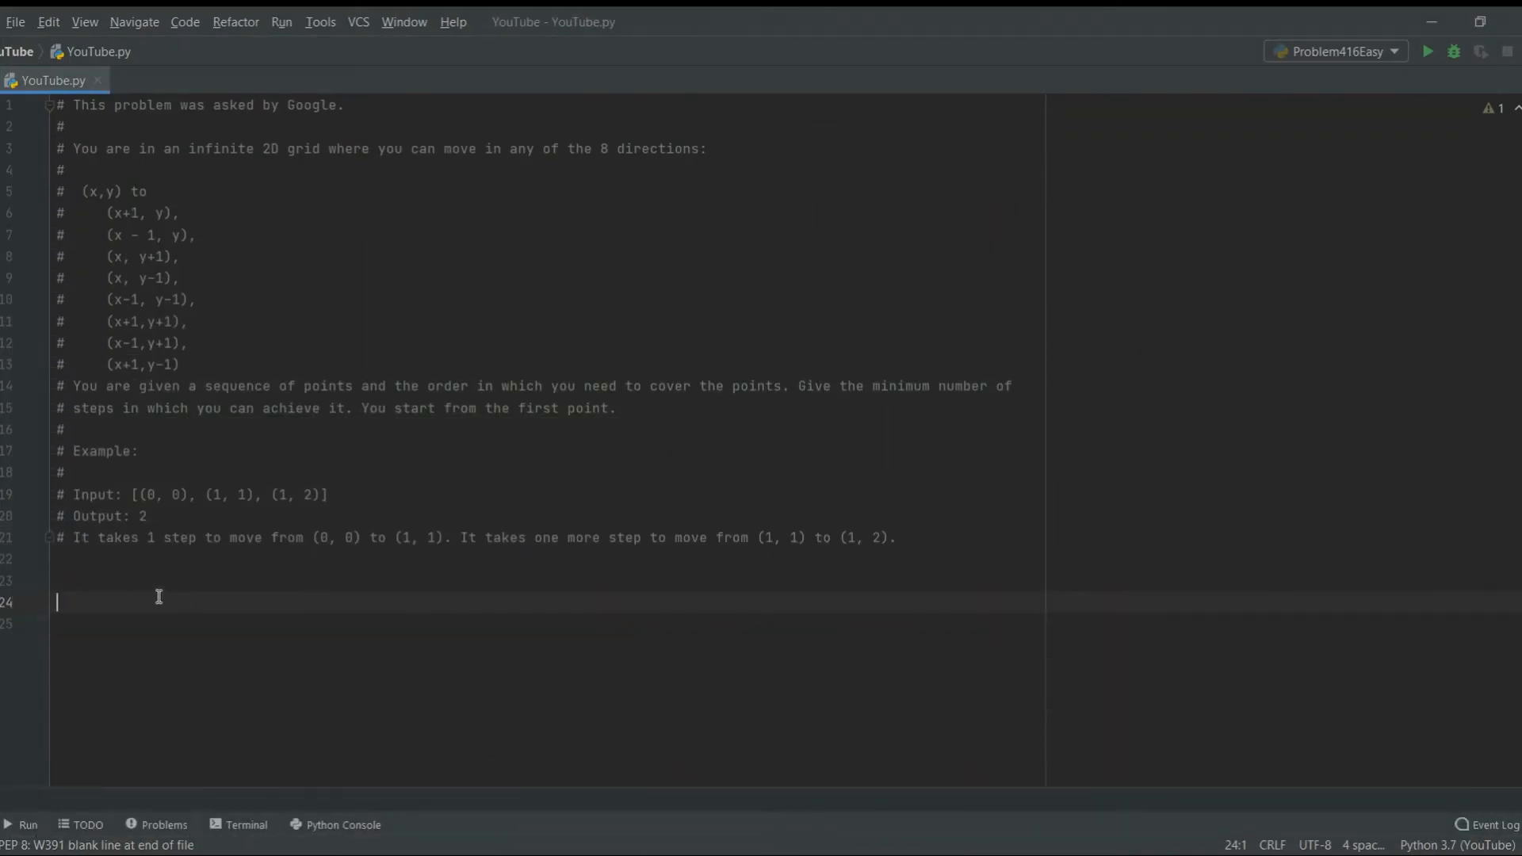
Define minumumStepsToSecondPoint(start, finish)
text(def mi)
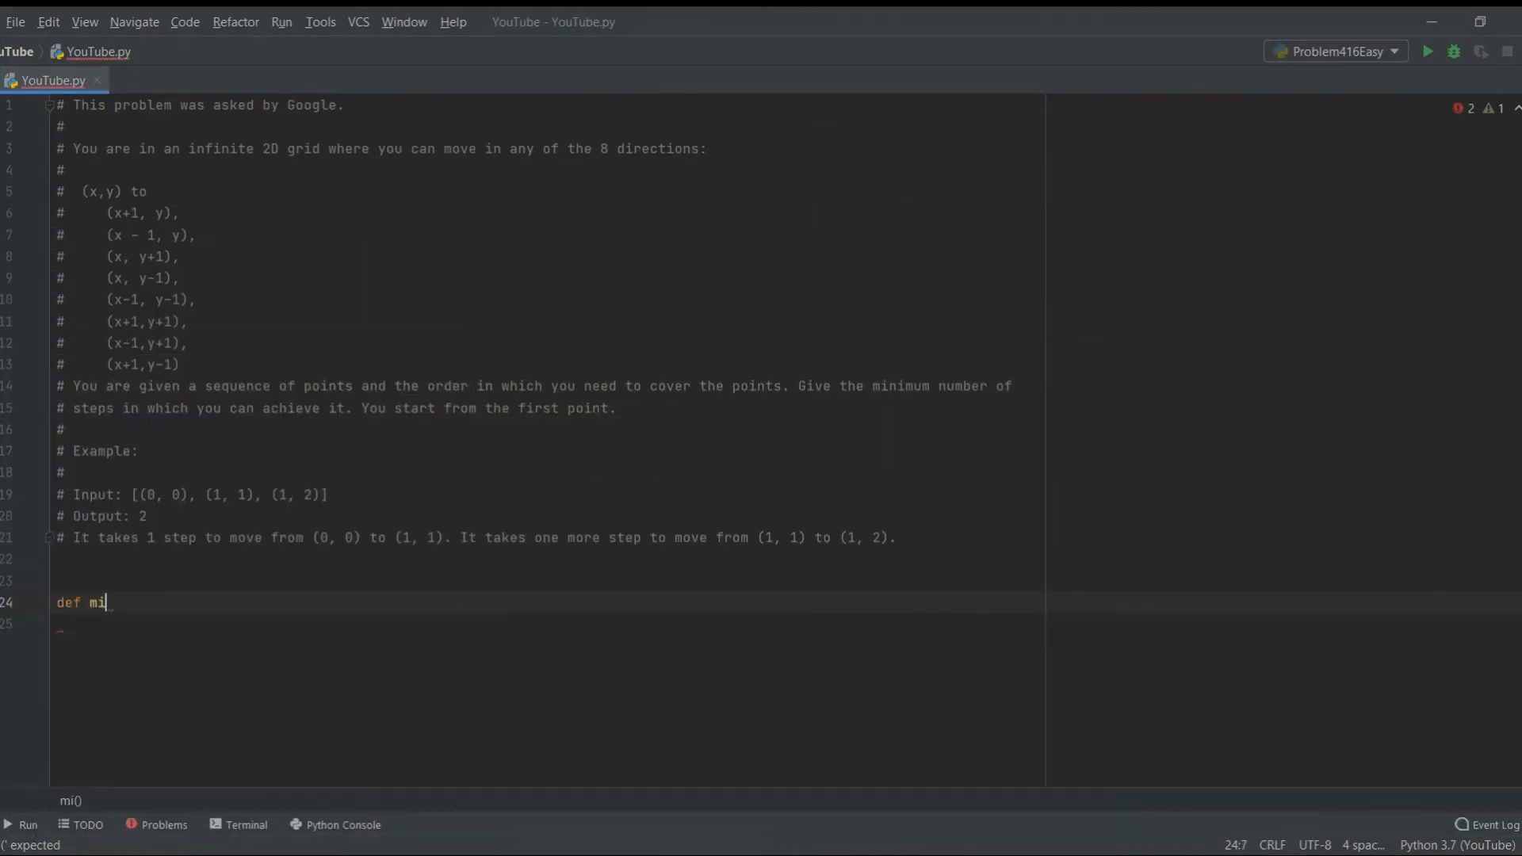
text(numumStepsToSecondPoint()
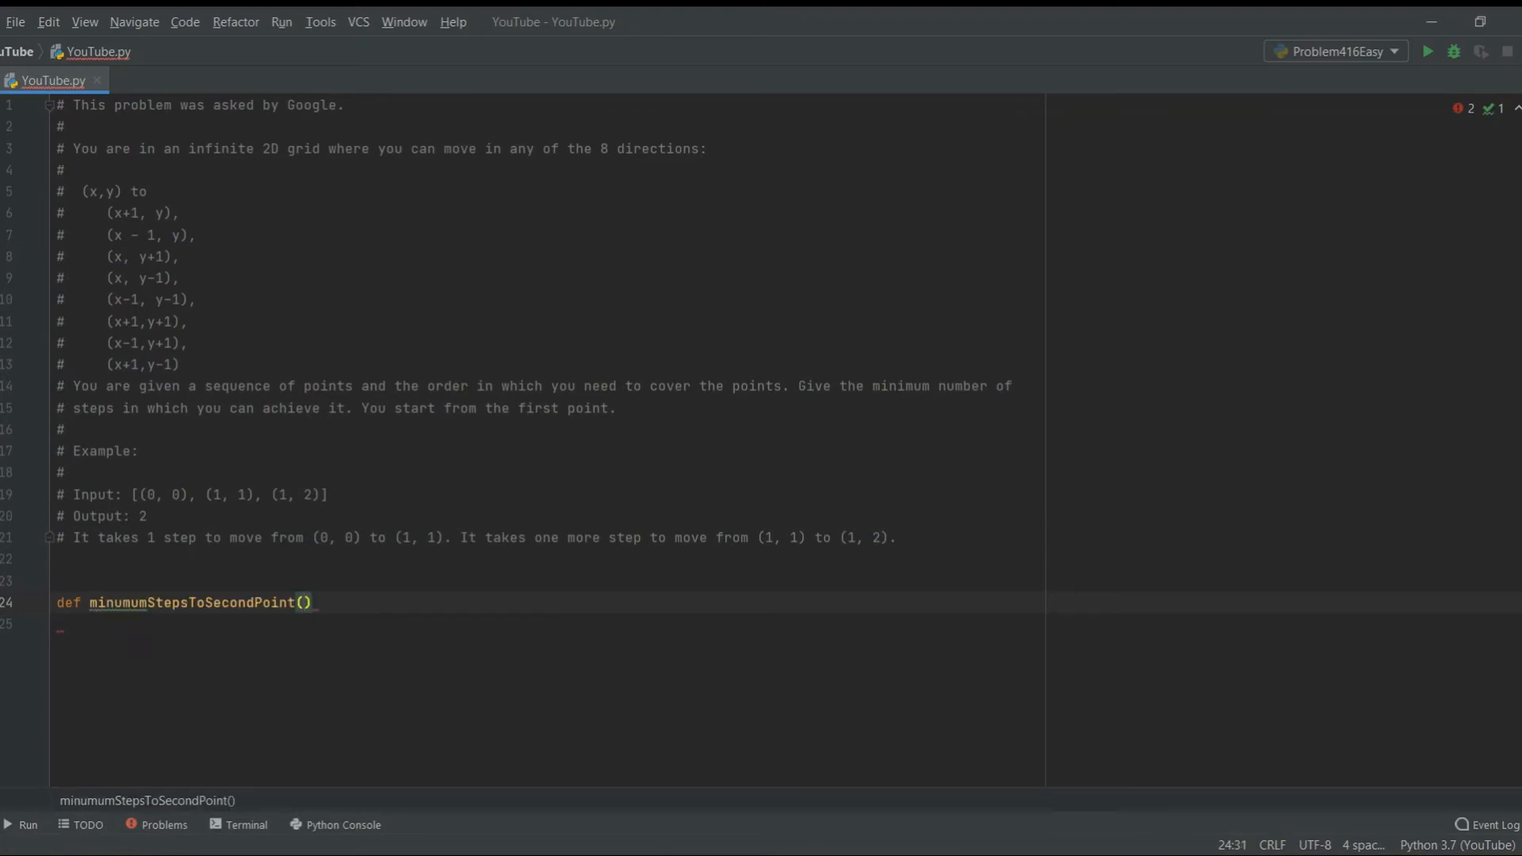
text(sta)
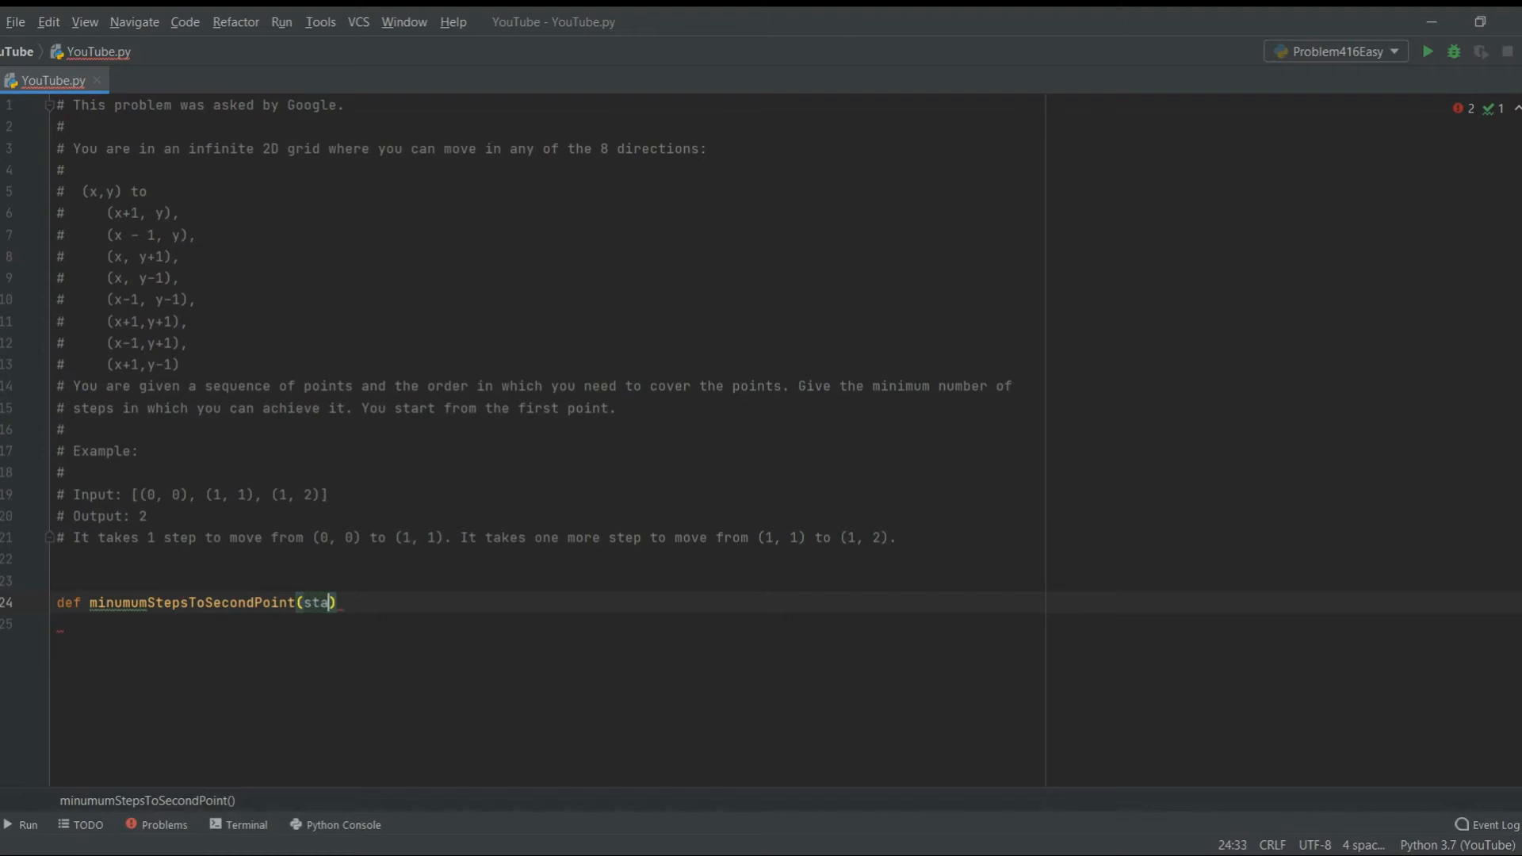
text(rt, finish)
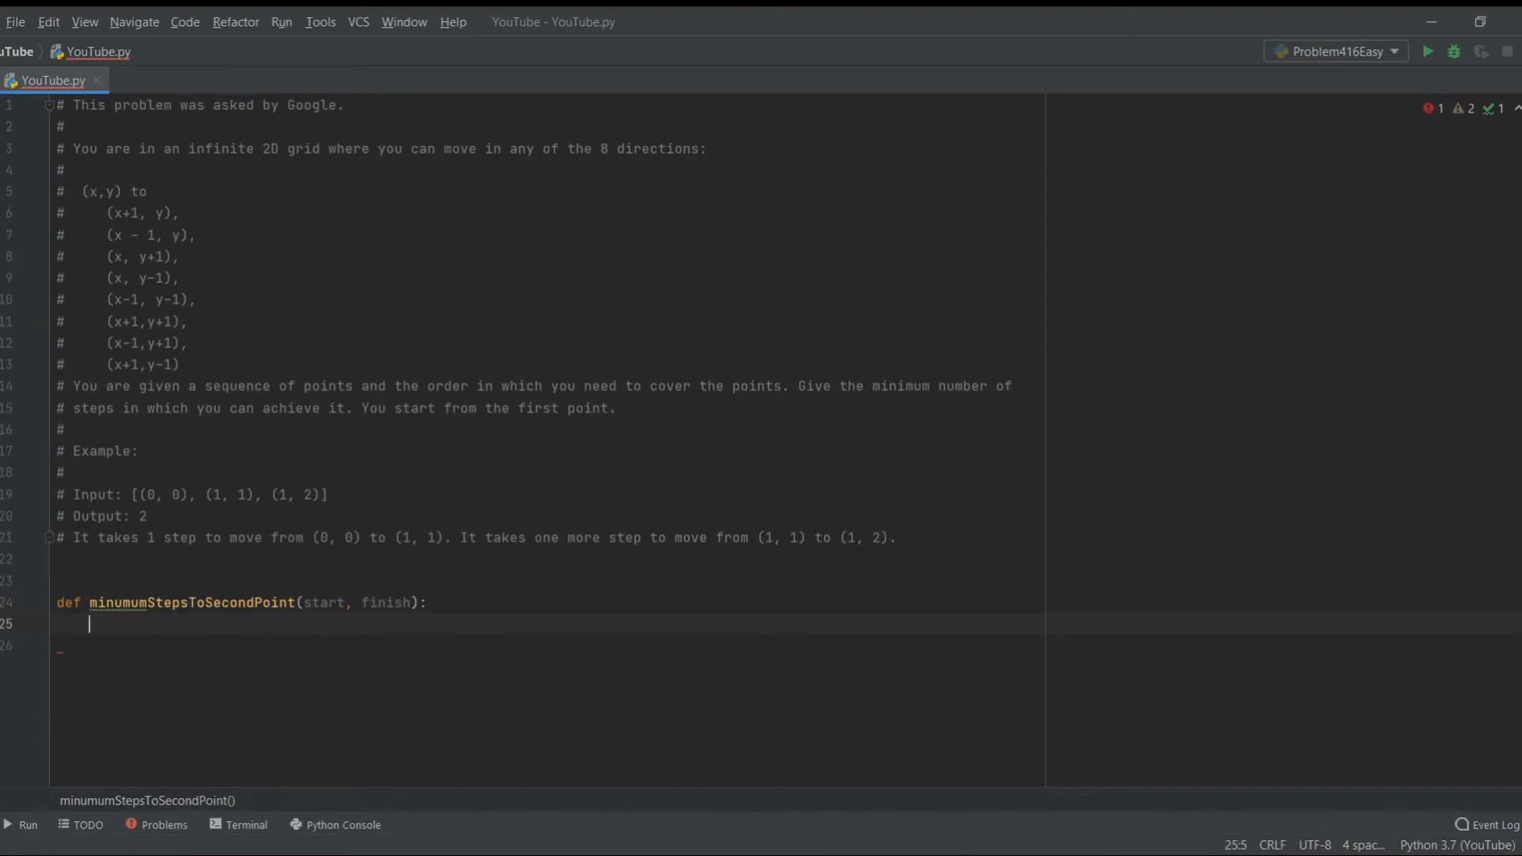
Set changeInX = abs(start[0] - finish[0]) as the function's first line
text(changeI)
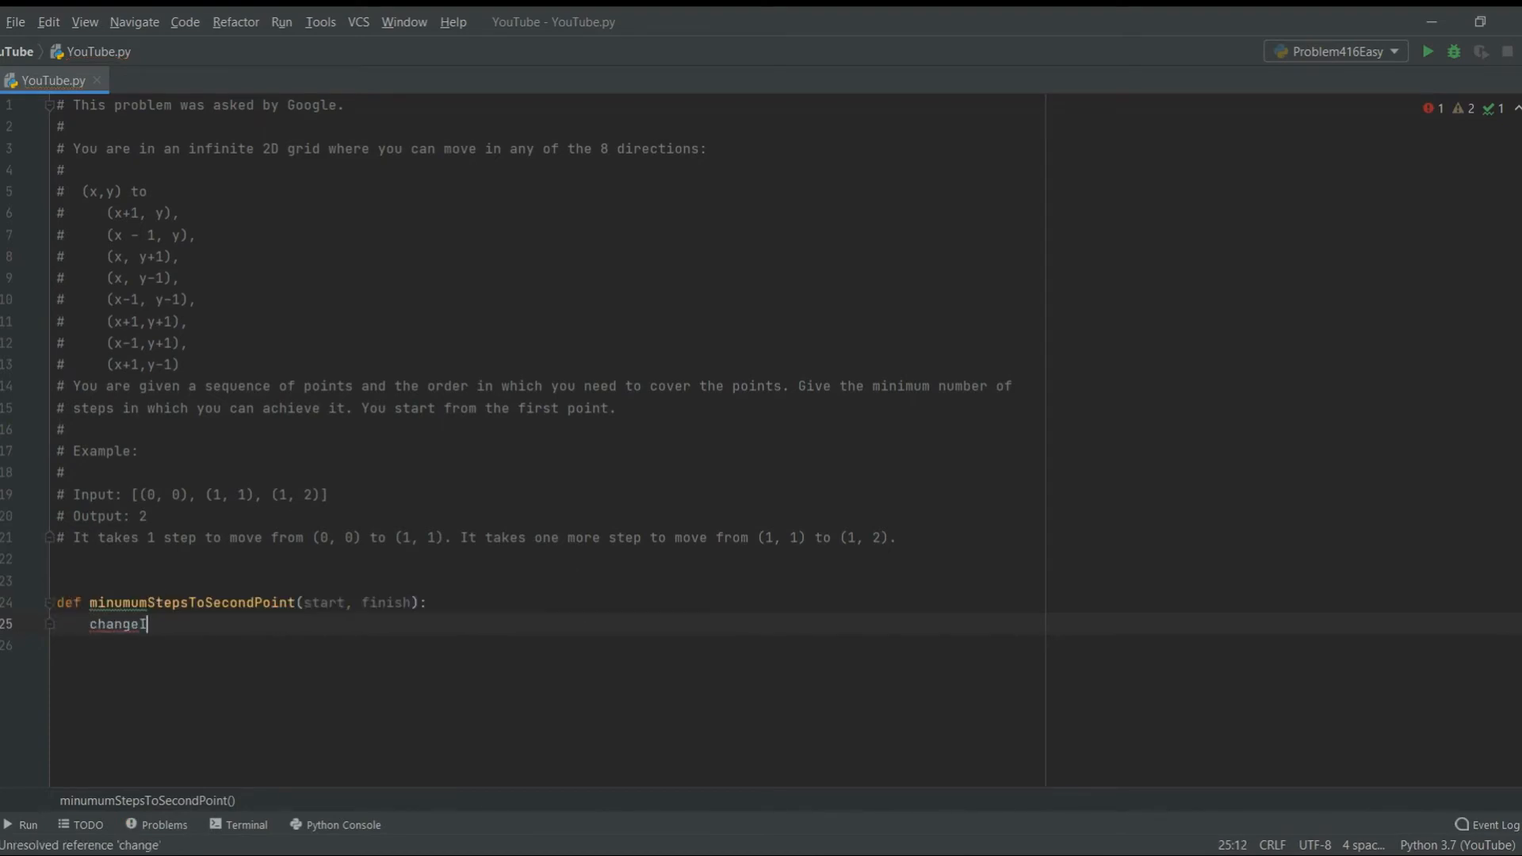
text(nX =)
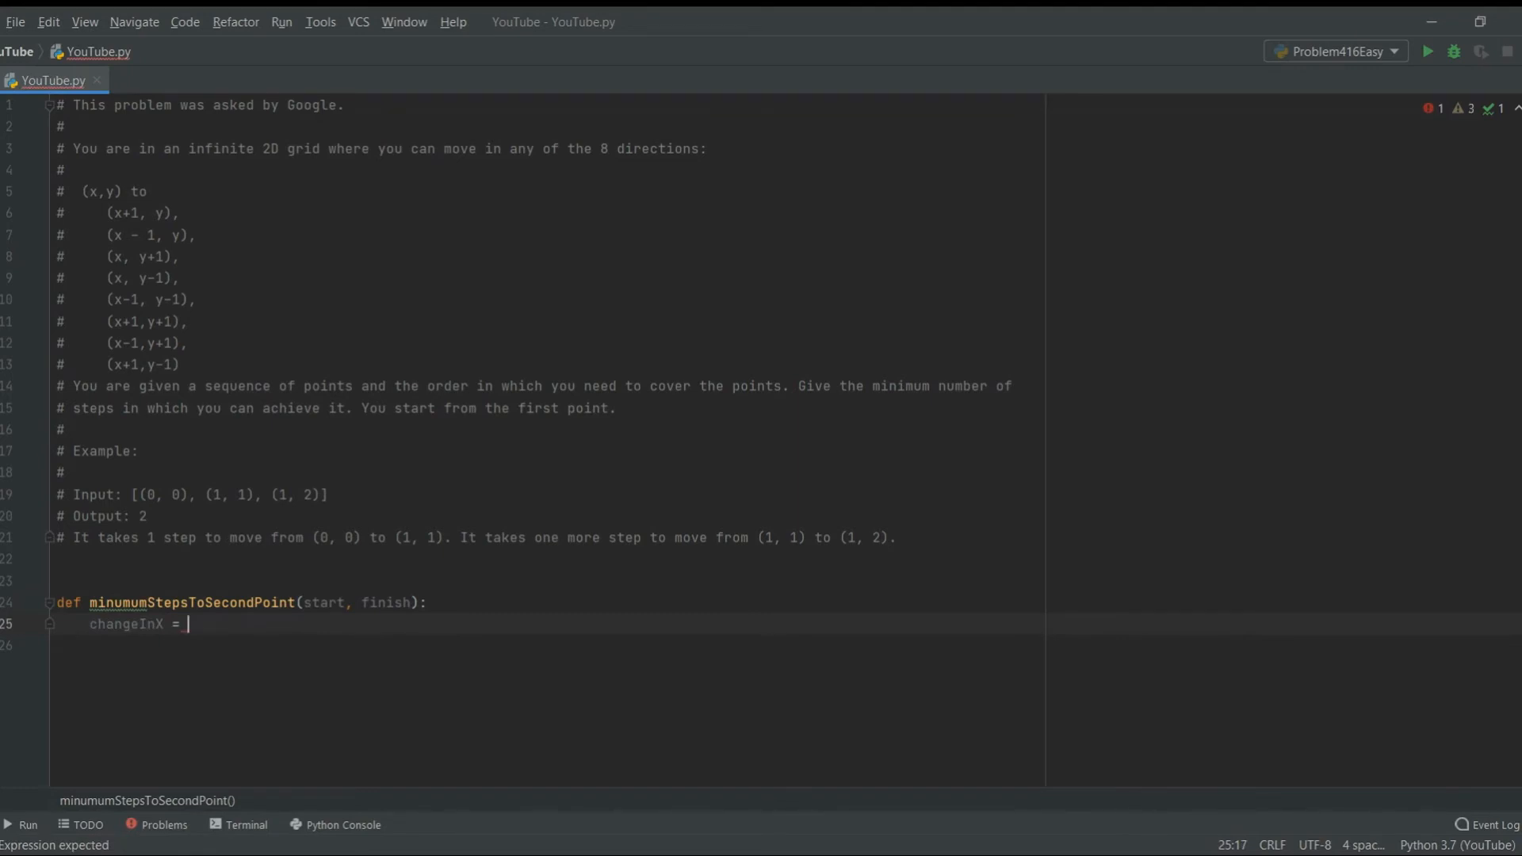
text(abs()
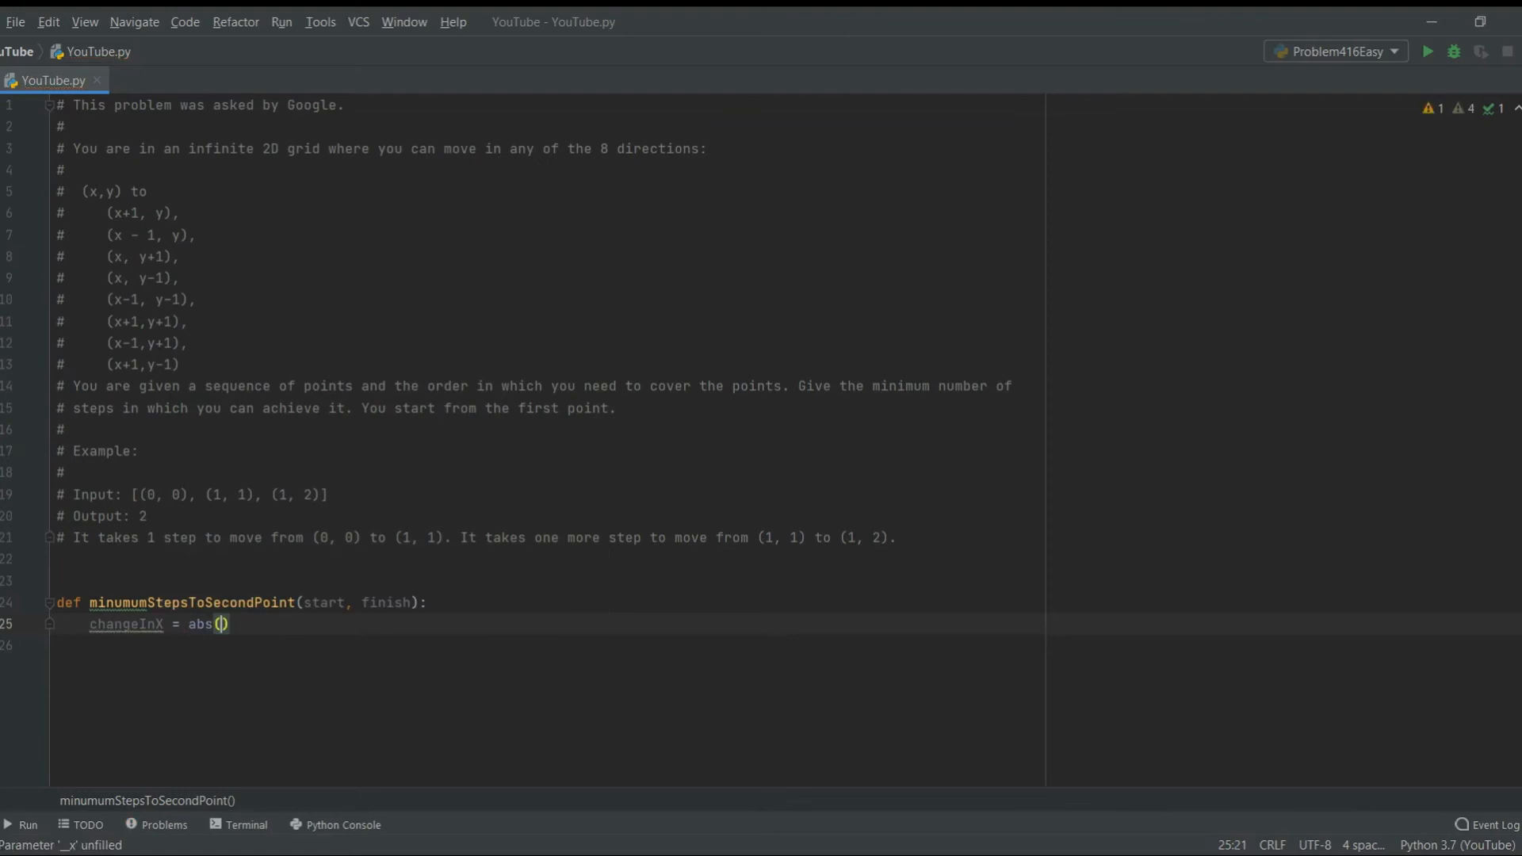
text(start[0)
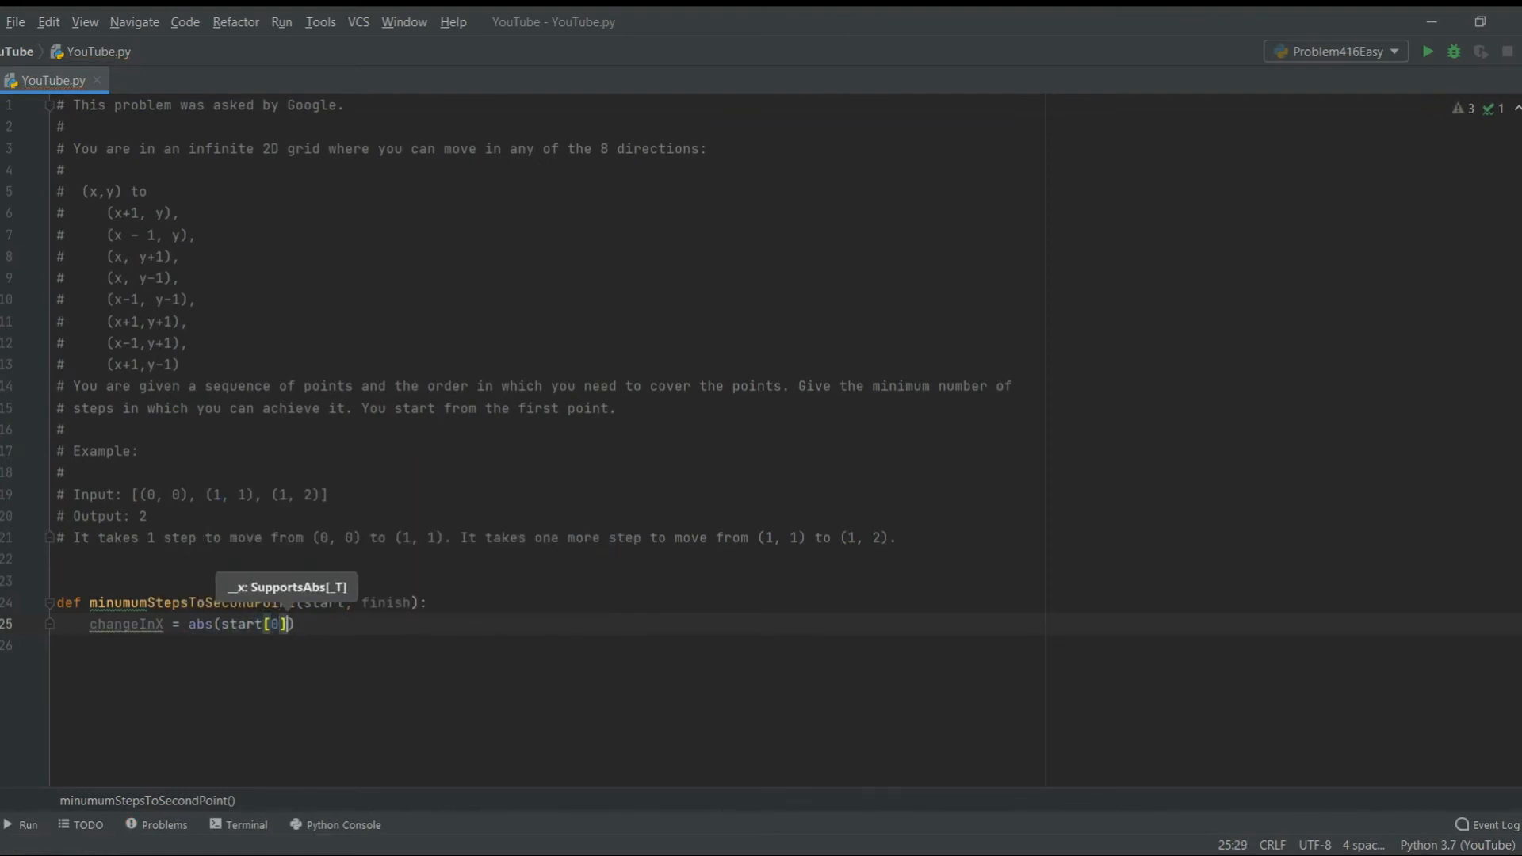
text(- finish)
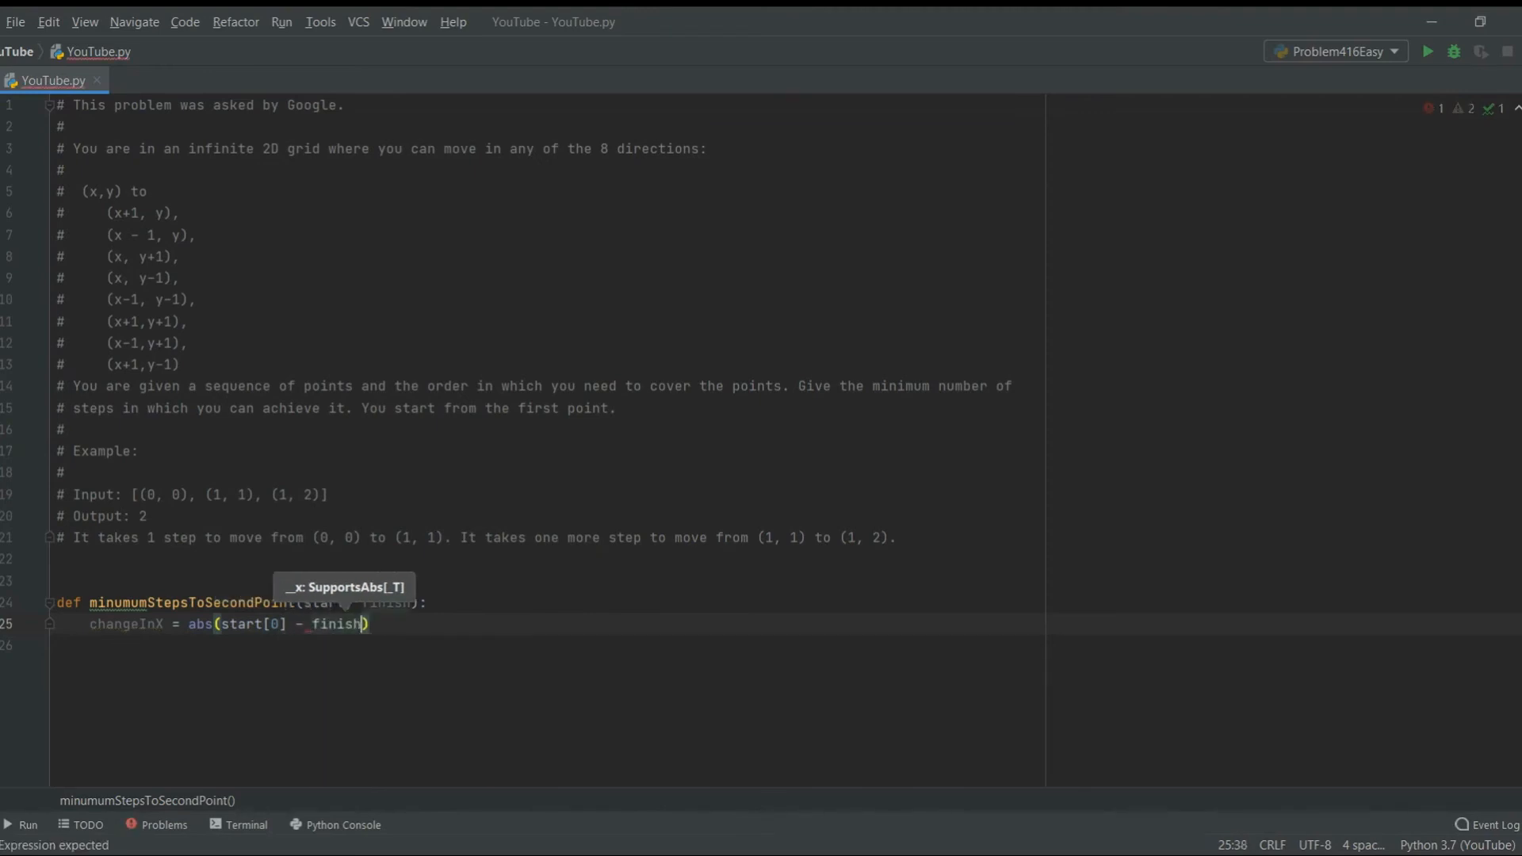
text([0])
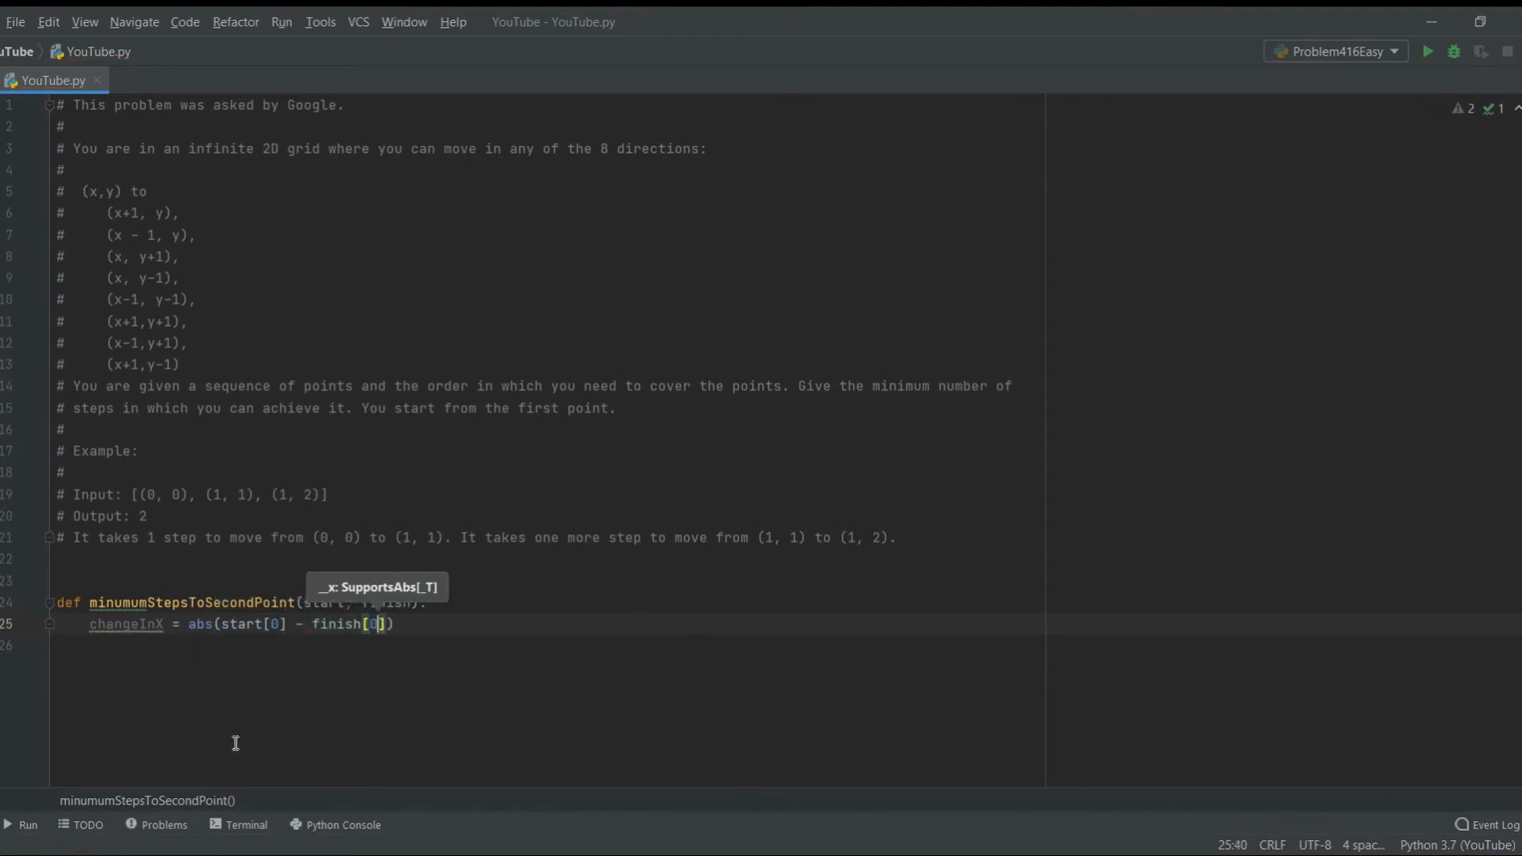
click(149, 495)
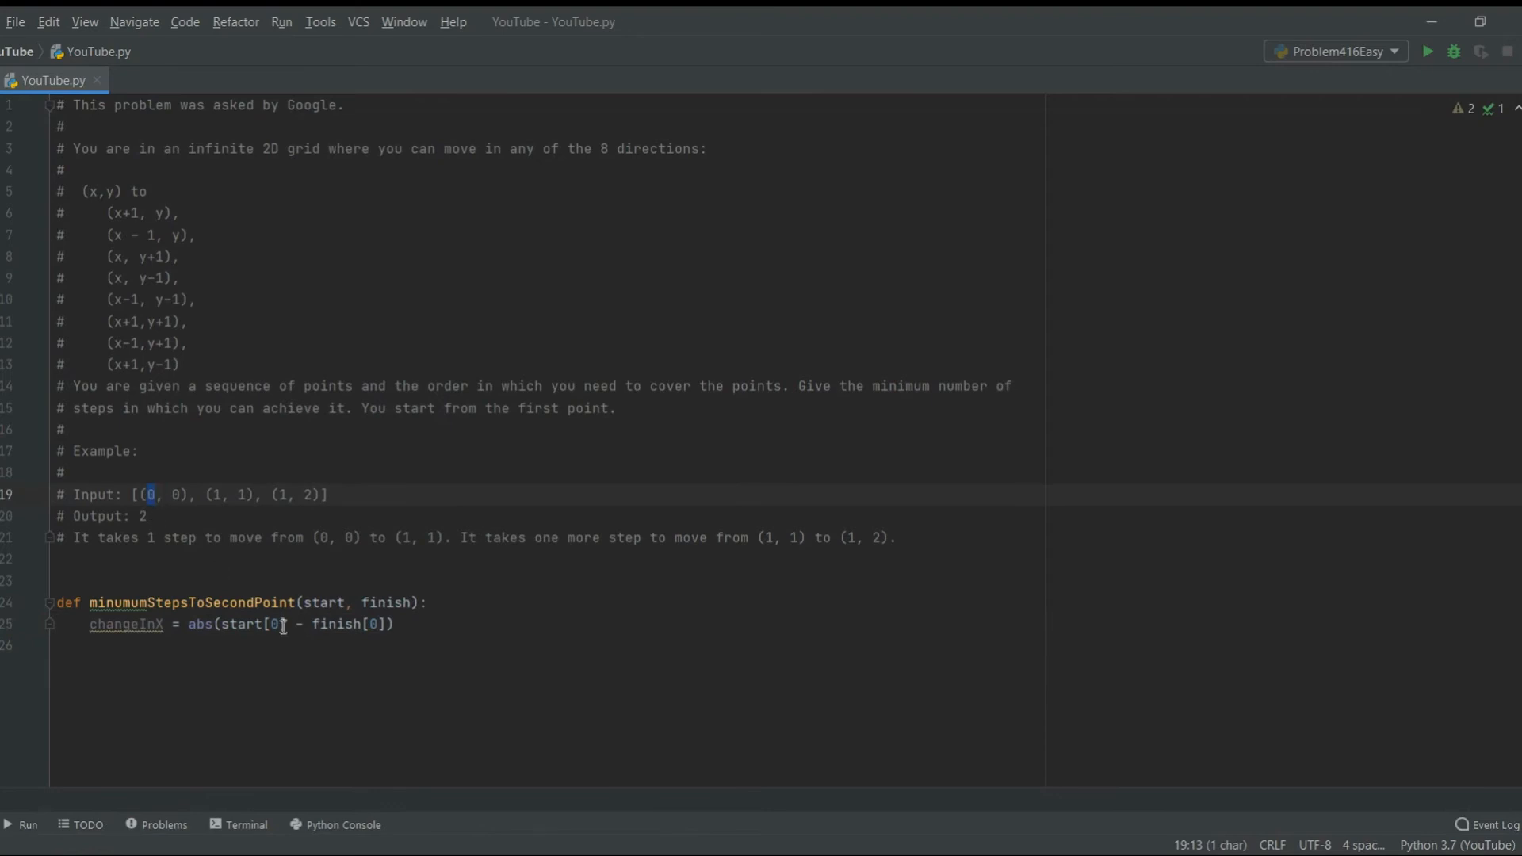
double_click(325, 602)
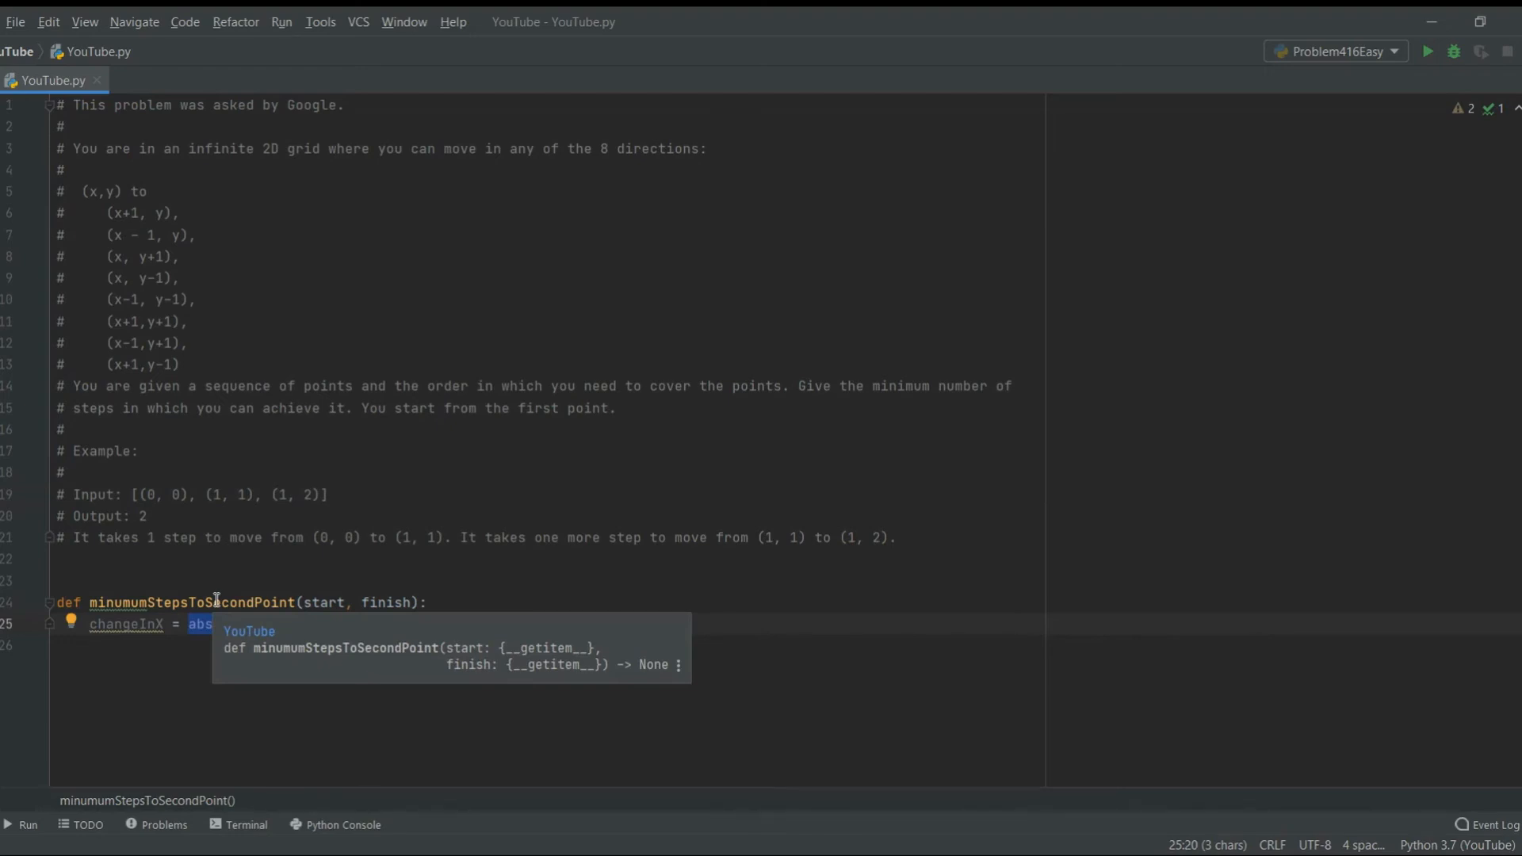
mouse_move(259, 609)
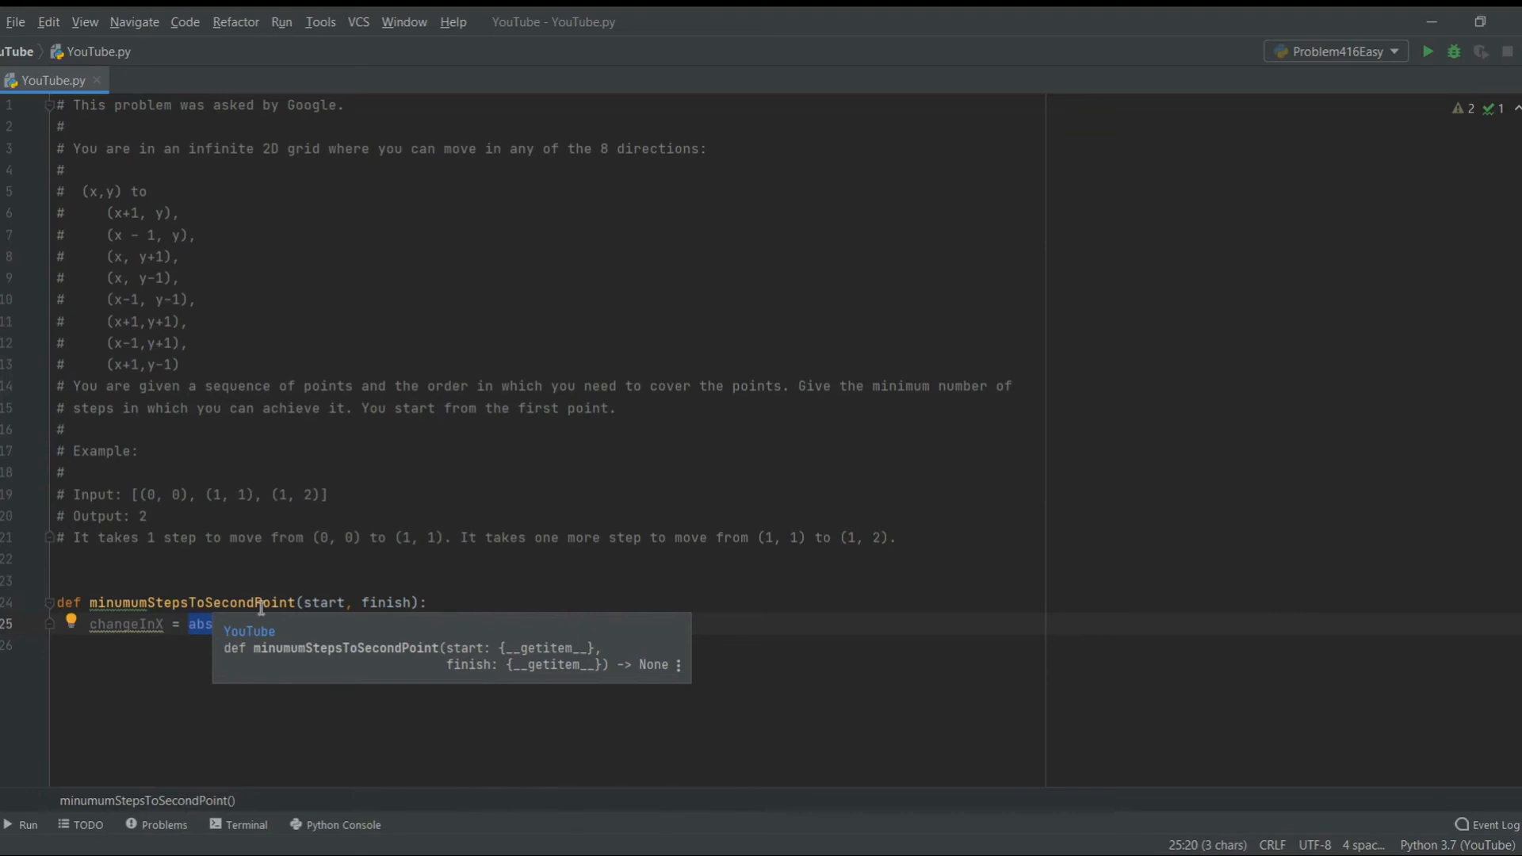
text((start[0] - finish[0]))
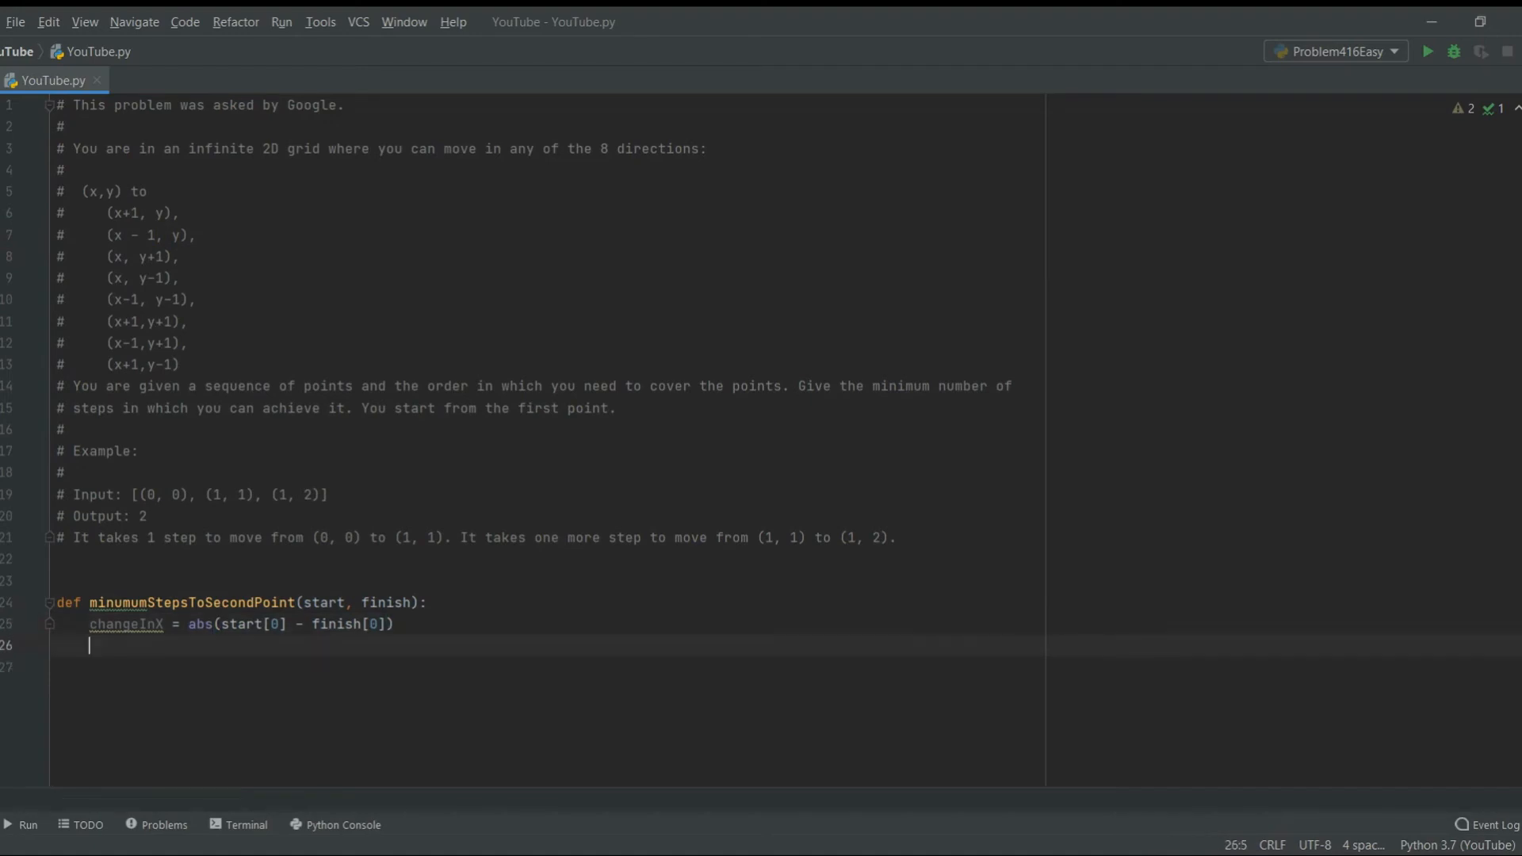
Add changeInY = abs(start[1] - finish[1]) and mark the y-1 move in the directions comment
text(changeInY)
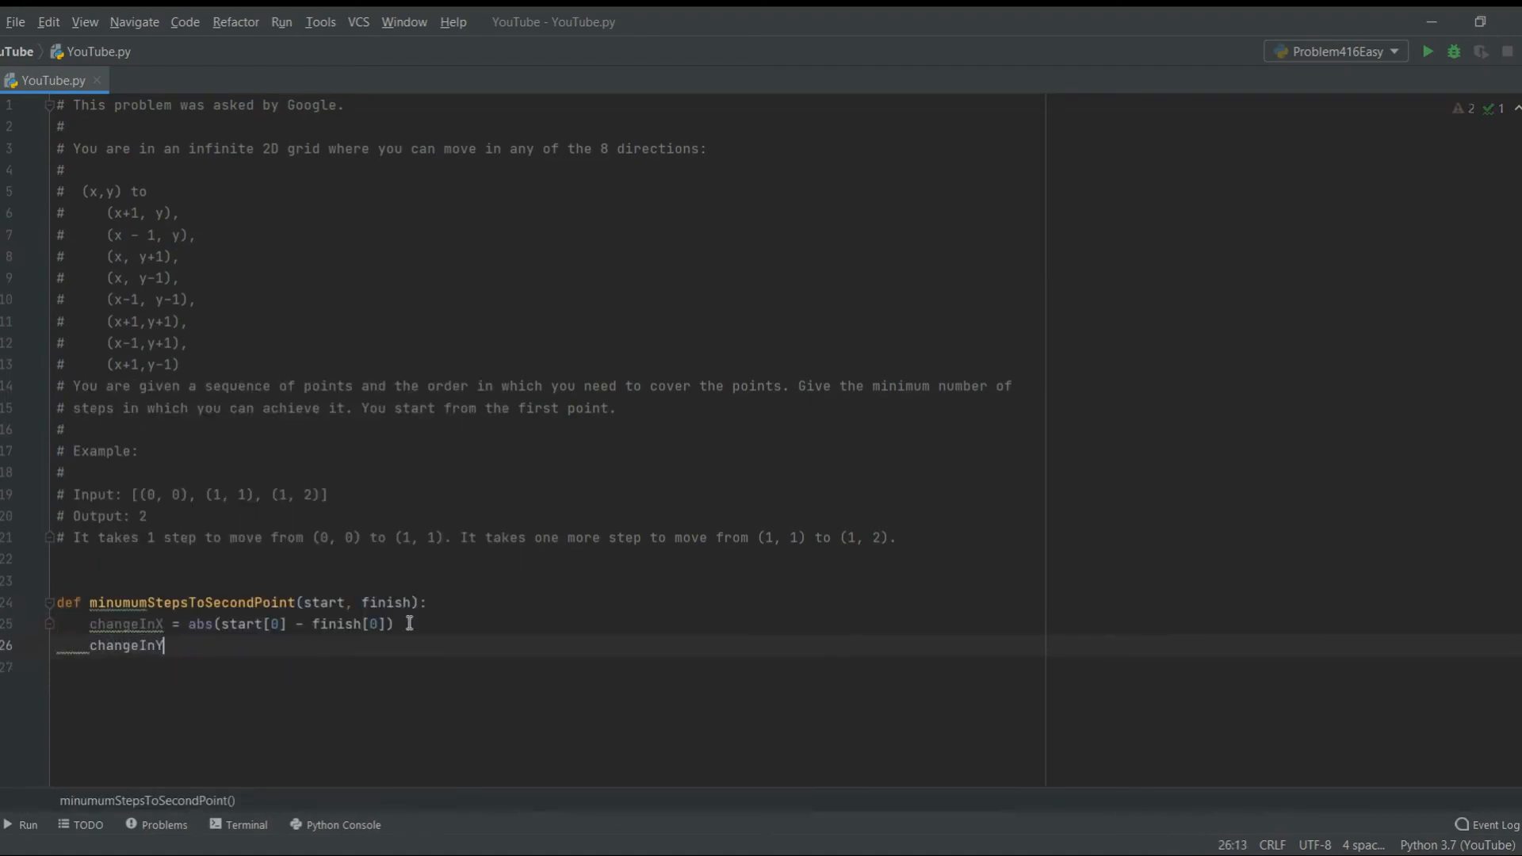
text(= abs()
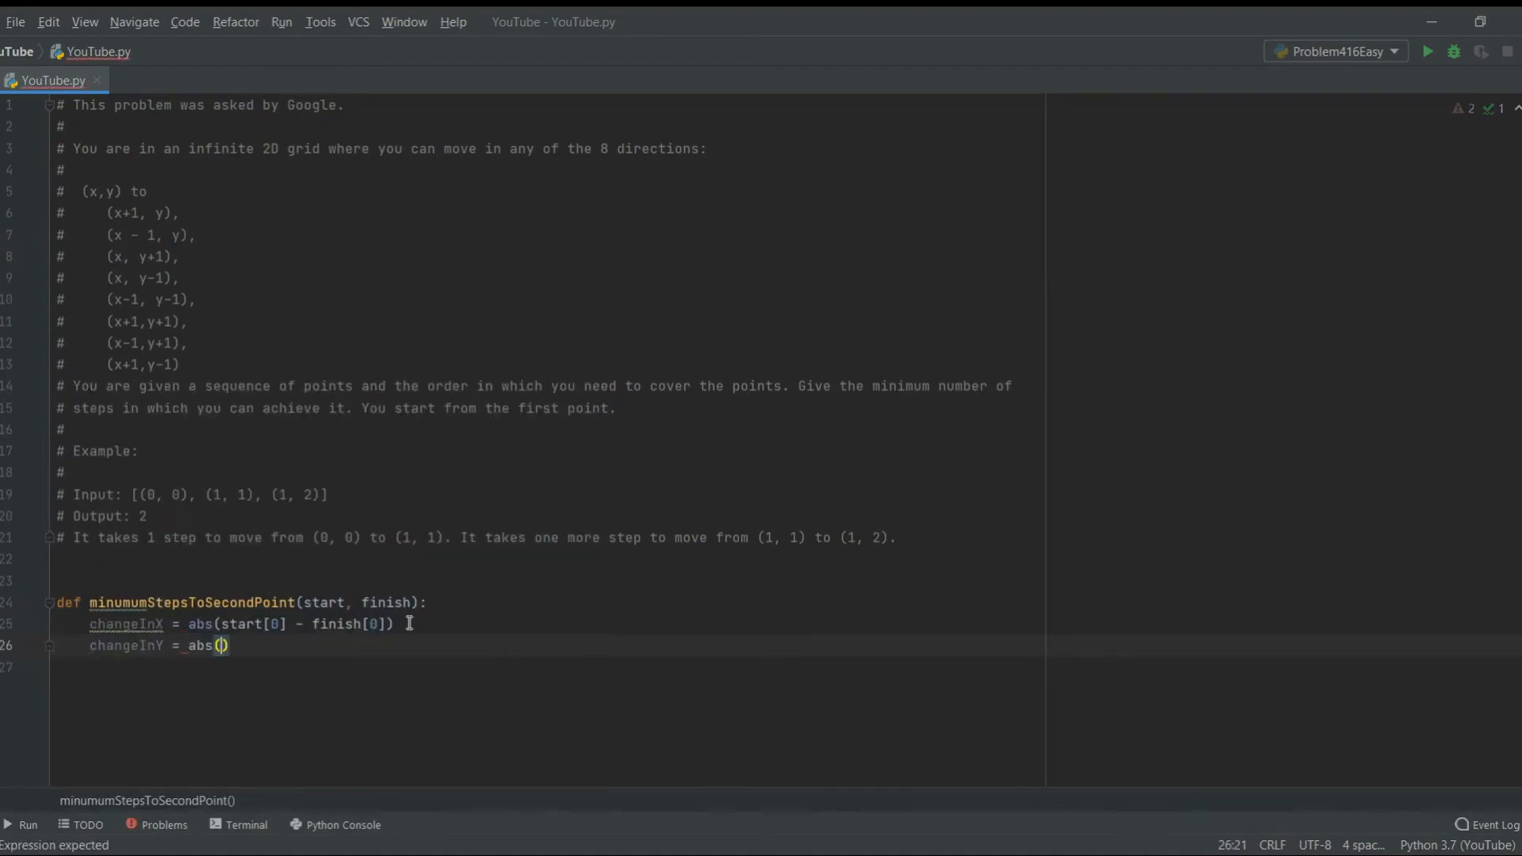
text(start[1)
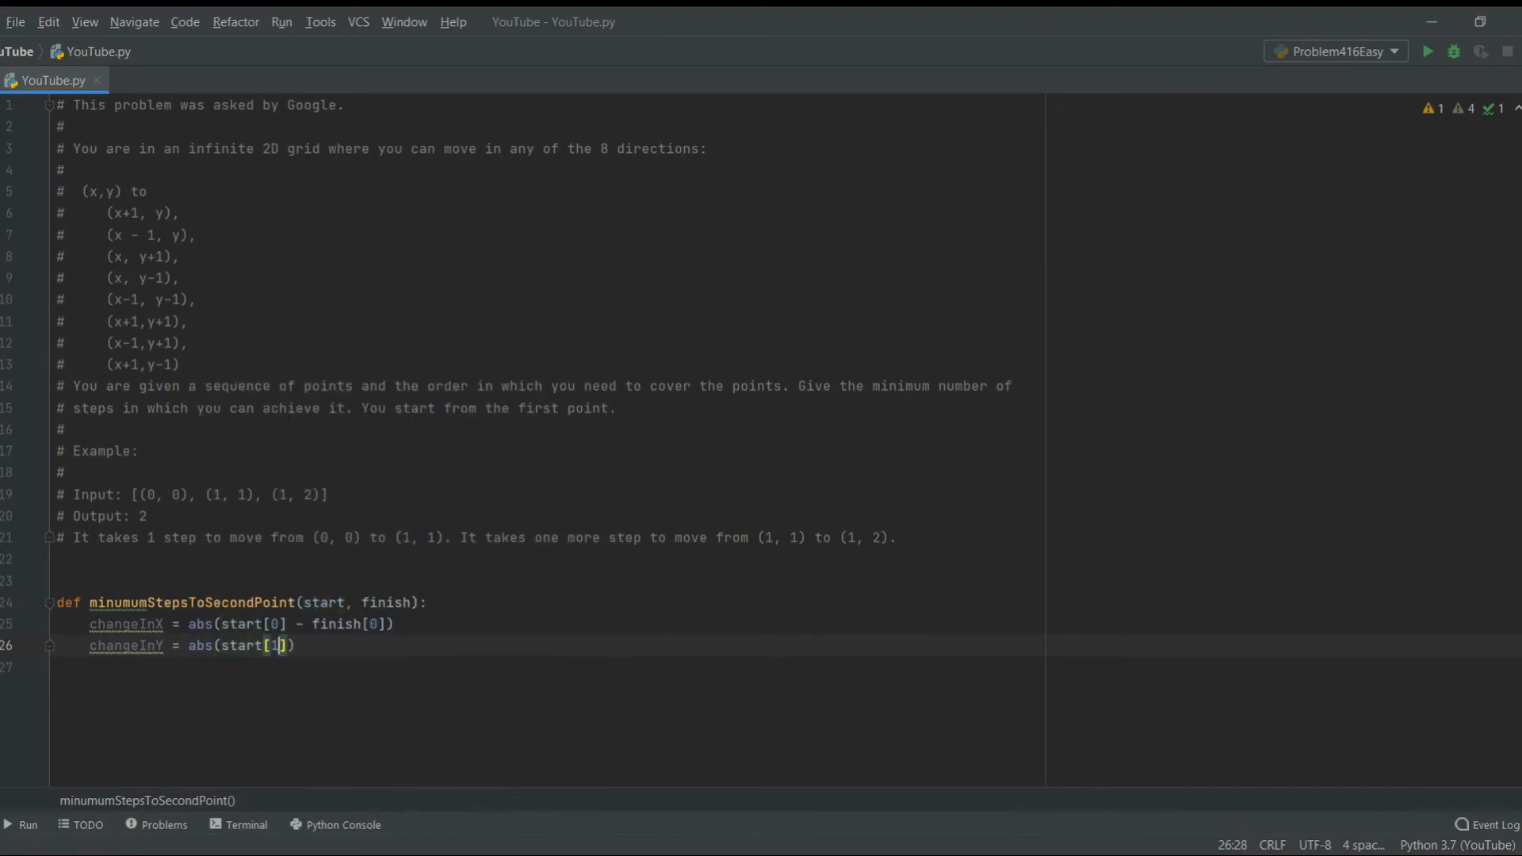
text(- finish)
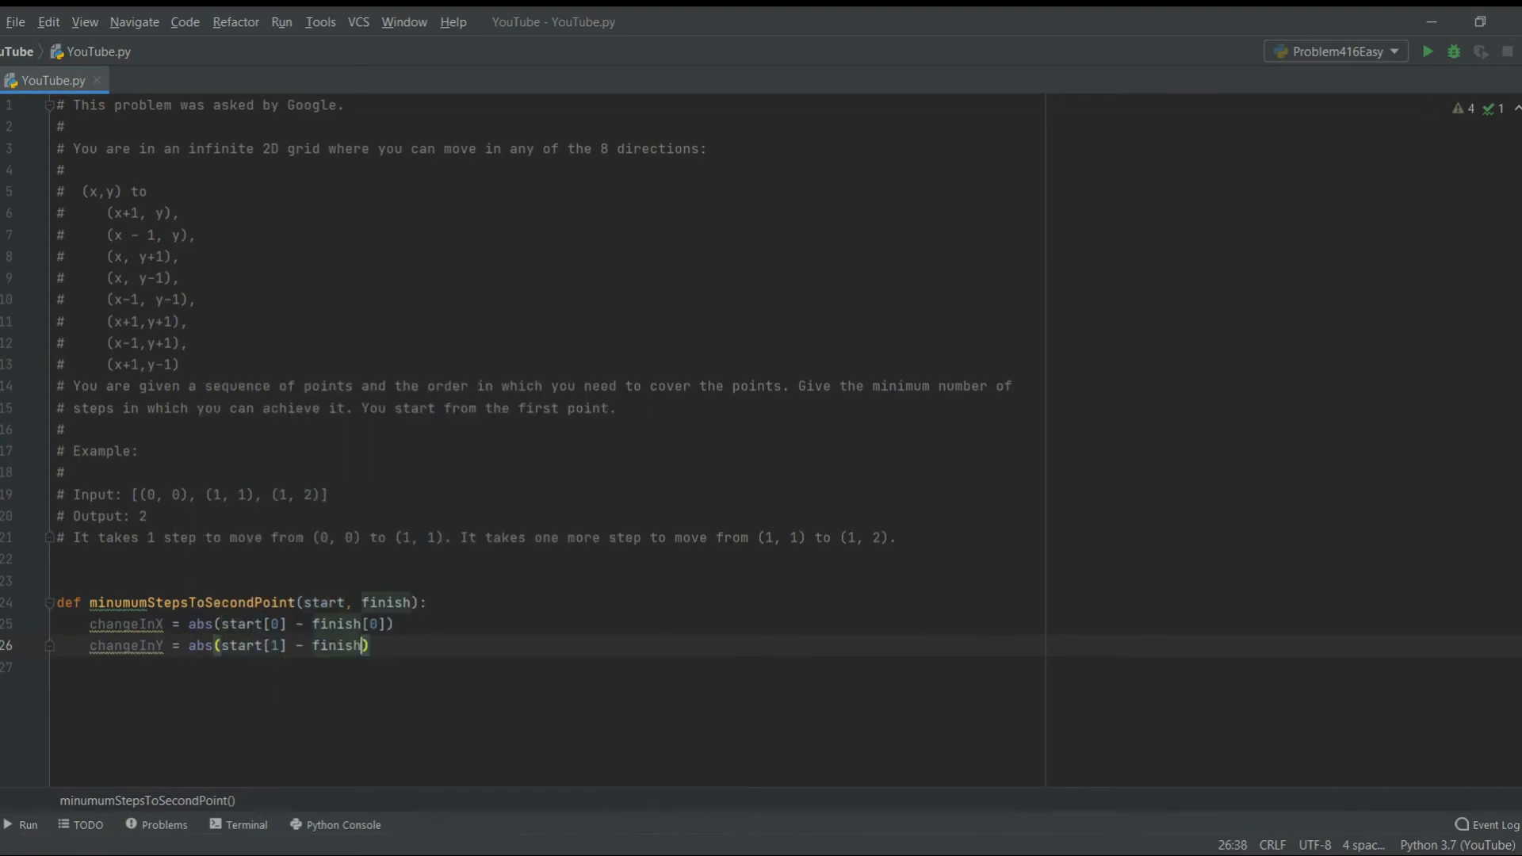
text([1]))
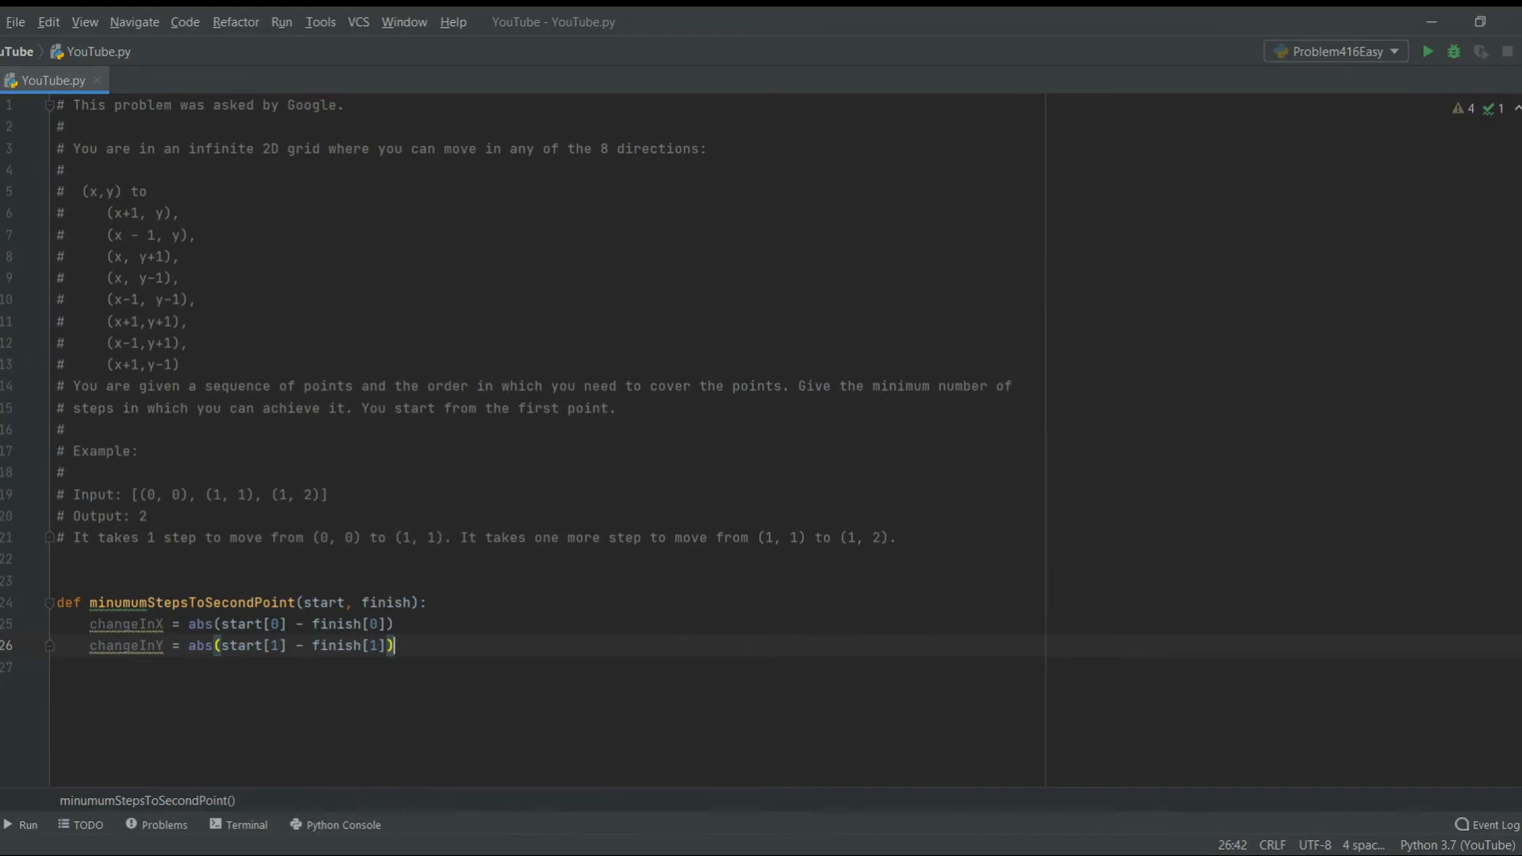
mouse_move(439, 648)
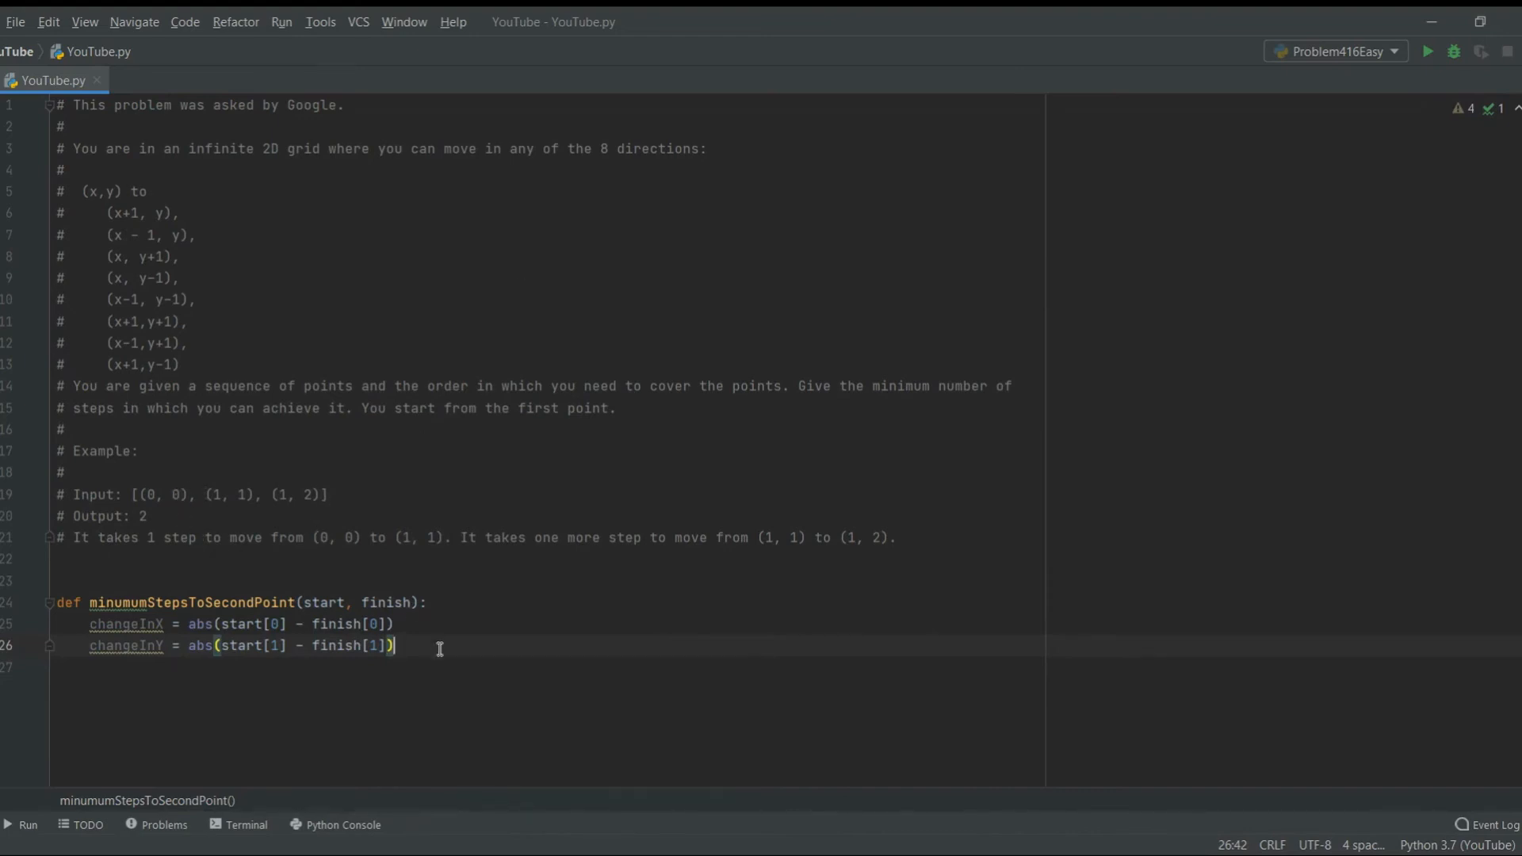
double_click(200, 645)
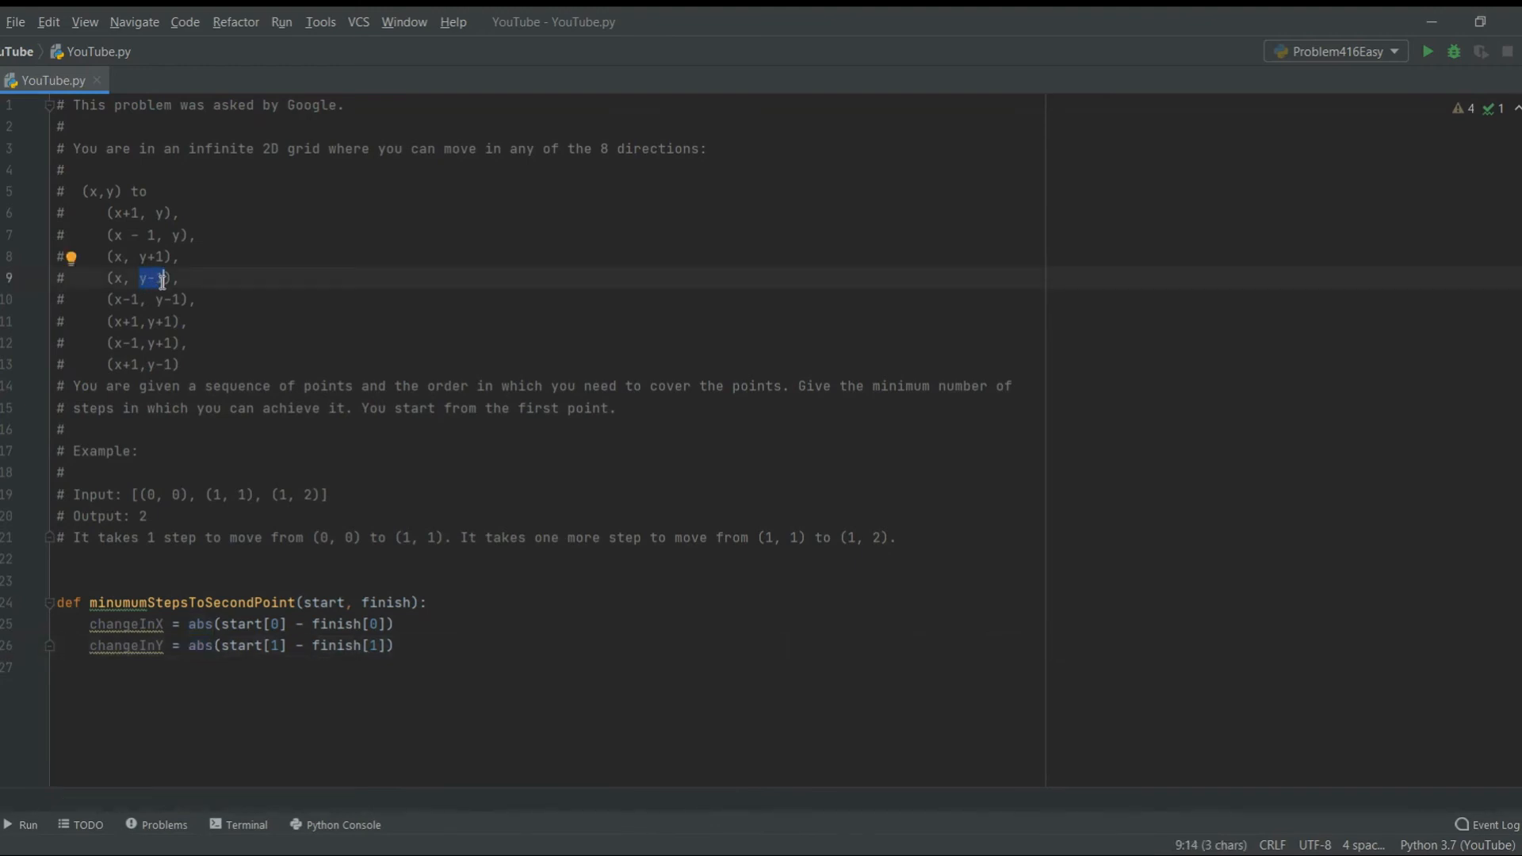
mouse_move(309, 485)
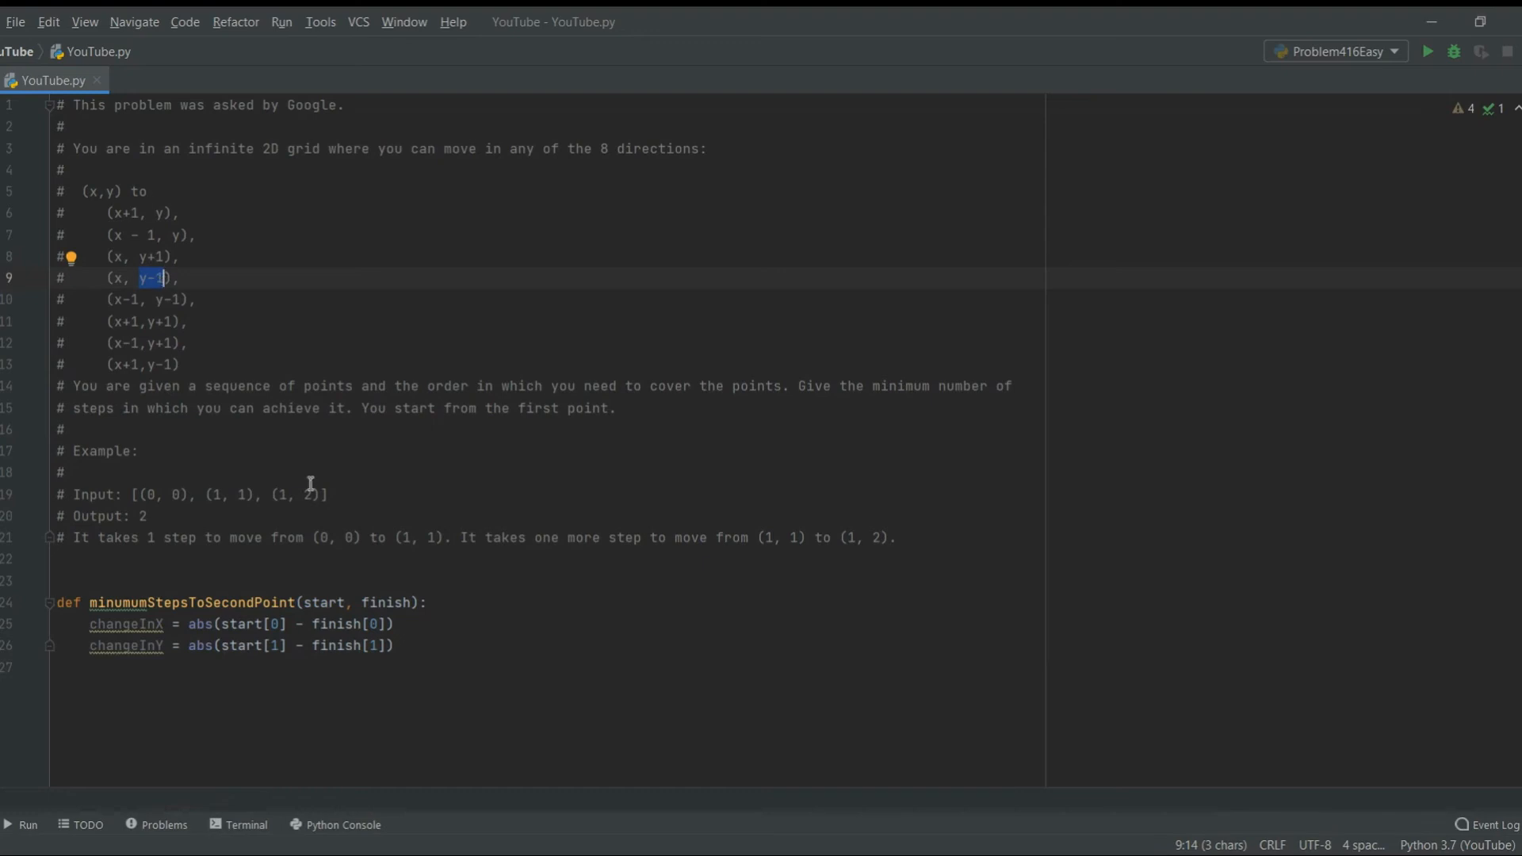
Return max(changeInY, changeInX) from the function
text(return max()
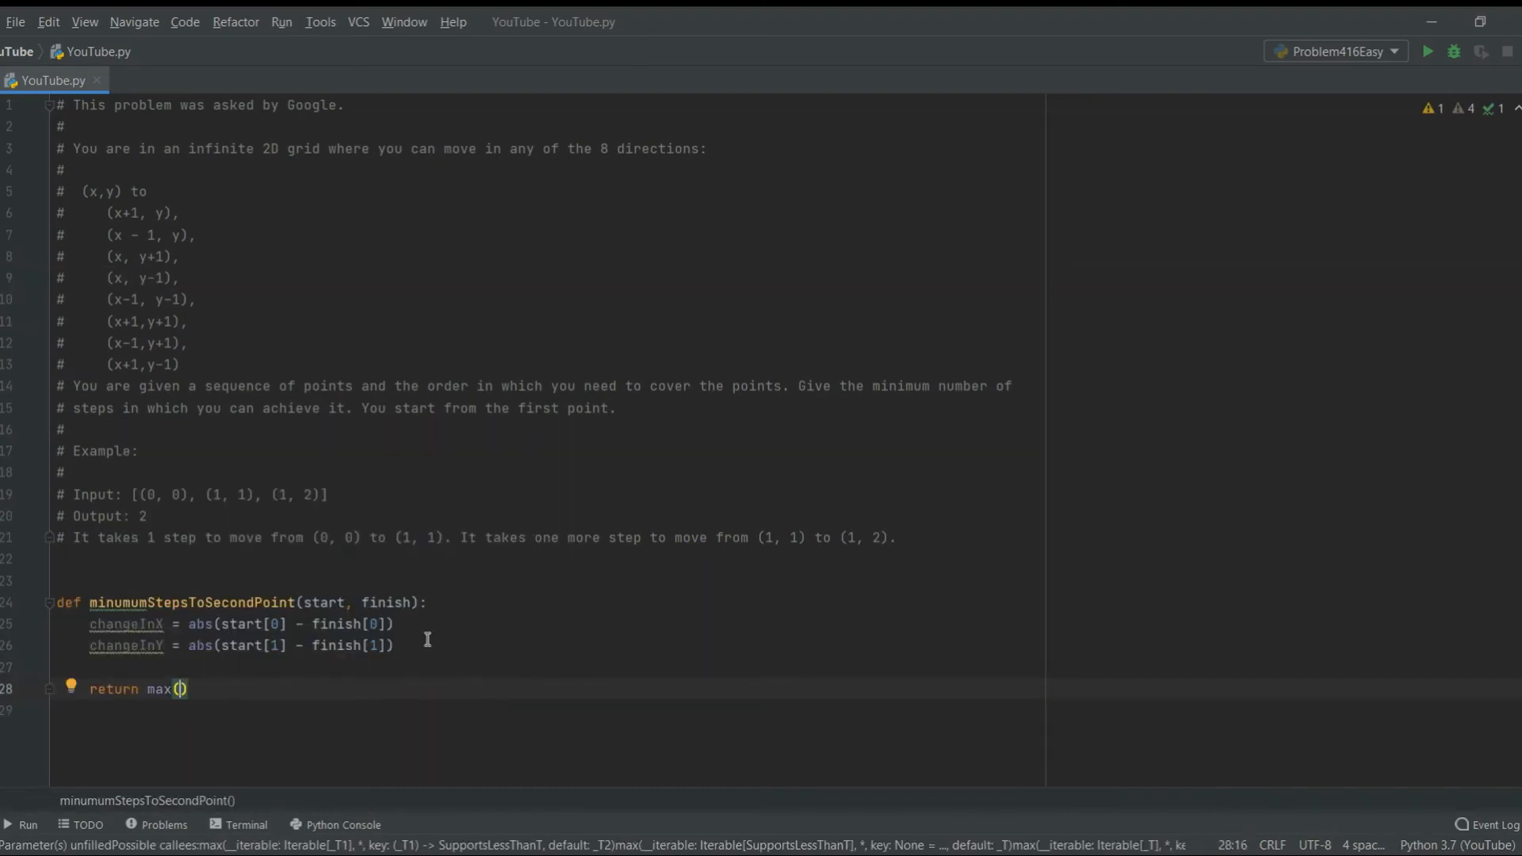
text(changeInY, changeInX)
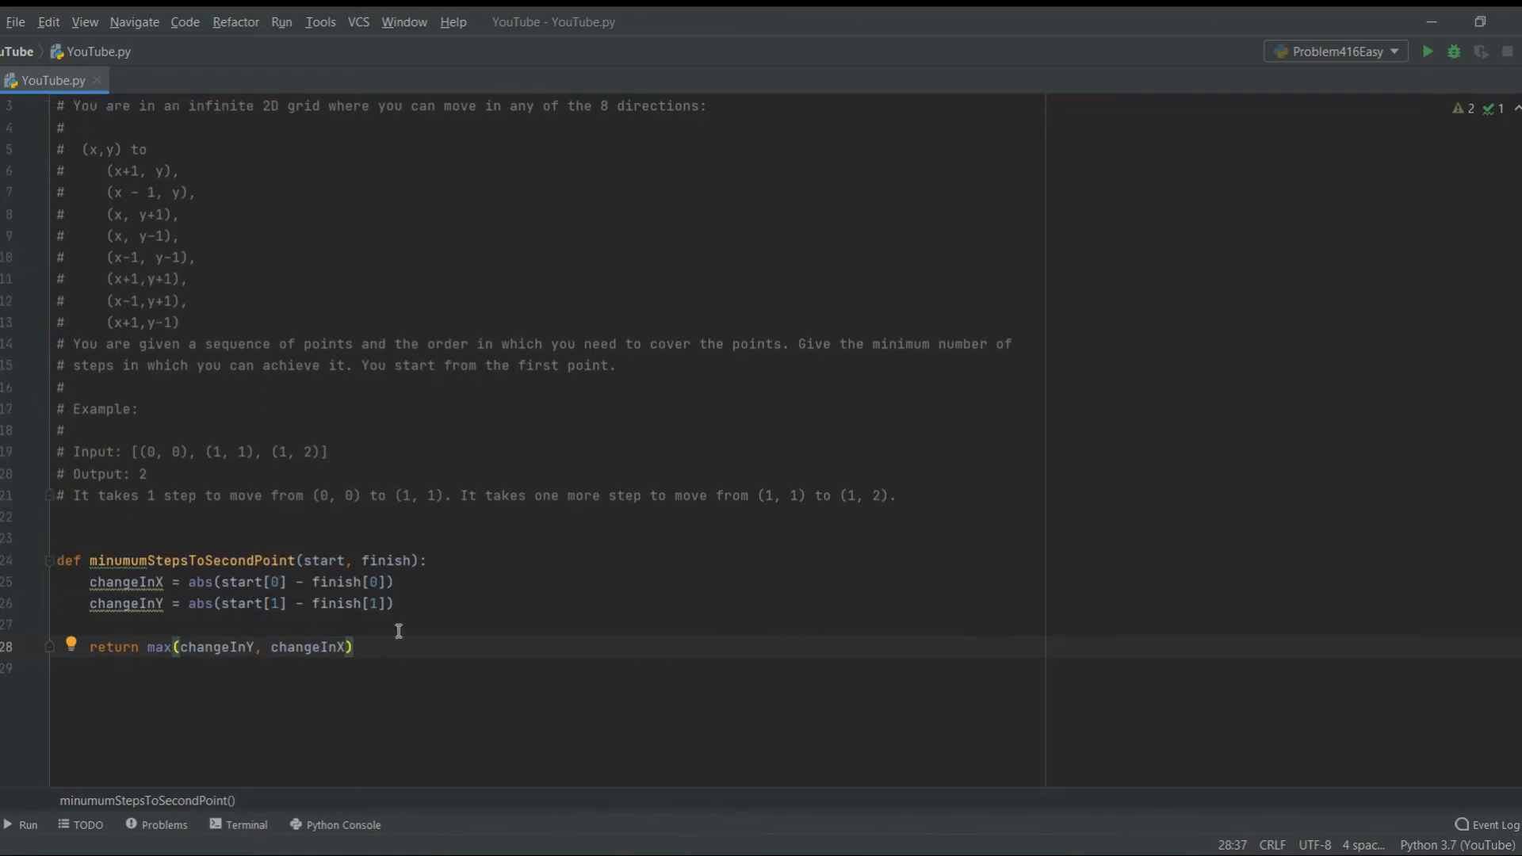
key(enter)
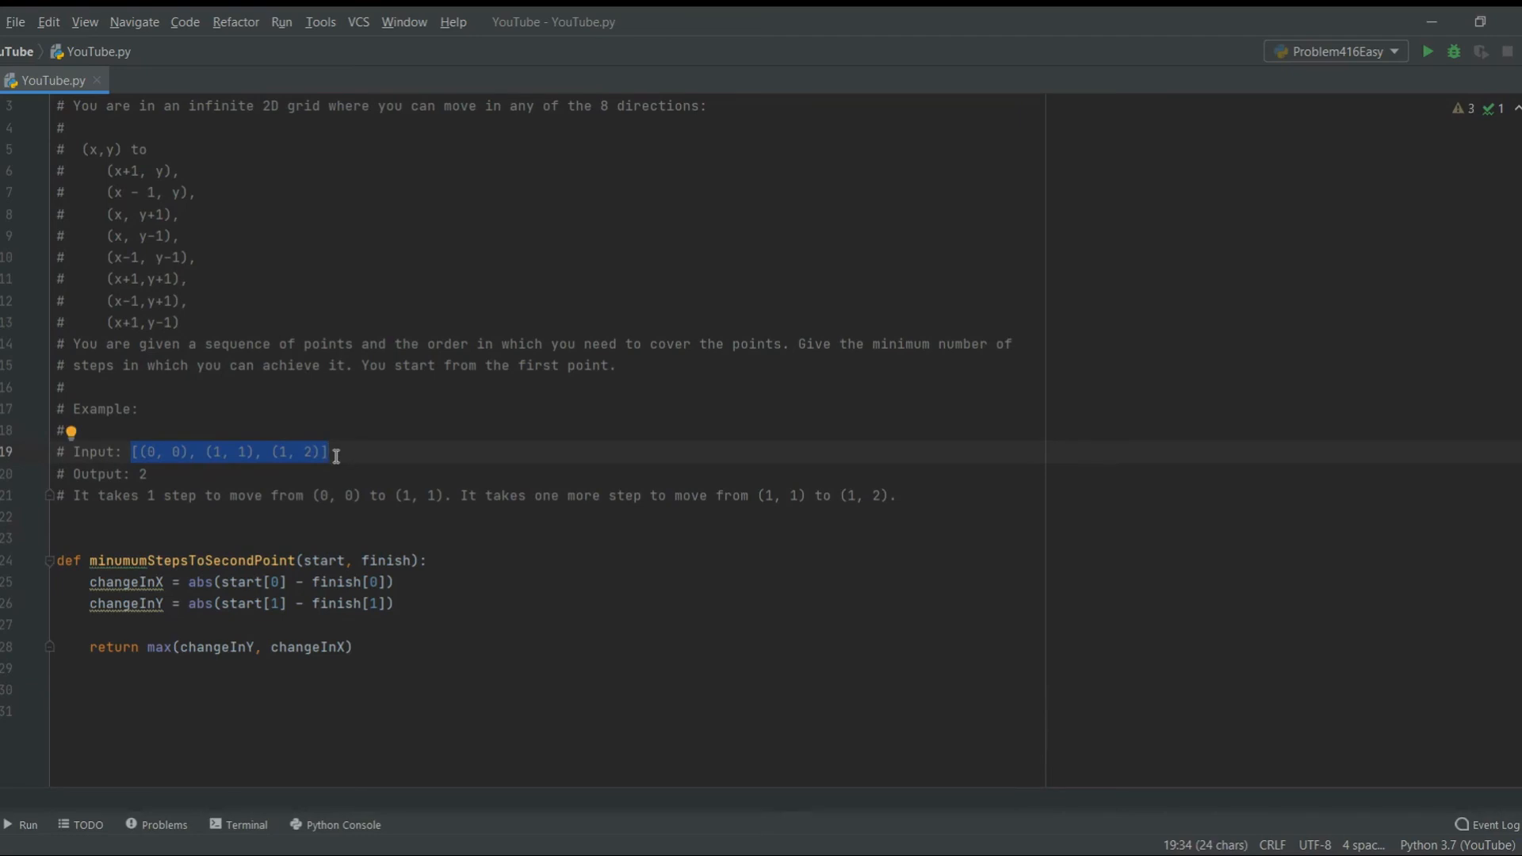
Define minimumStepsForTheSequence(arr) below the first function and initialise minSteps = 0
click(97, 690)
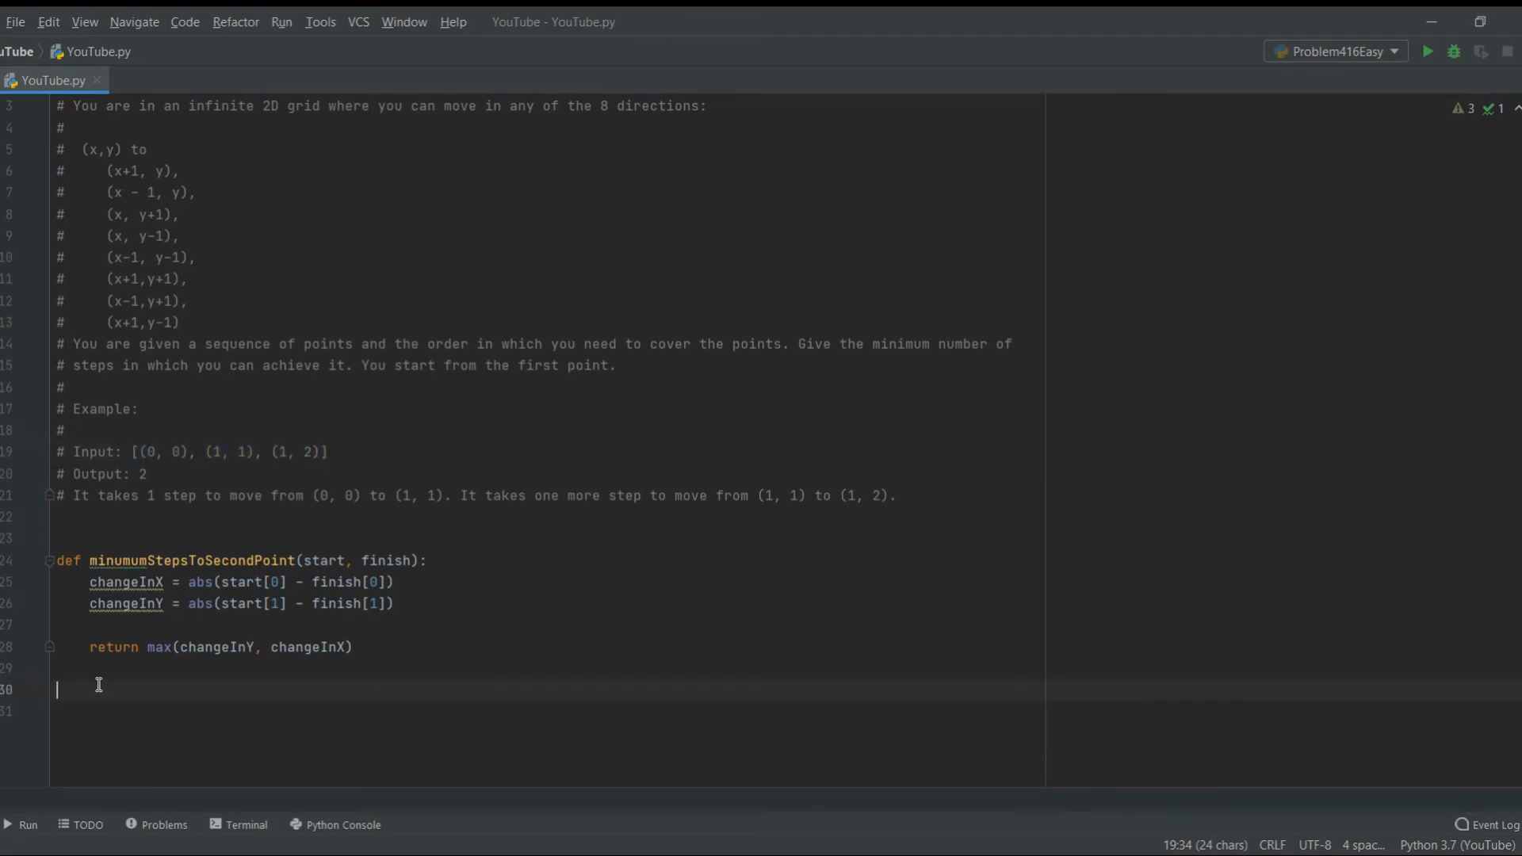
text(def)
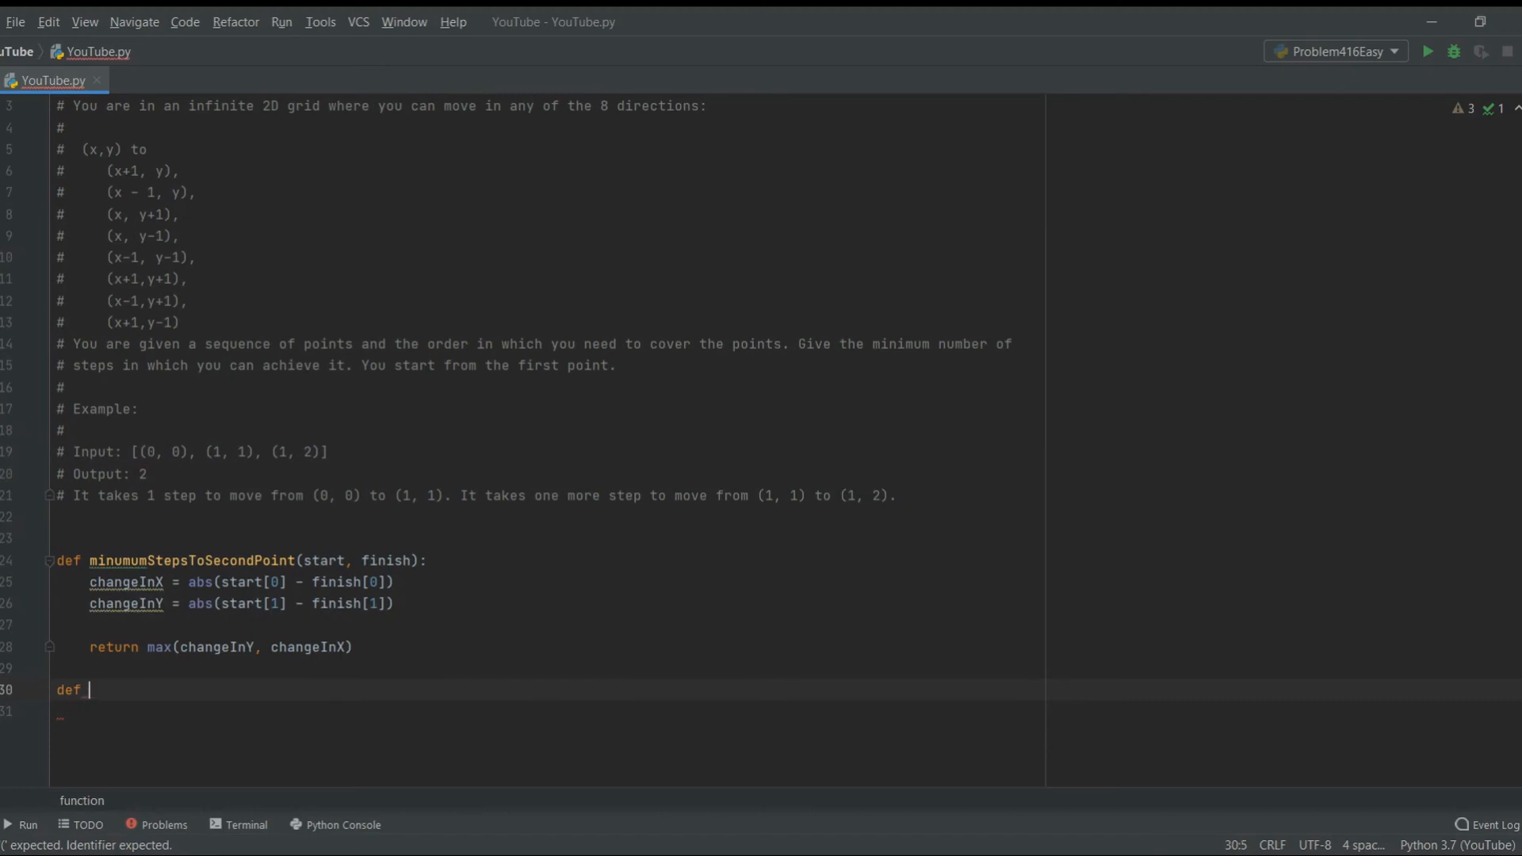
text(minimum)
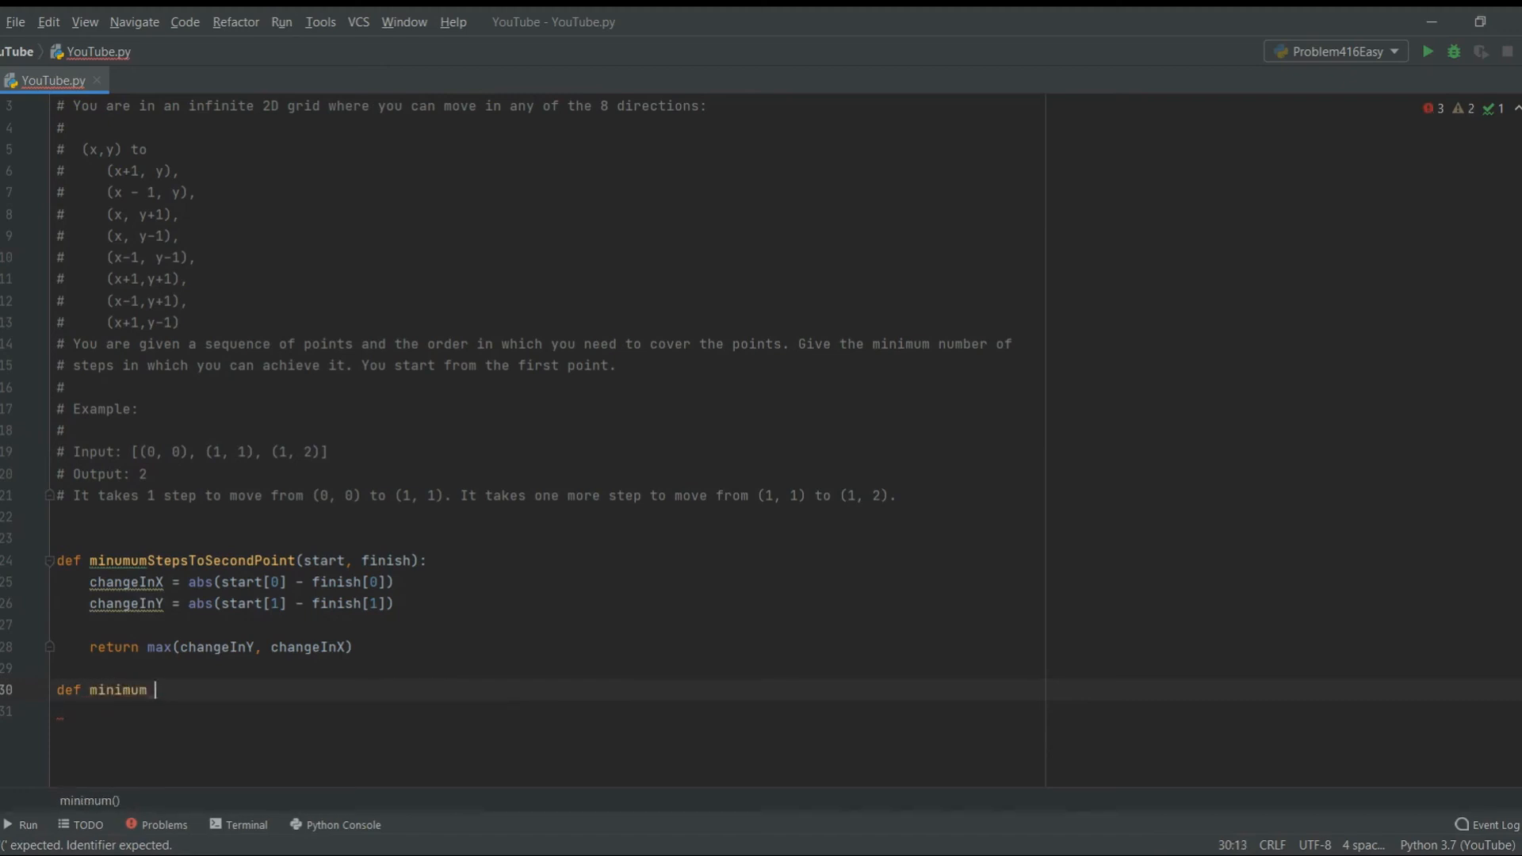
text(StepsForTheSequence())
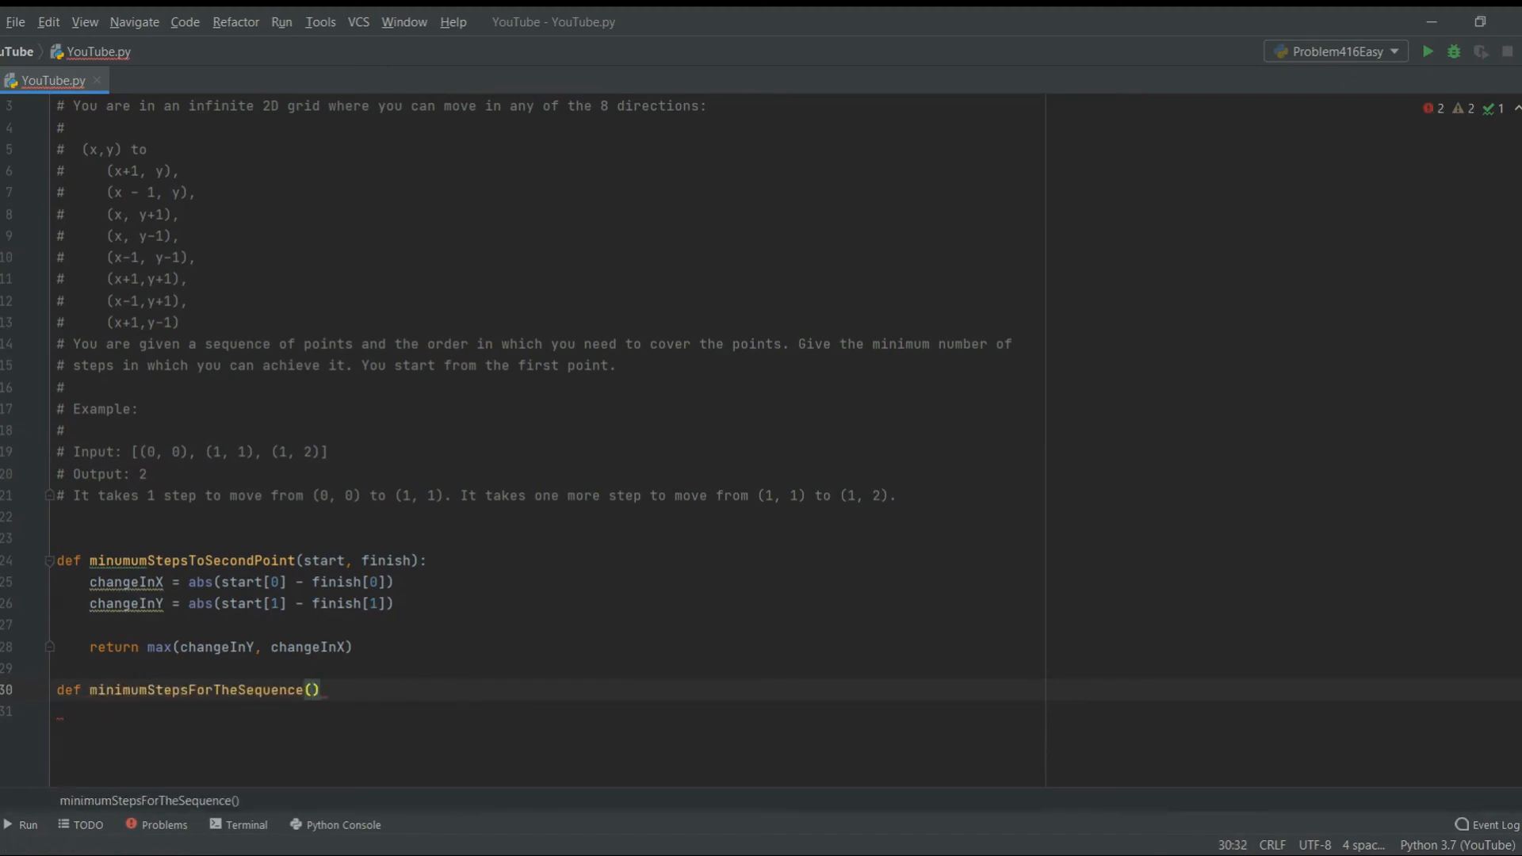
text(arr):)
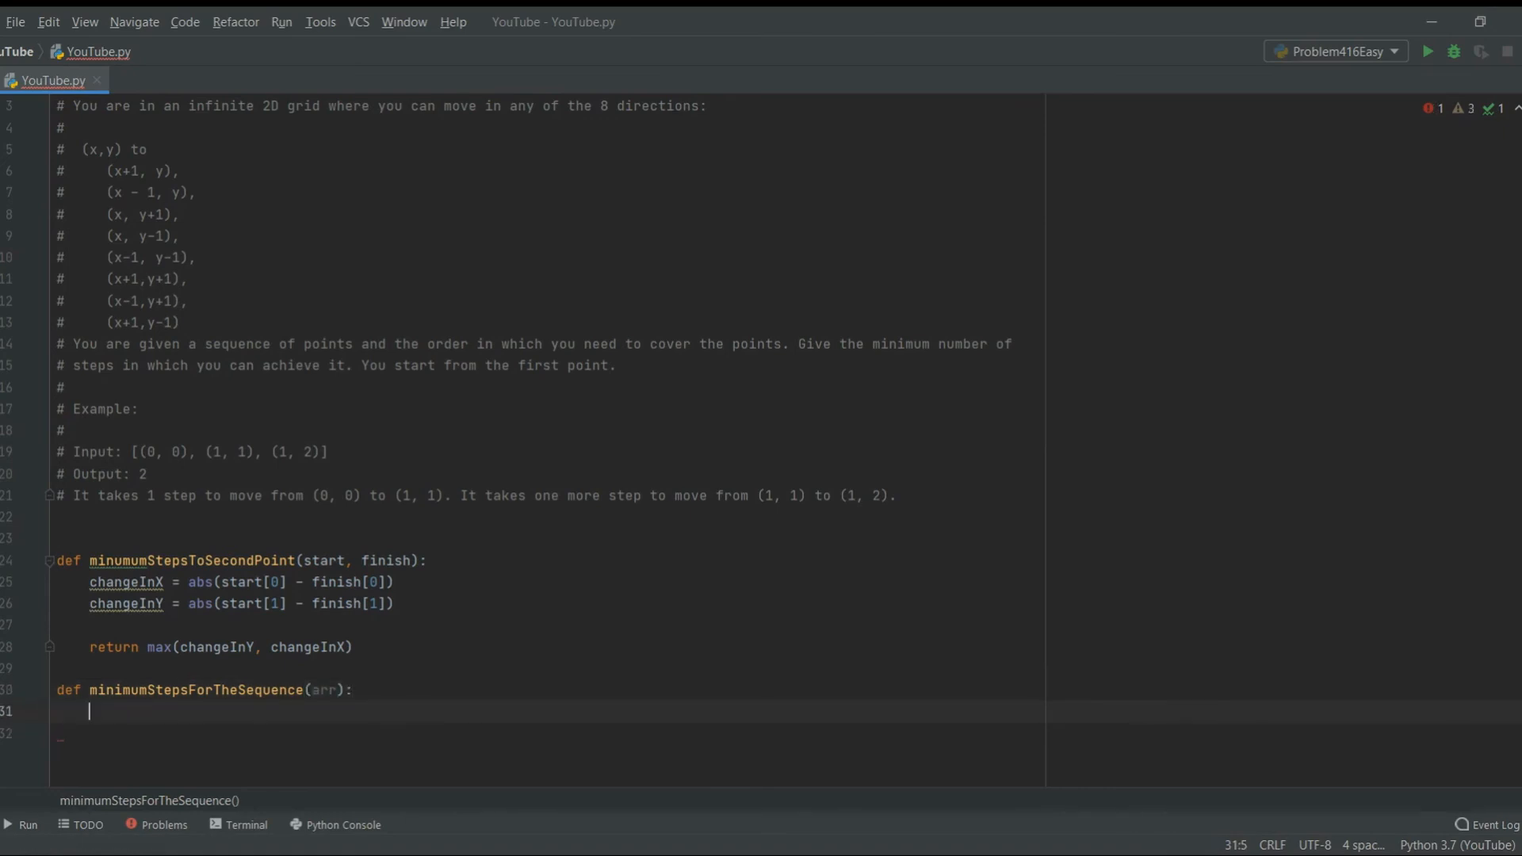
text(mi)
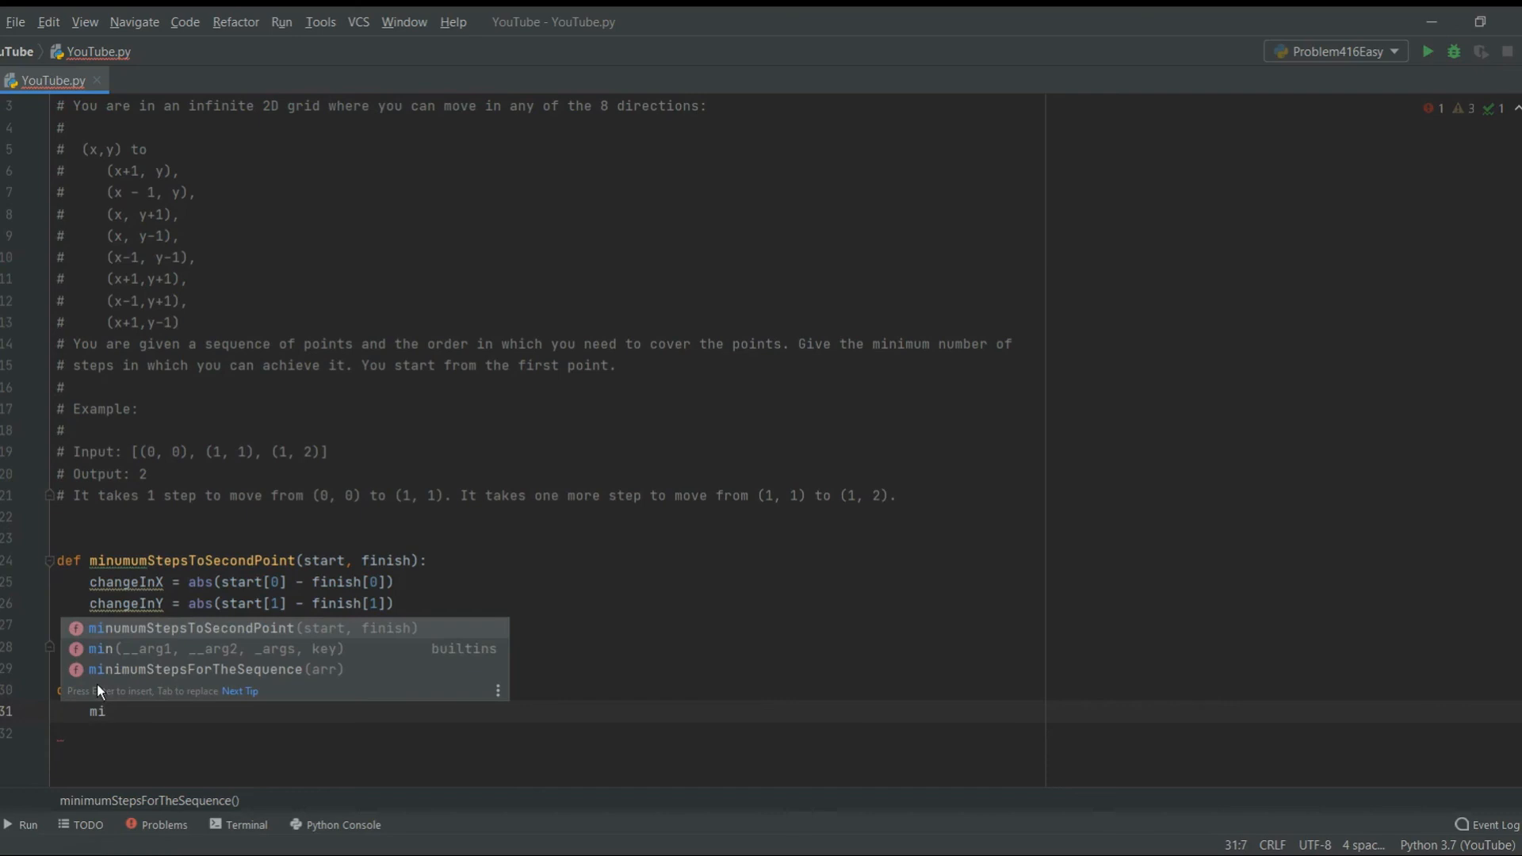
text(nSteps = 0)
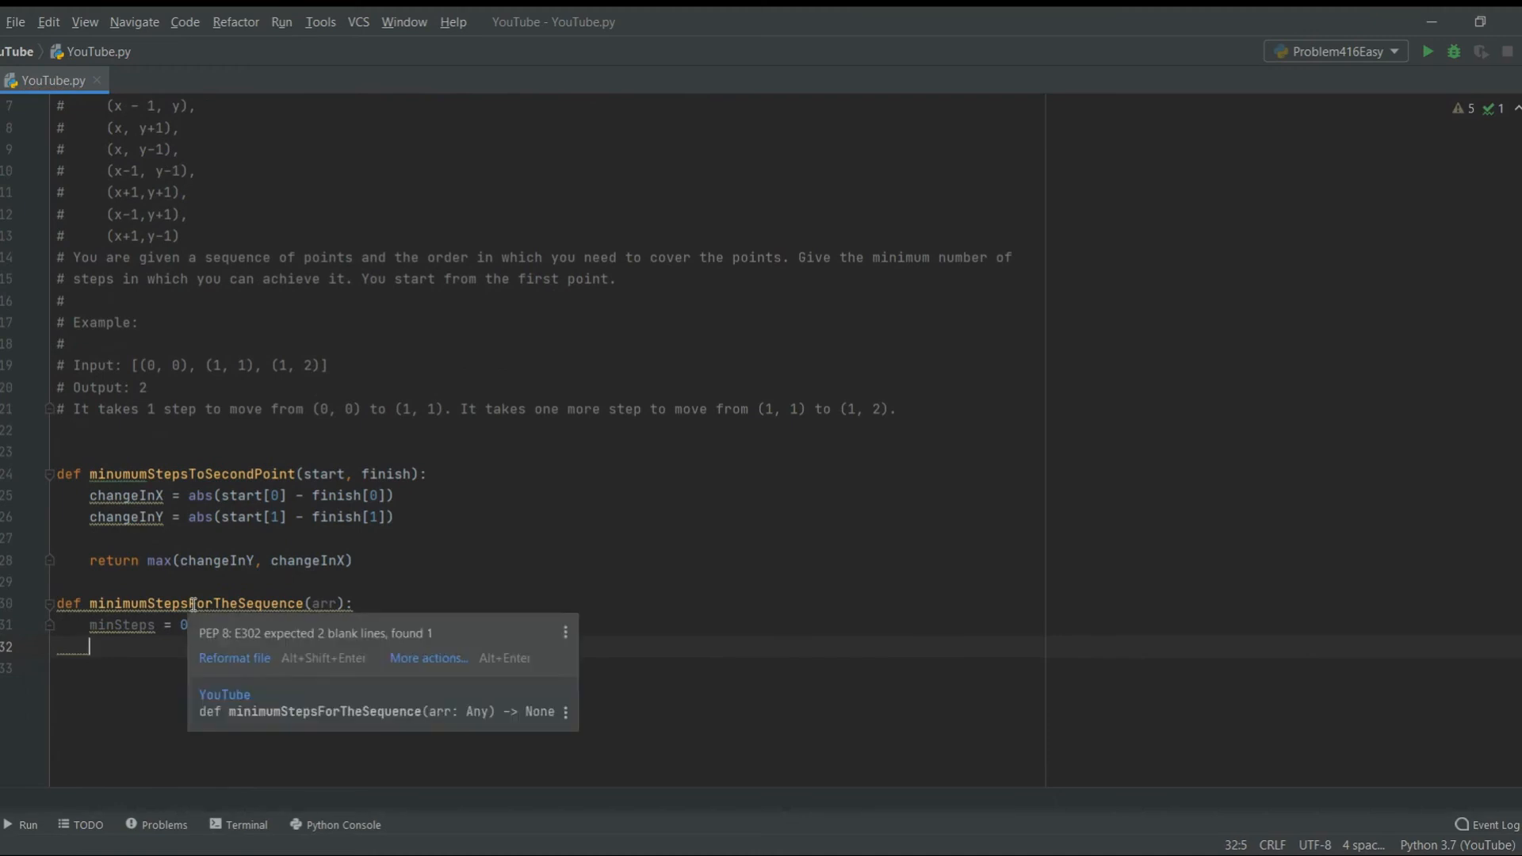
Loop for i in range(0, len(arr) - 1) inside the function
text(for i in ran)
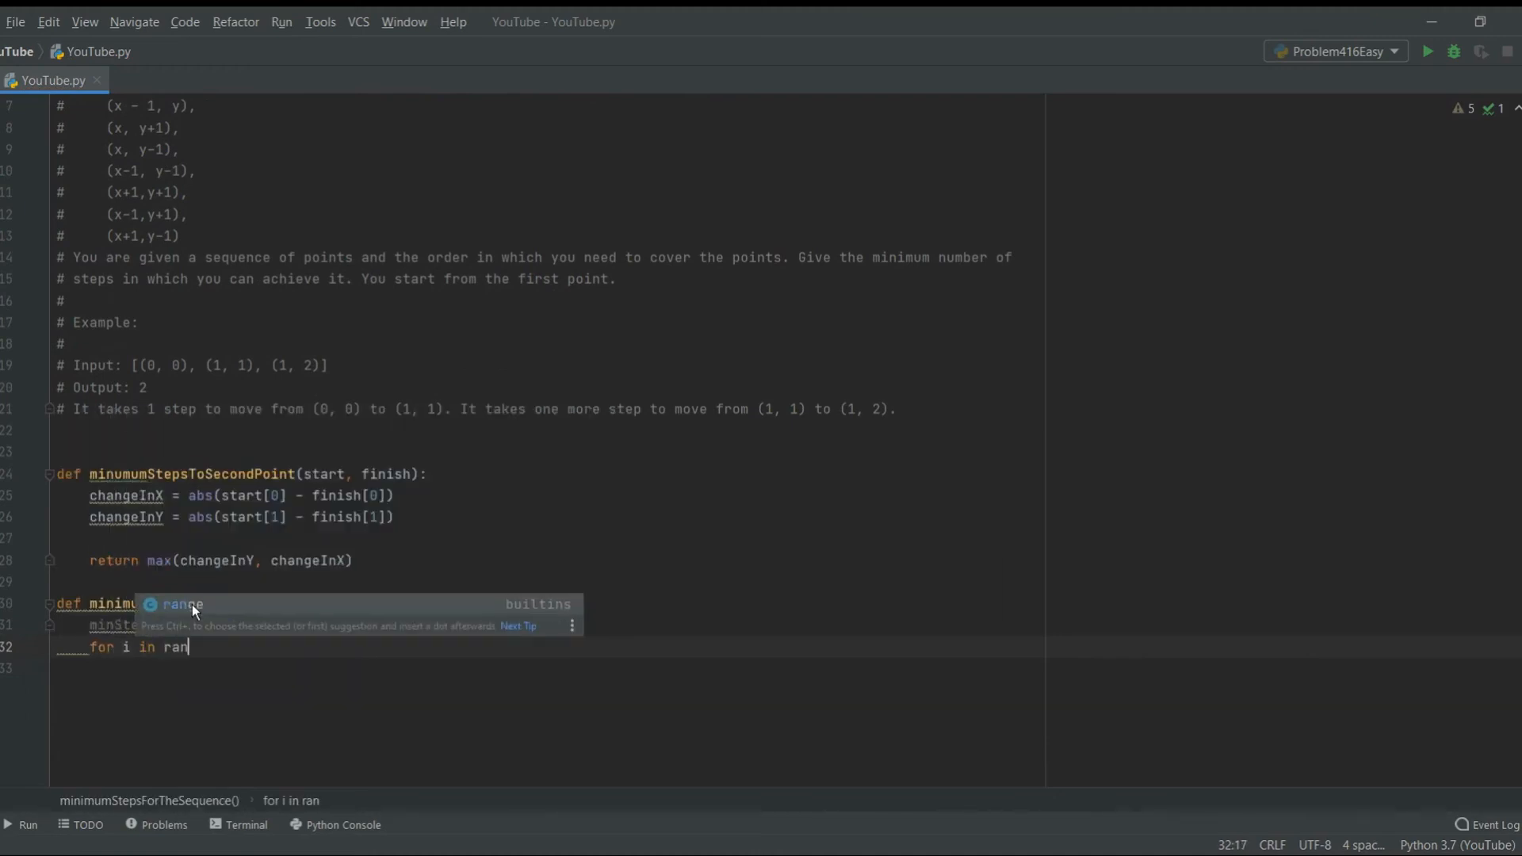
text(ge(0, len(arr) -))
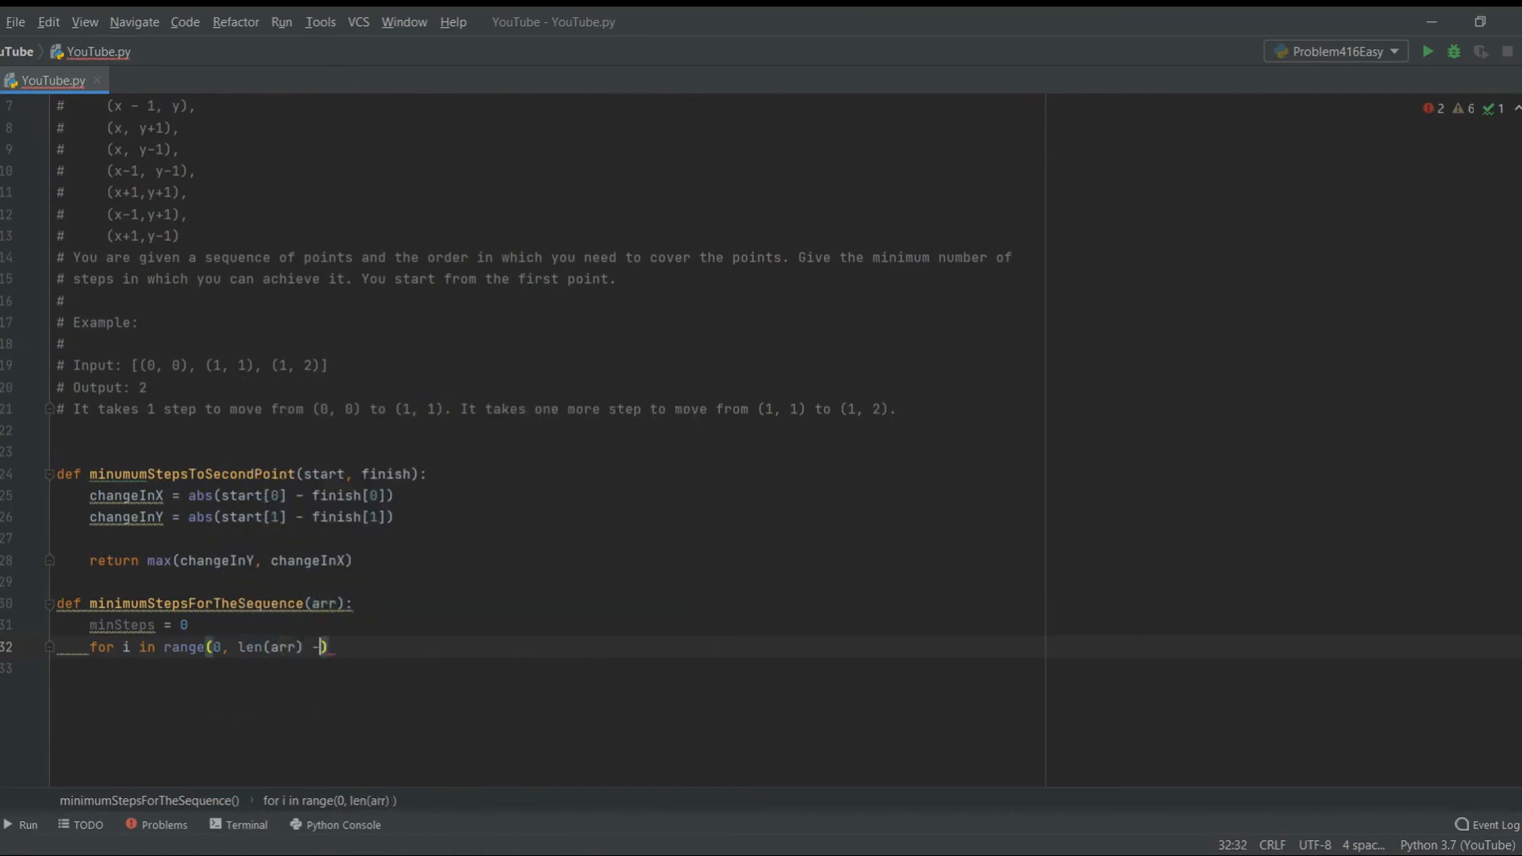
key(enter)
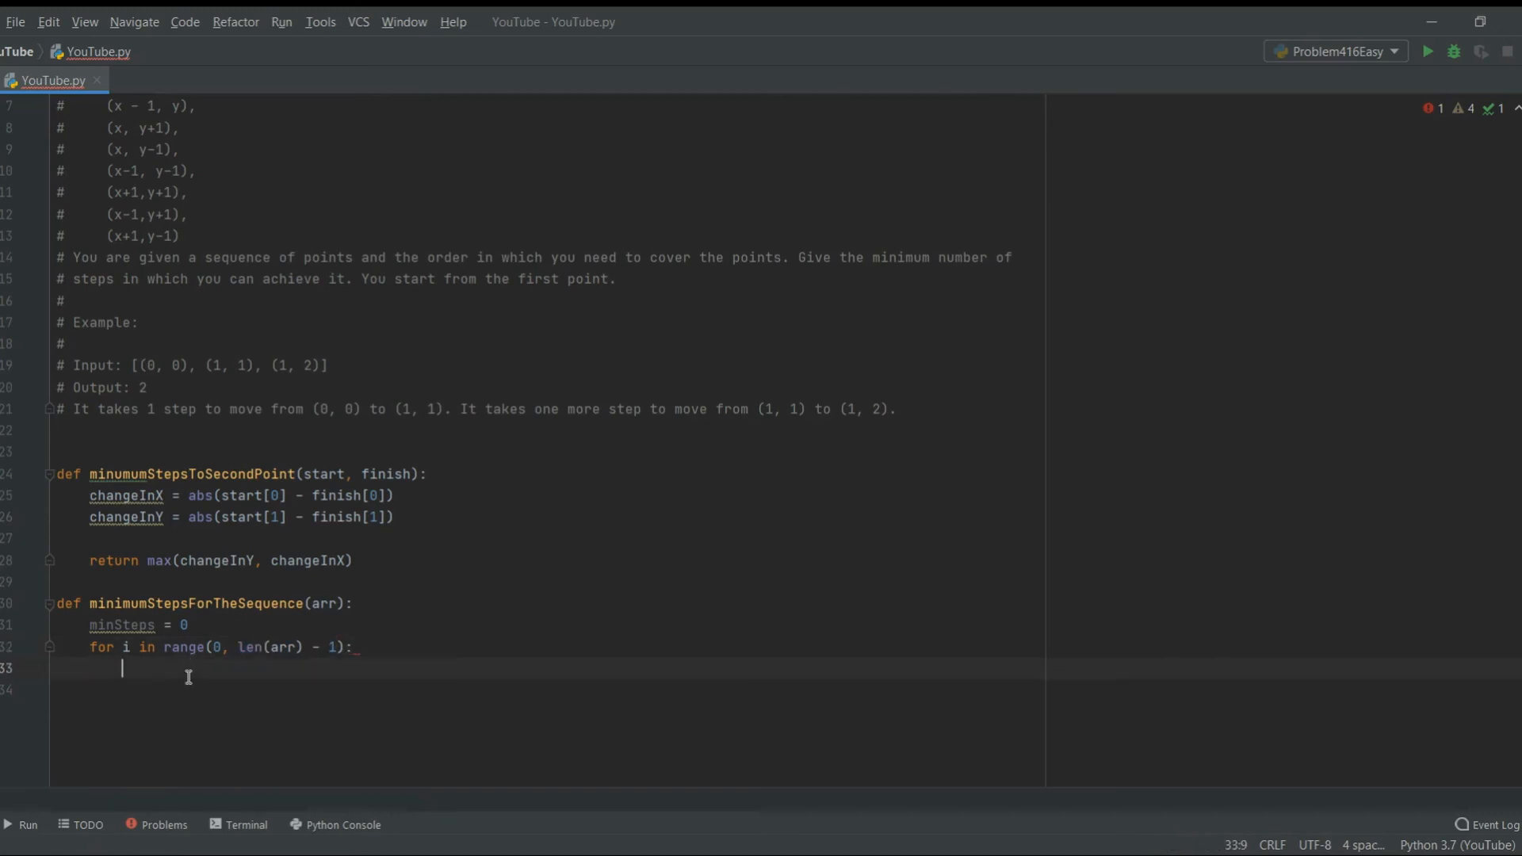
Add minumumStepsToSecondPoint(arr[i], arr[i+1]) onto minSteps inside the loop
text(minSteps)
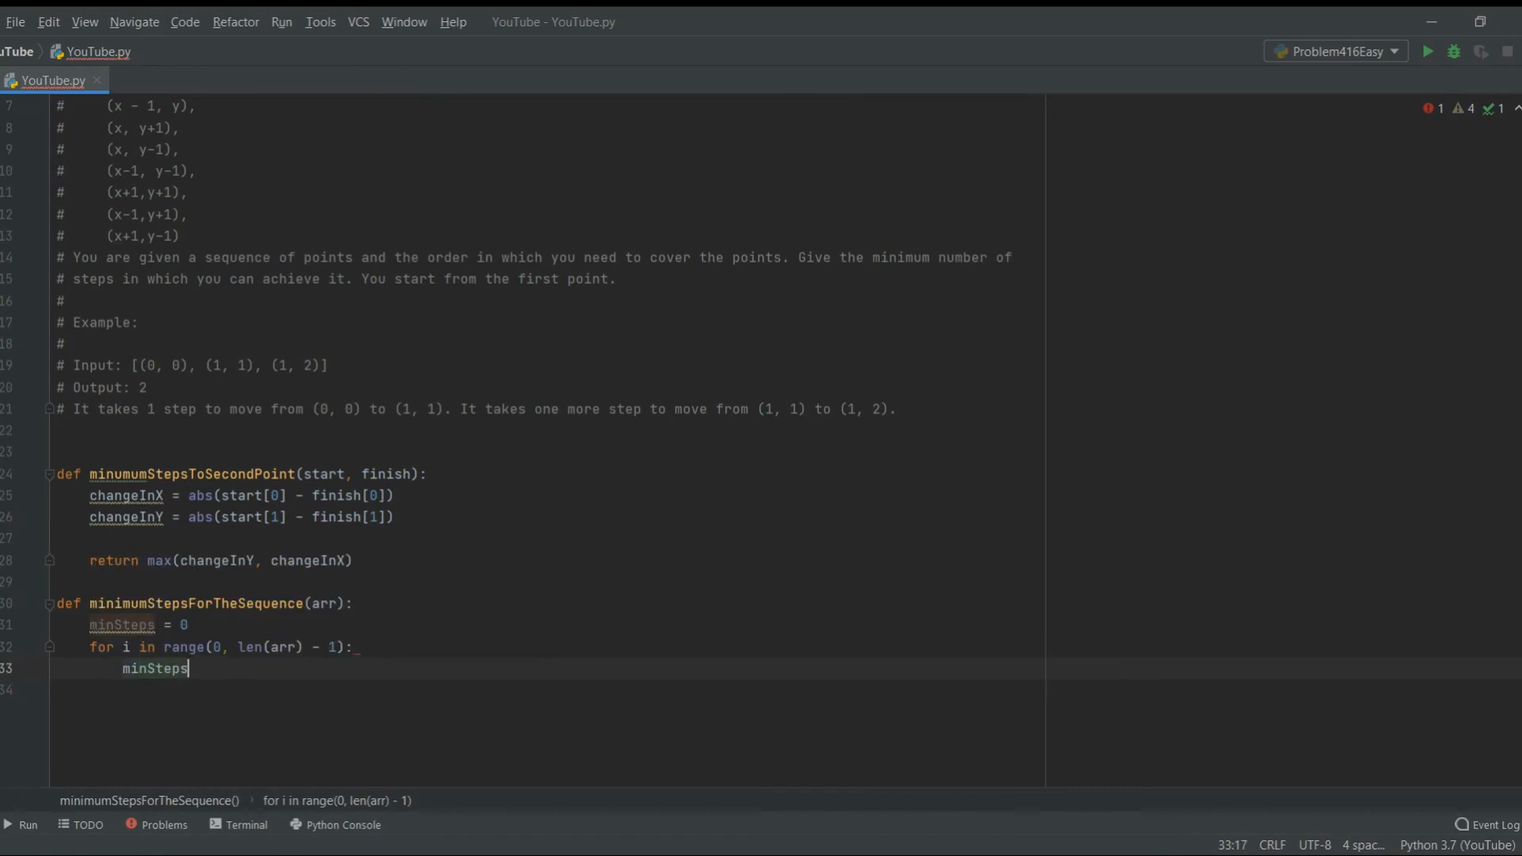
text(+= minumumStepsToSecondPoint()
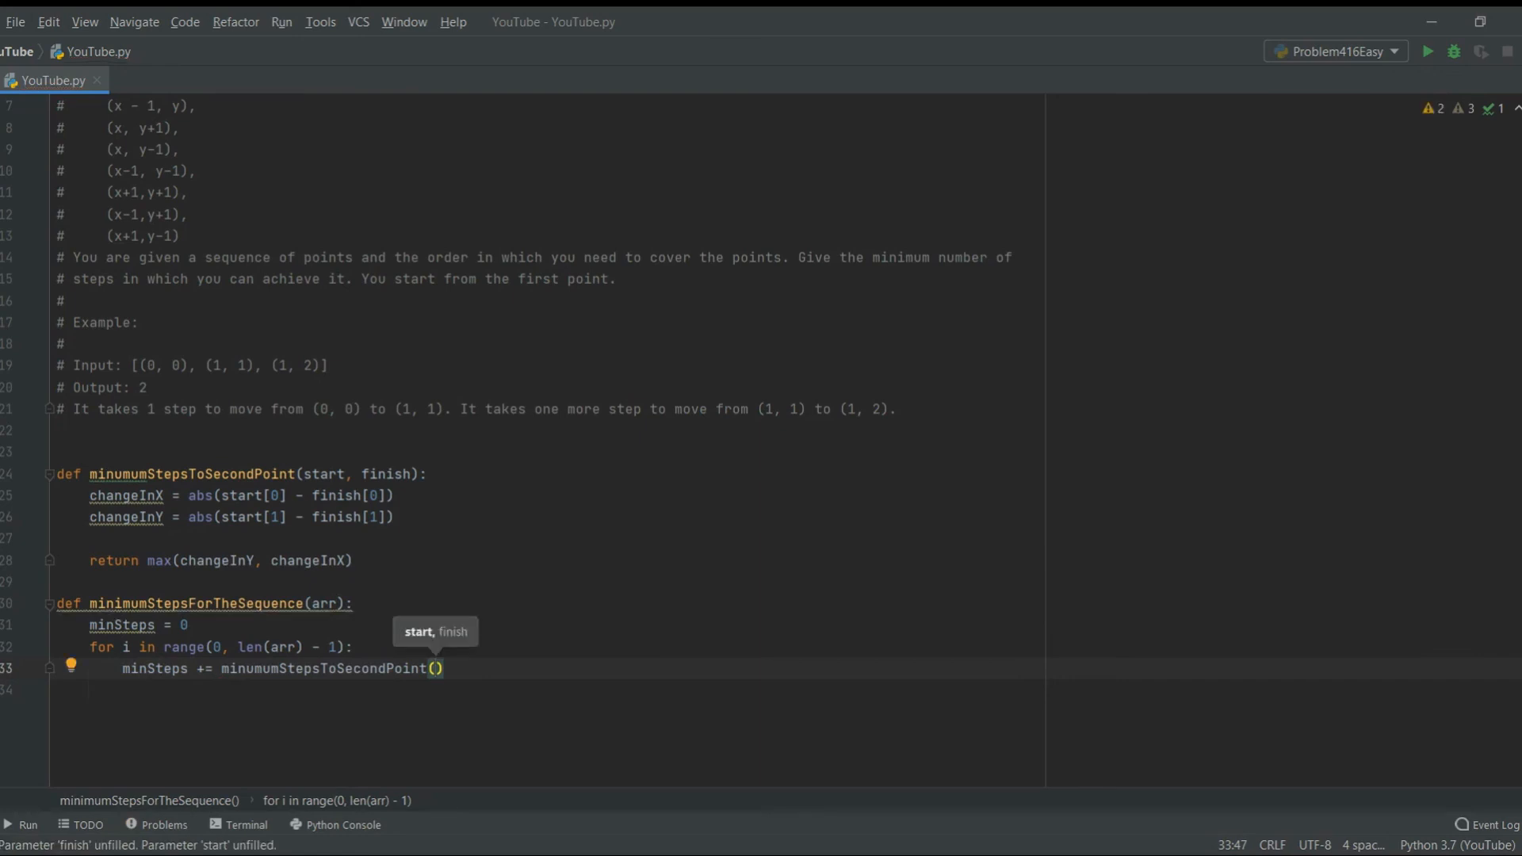
text(arr[i)
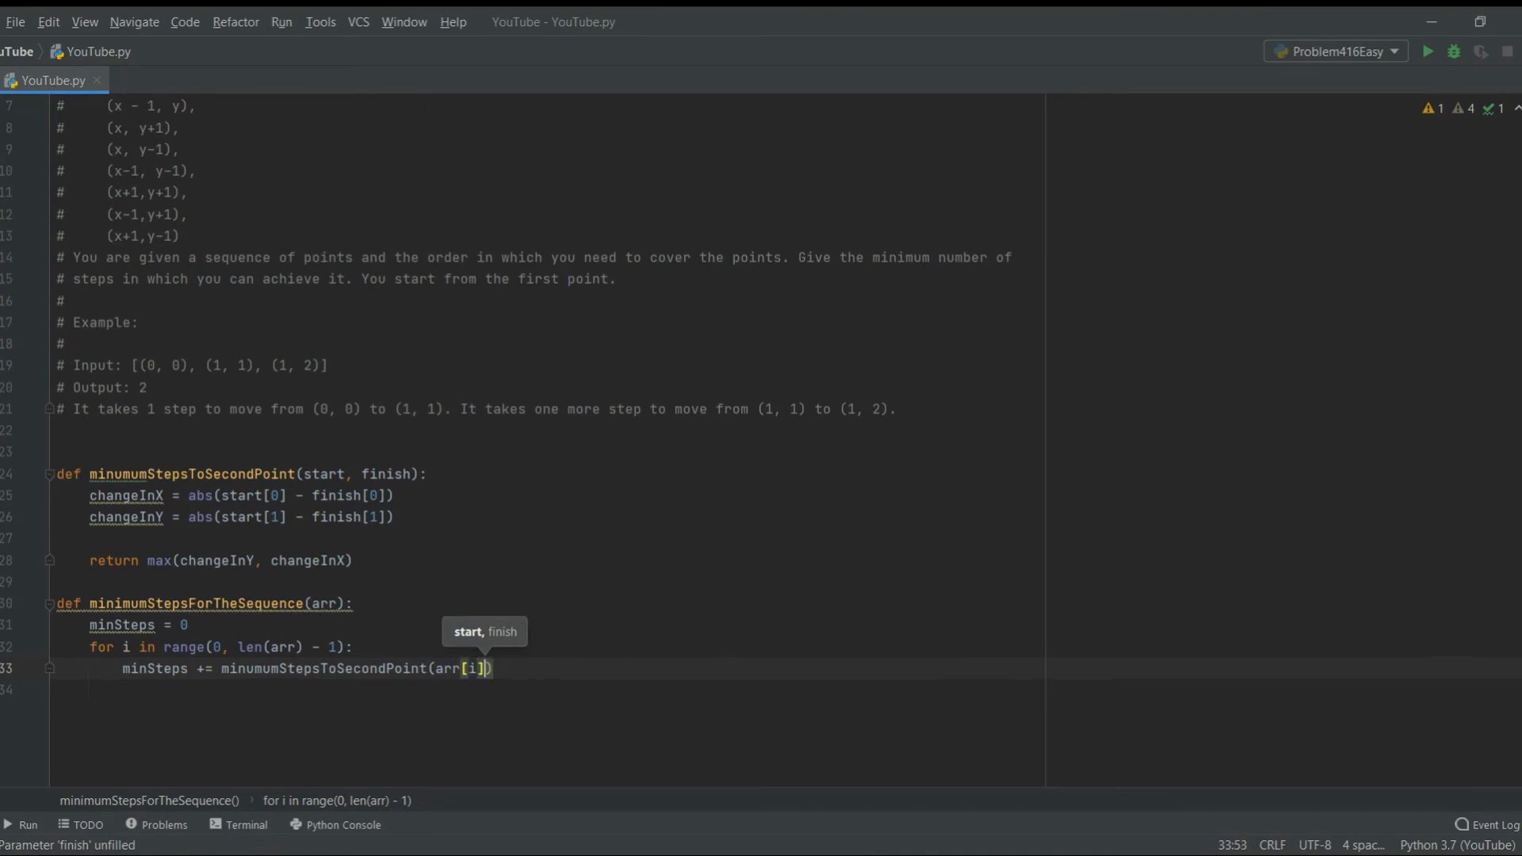
text(, arr[i+1)
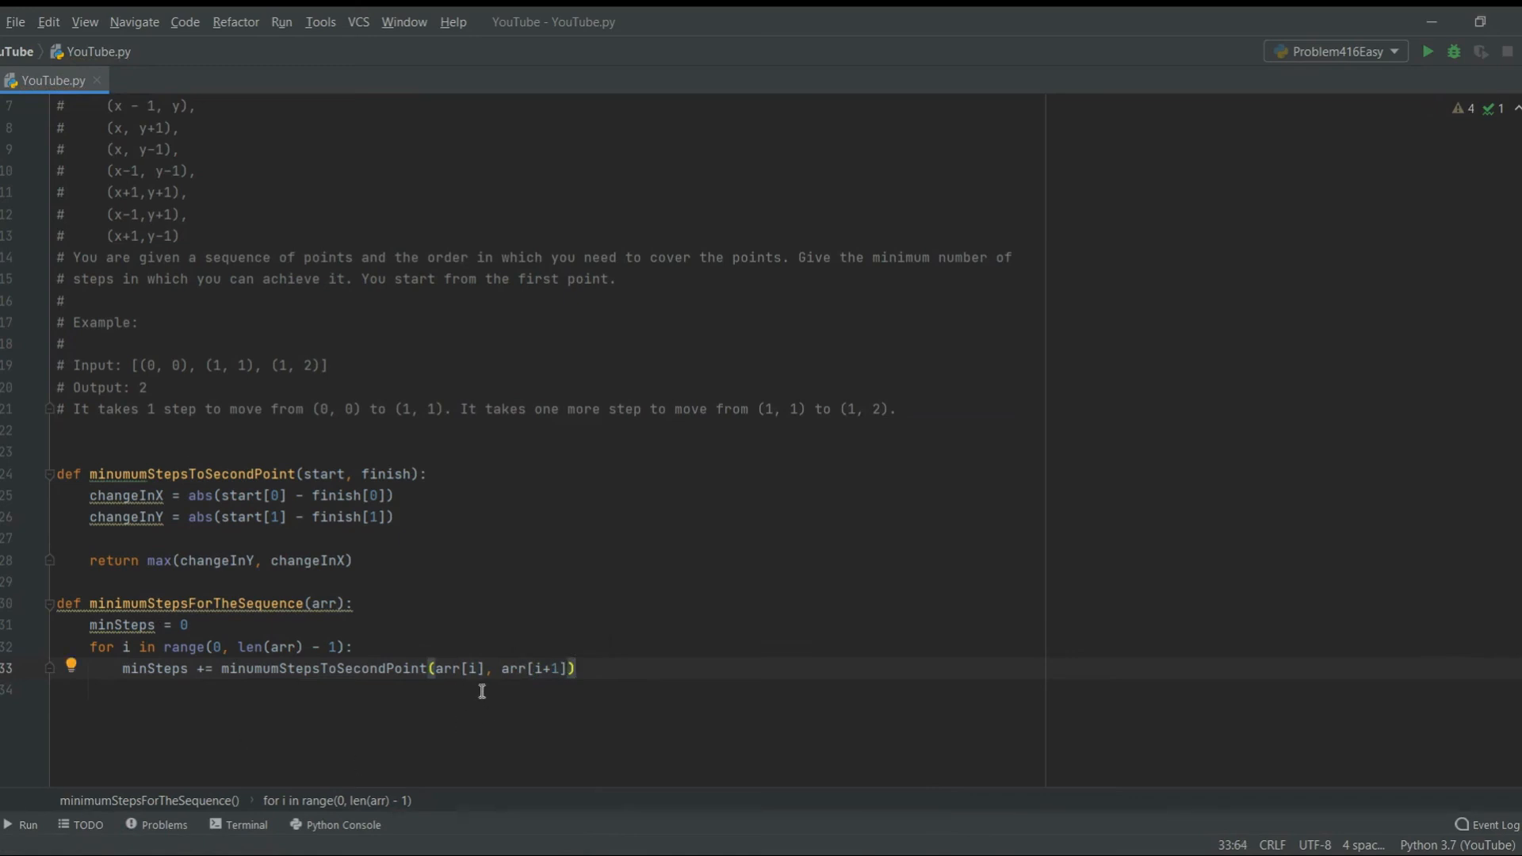
double_click(545, 667)
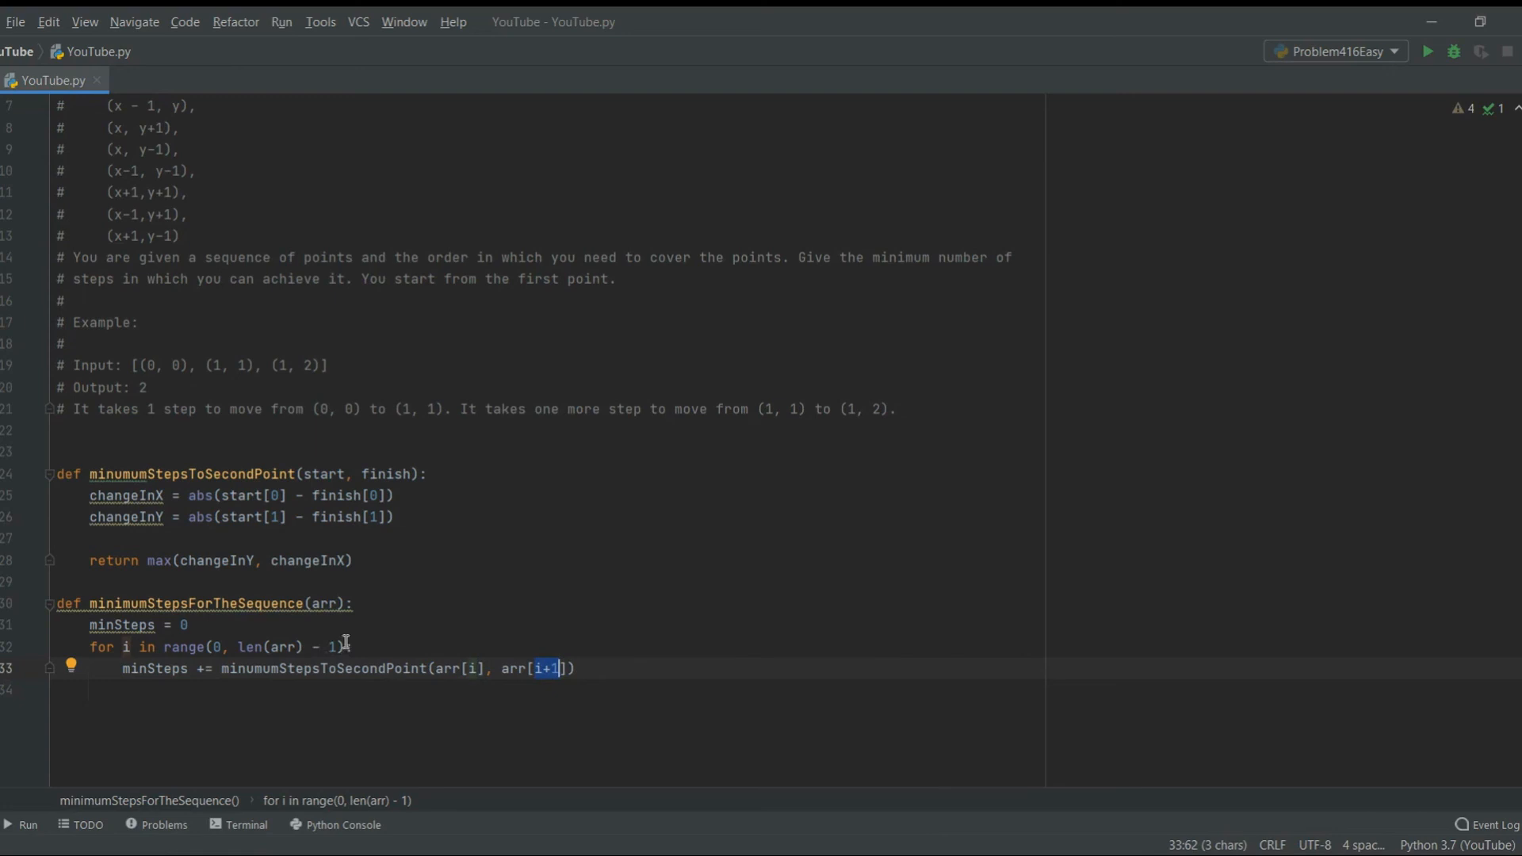
click(330, 647)
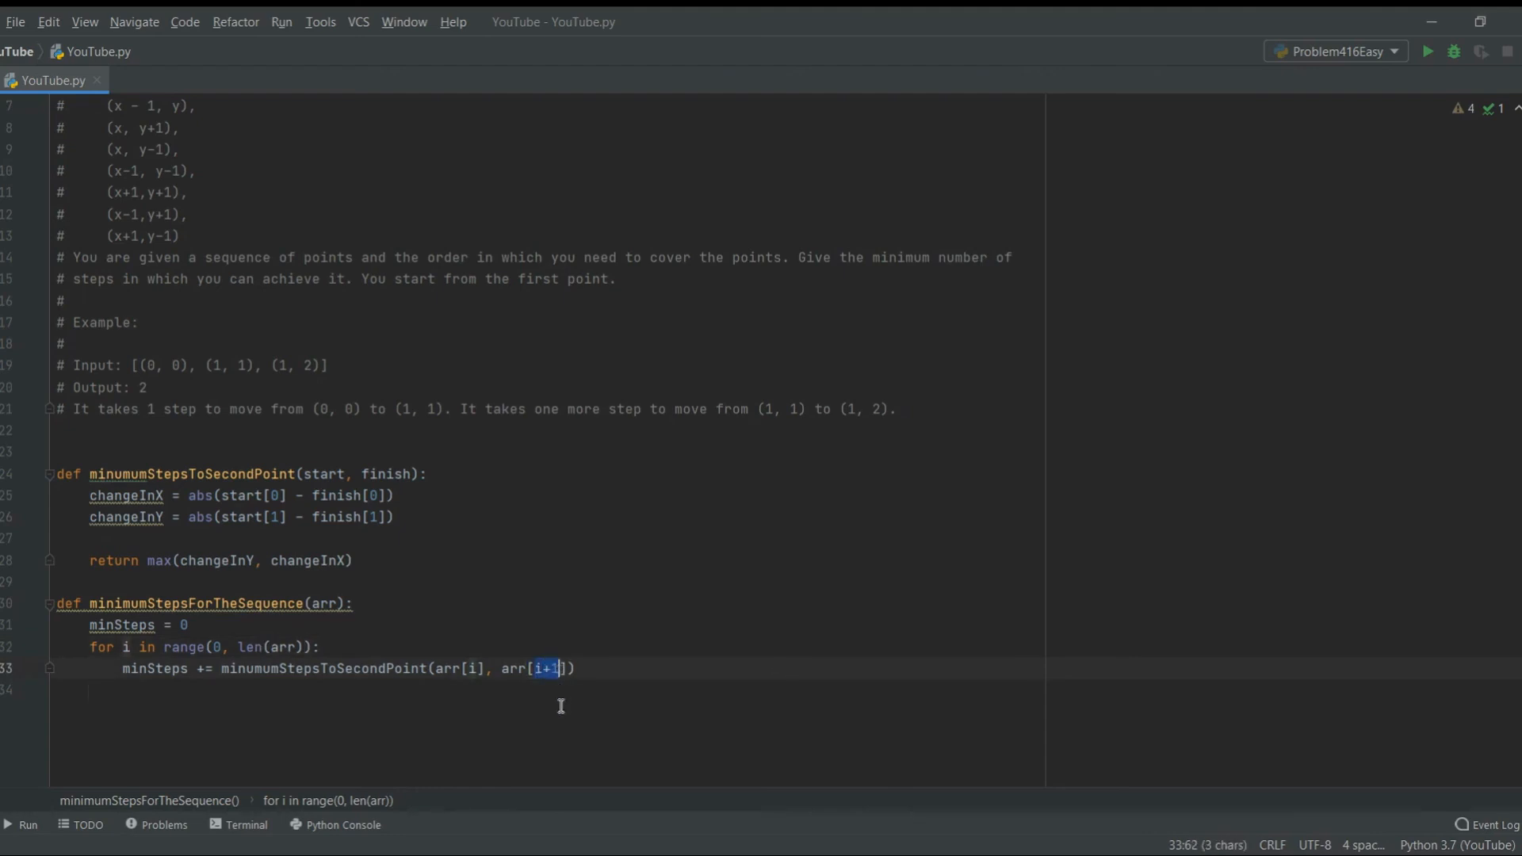
mouse_move(239, 650)
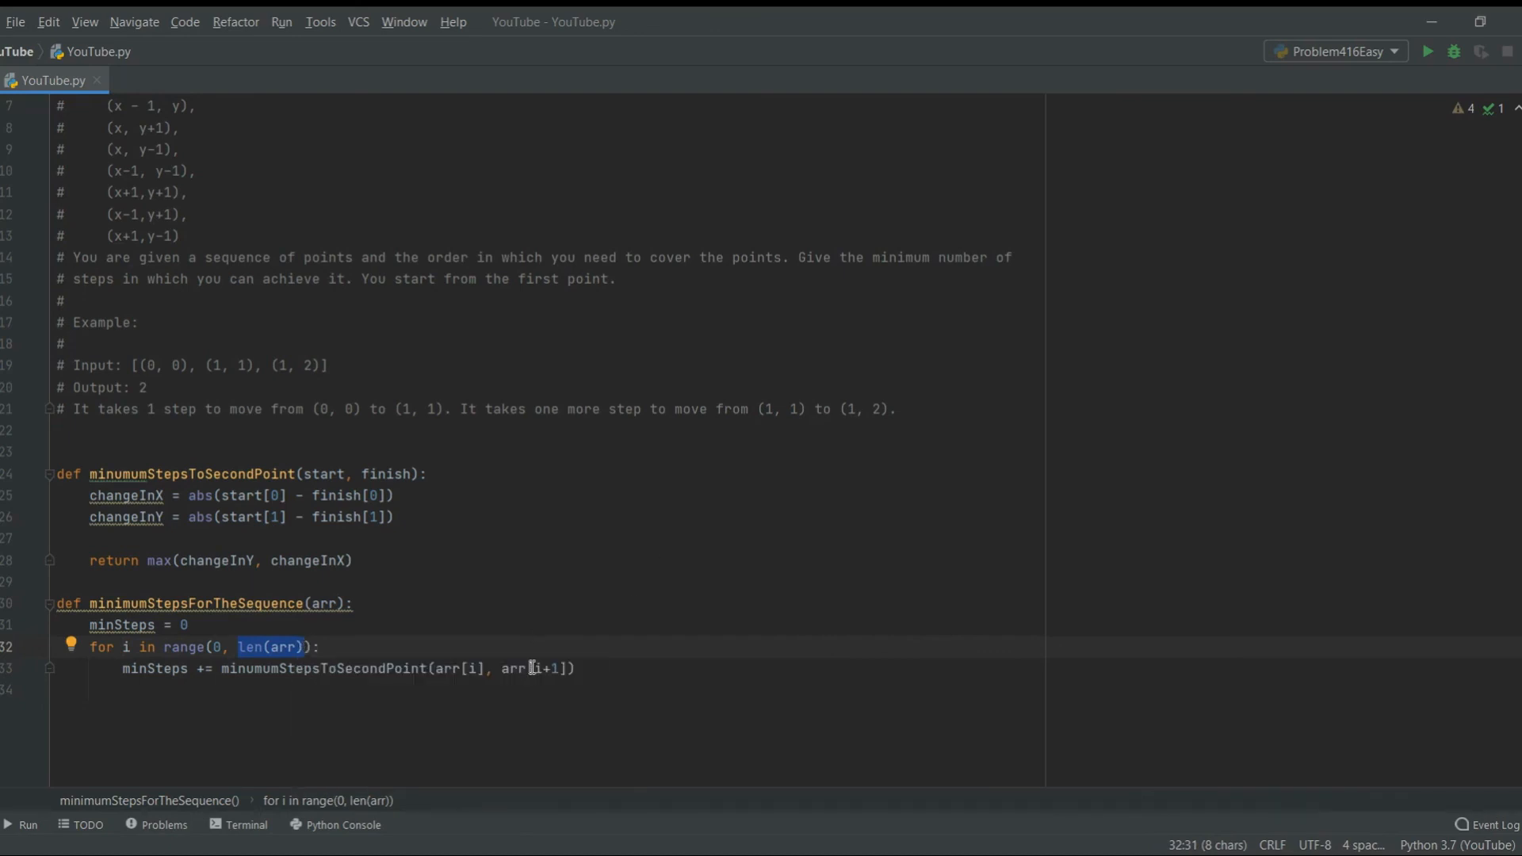
click(497, 668)
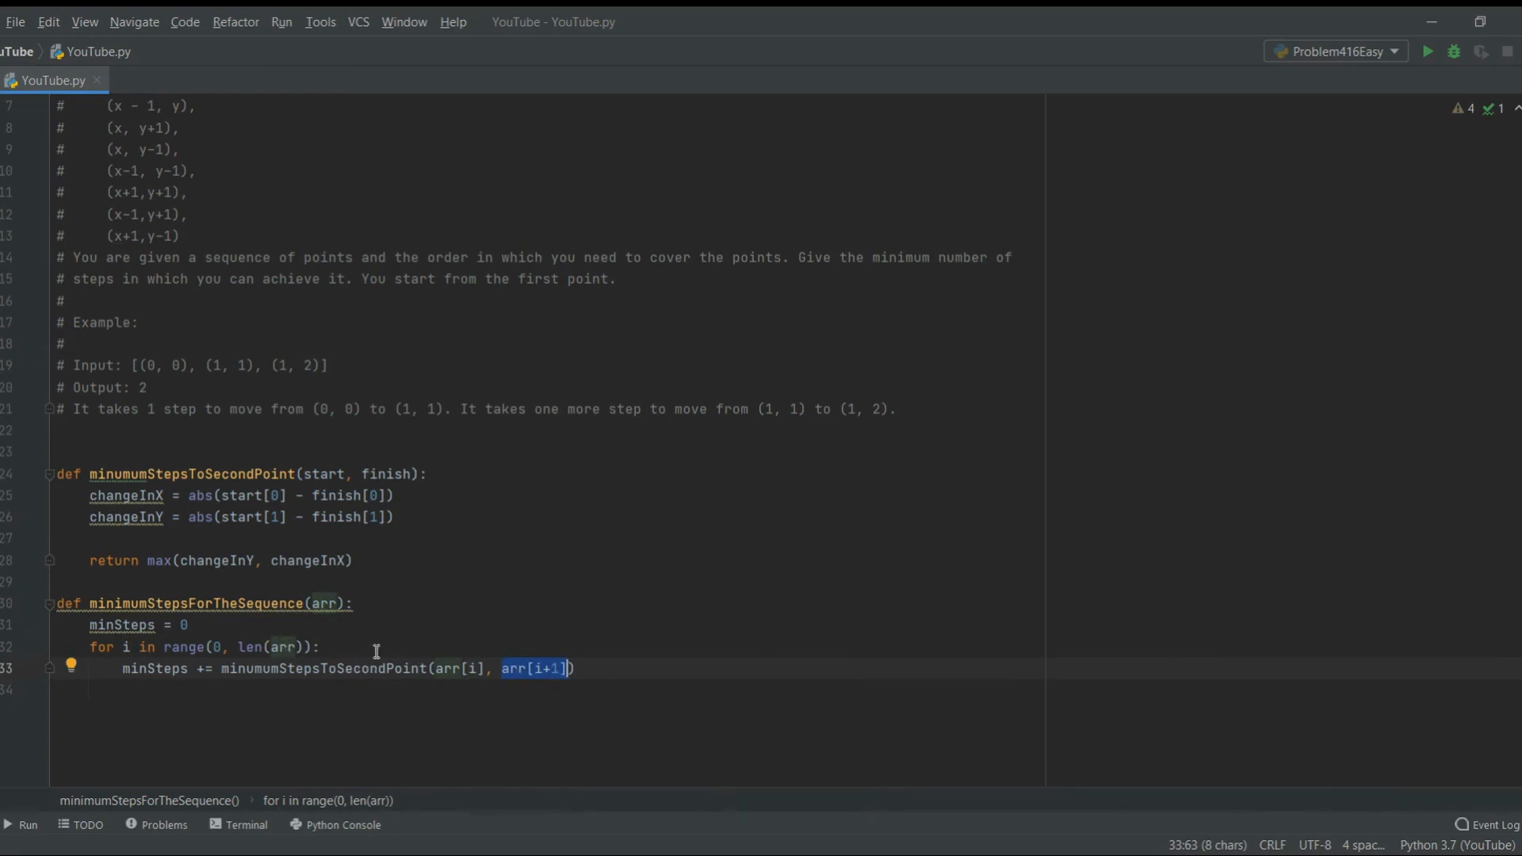
text(- 1)
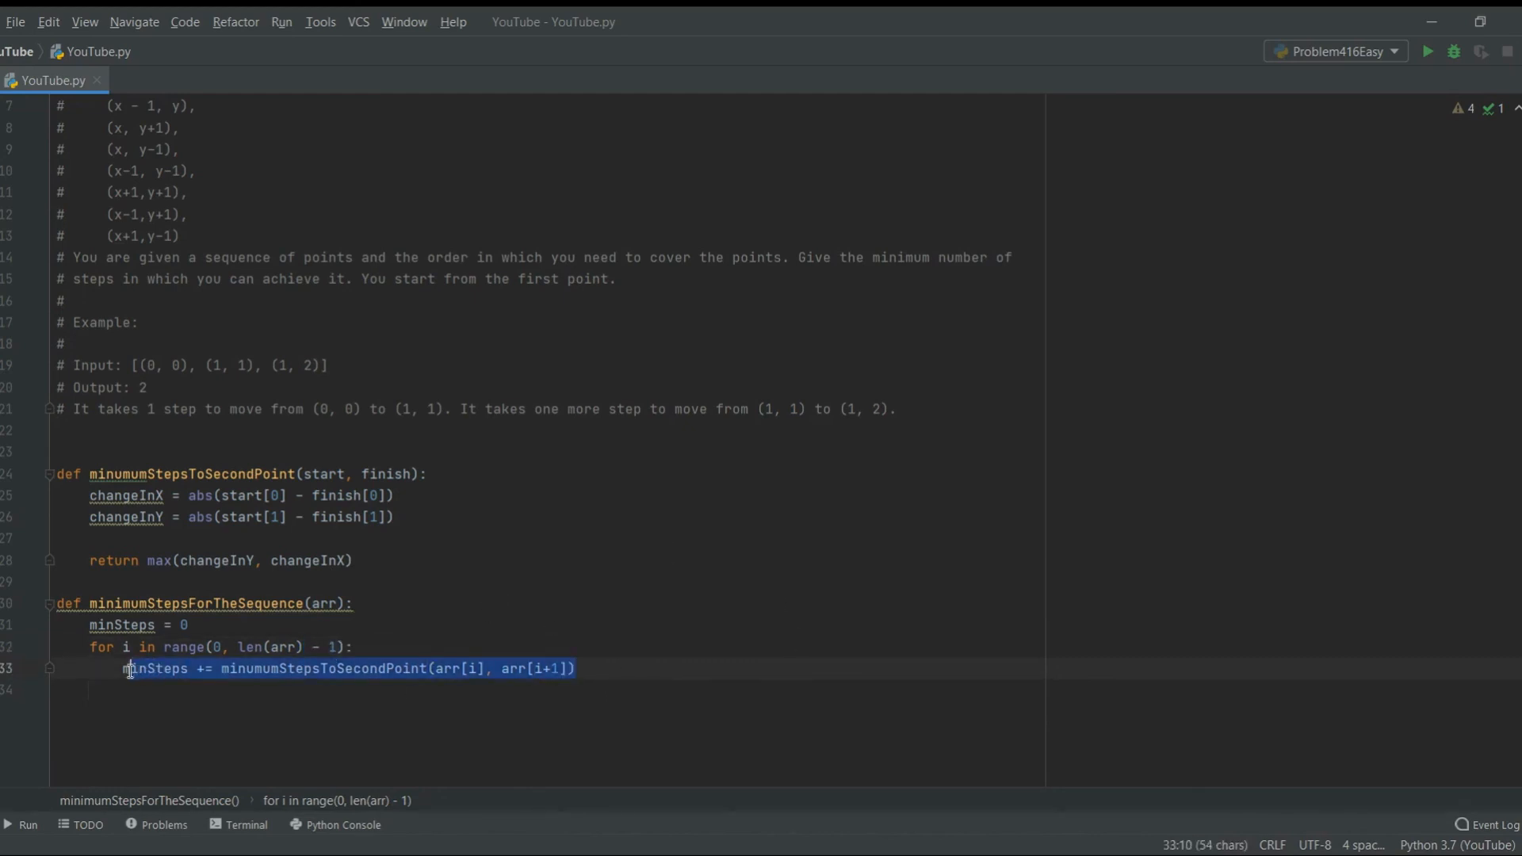
Point out the first two example points in the comment, then start a new line below the loop
click(309, 647)
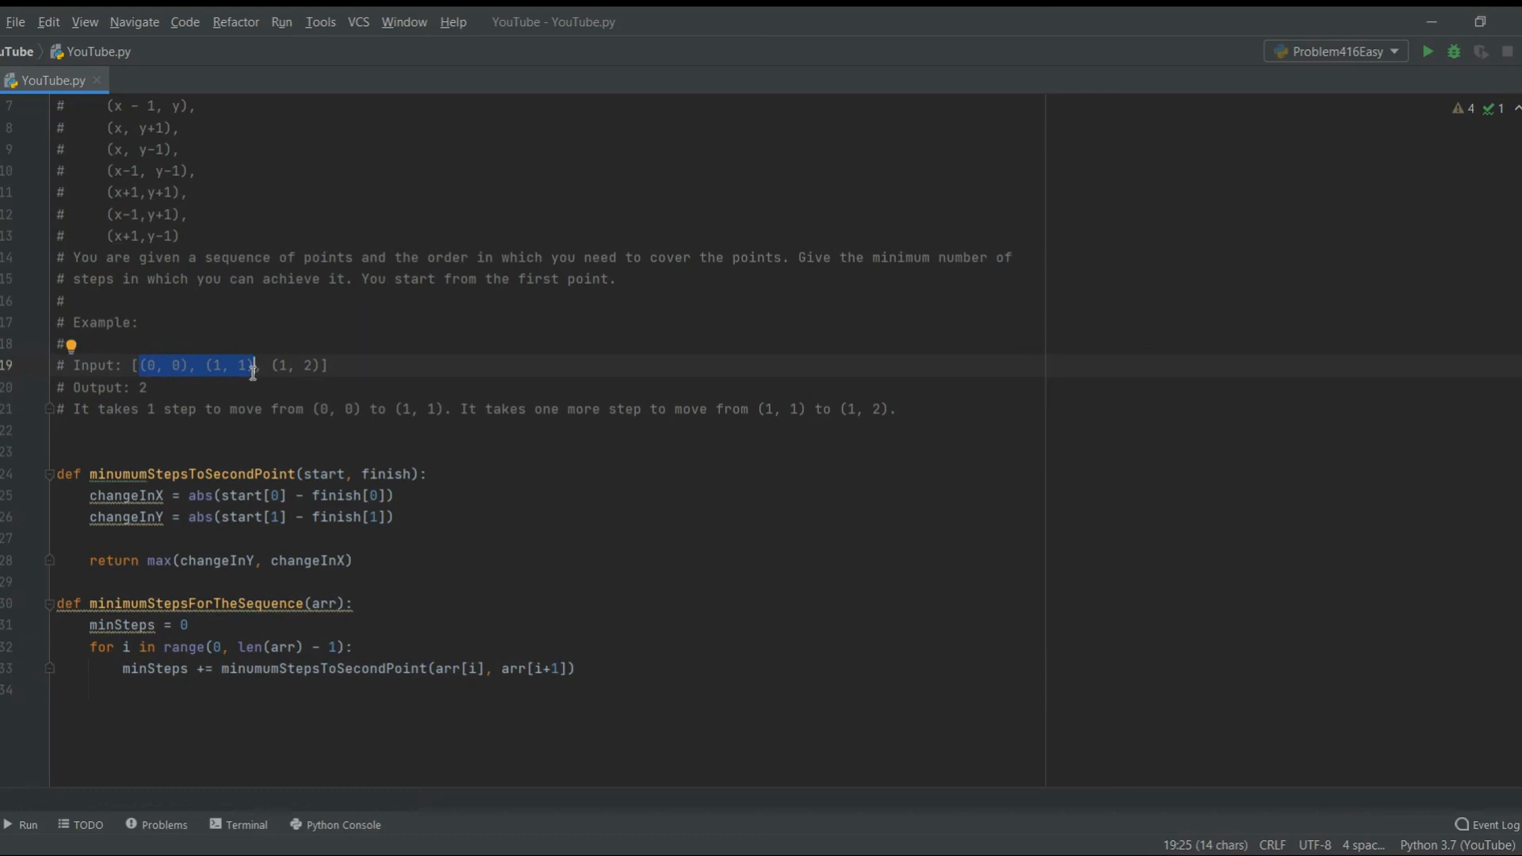
mouse_move(198, 368)
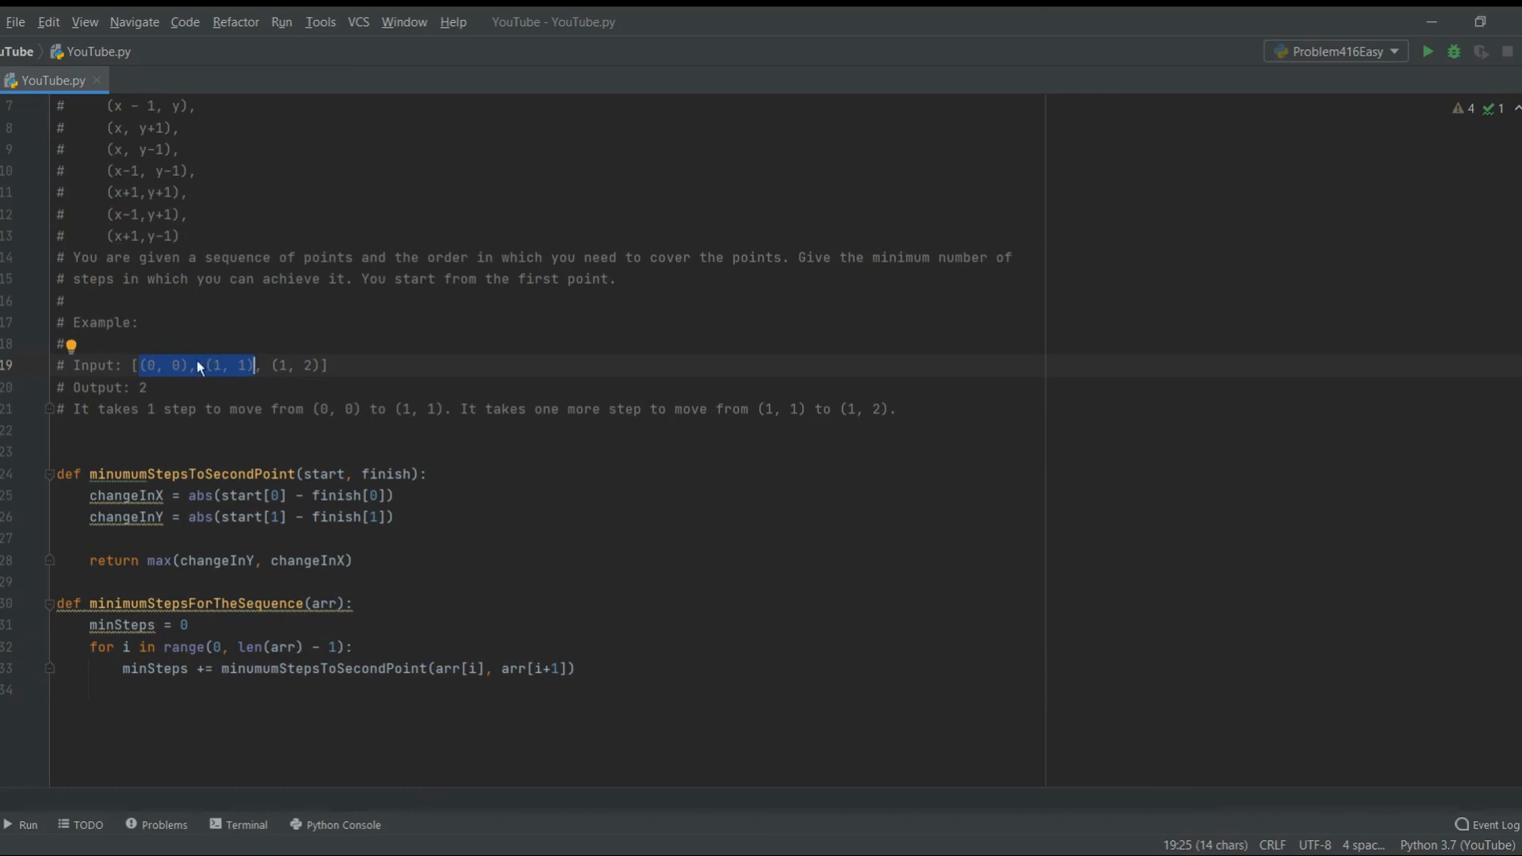
double_click(154, 668)
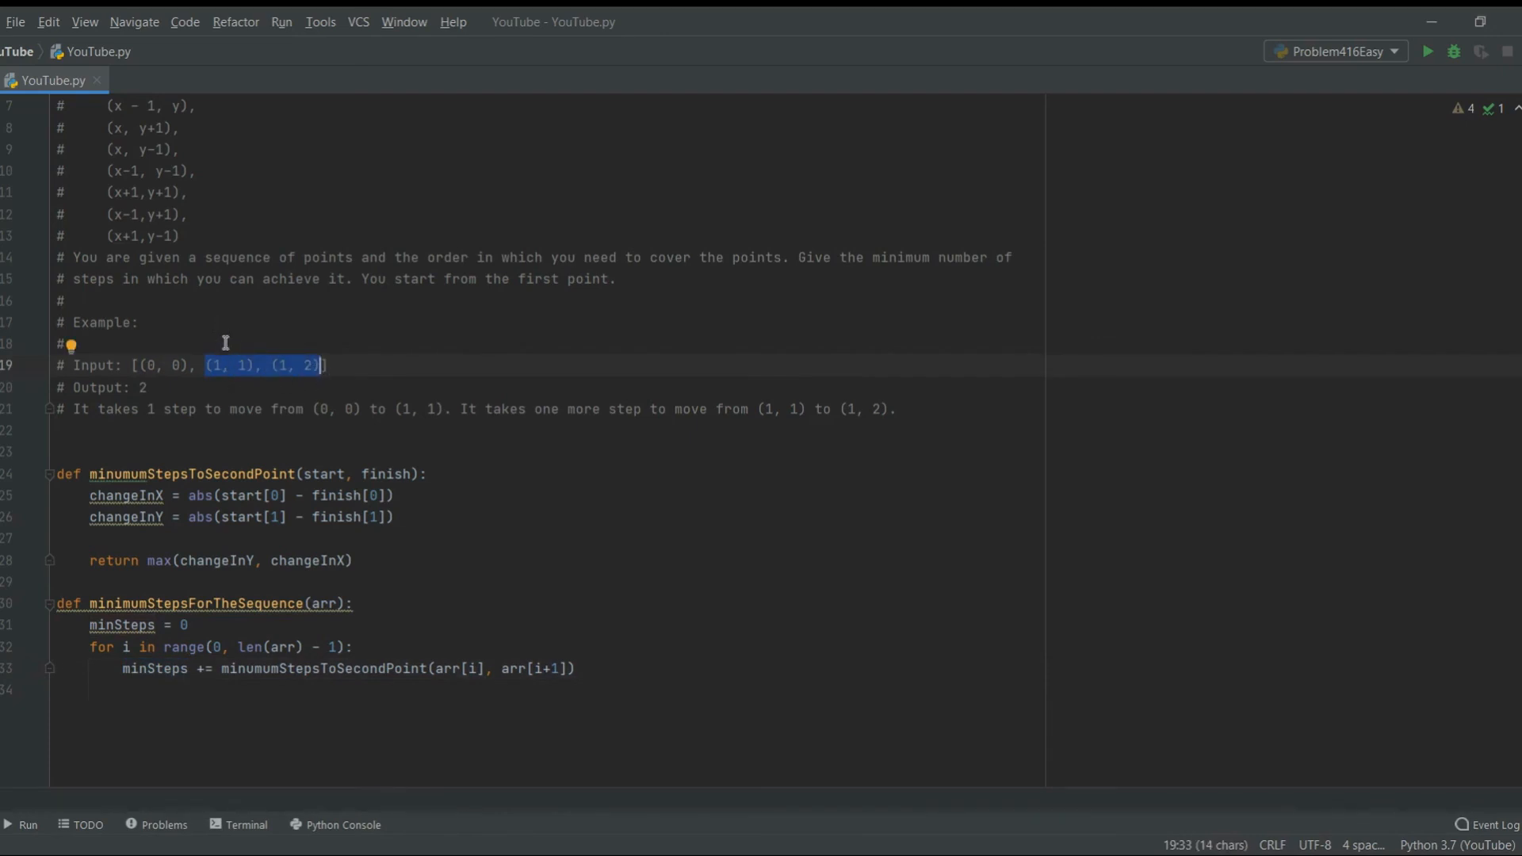
mouse_move(304, 395)
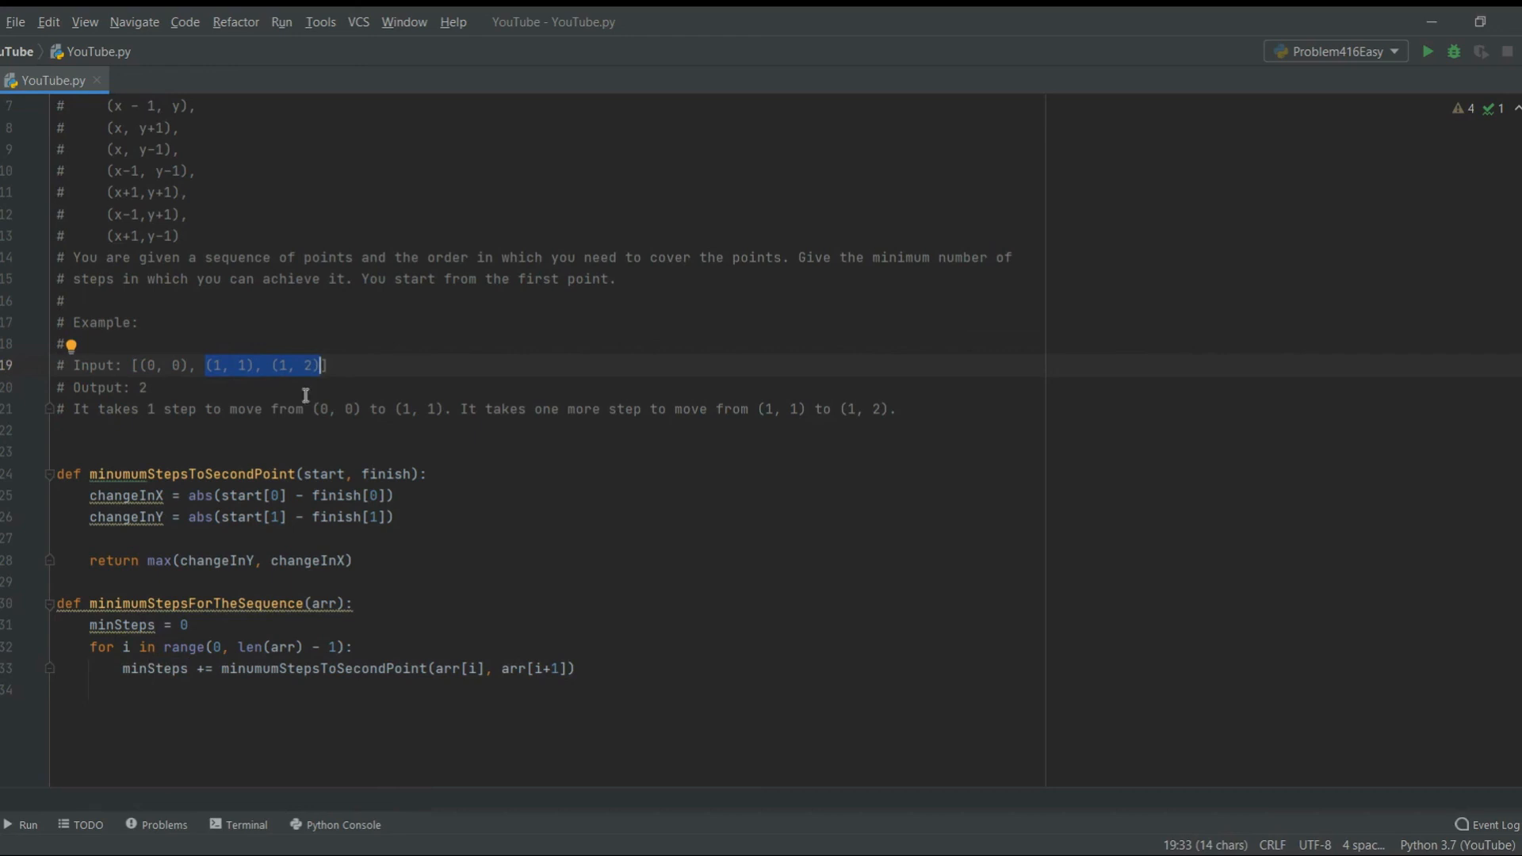
click(362, 624)
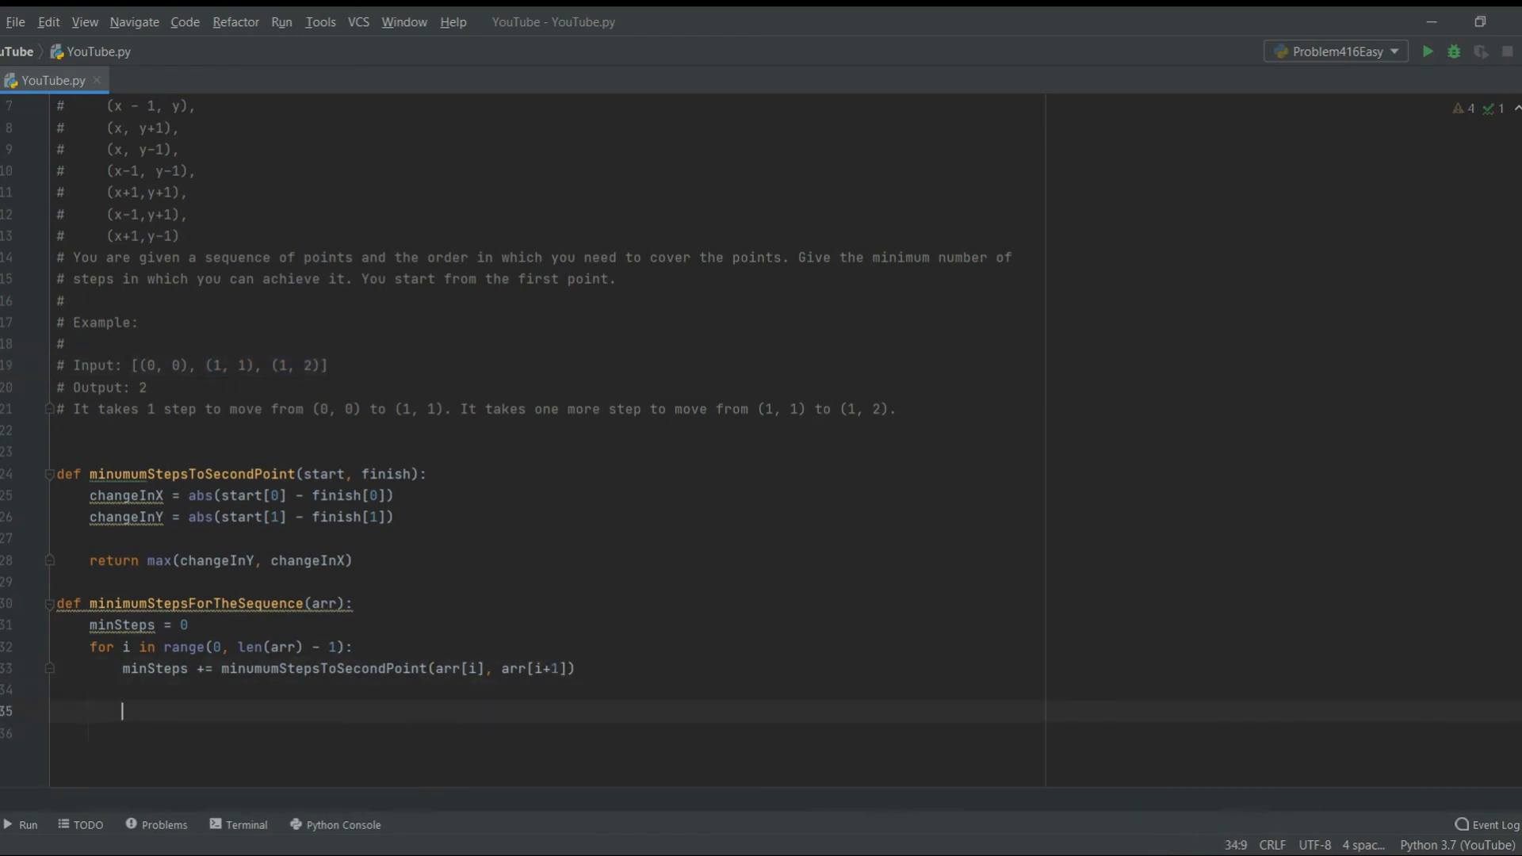
Return minSteps, define arr = [(0, 0), (1, 1), (1, 2)] and print minimumStepsForTheSequence(arr)
text(return minSteps)
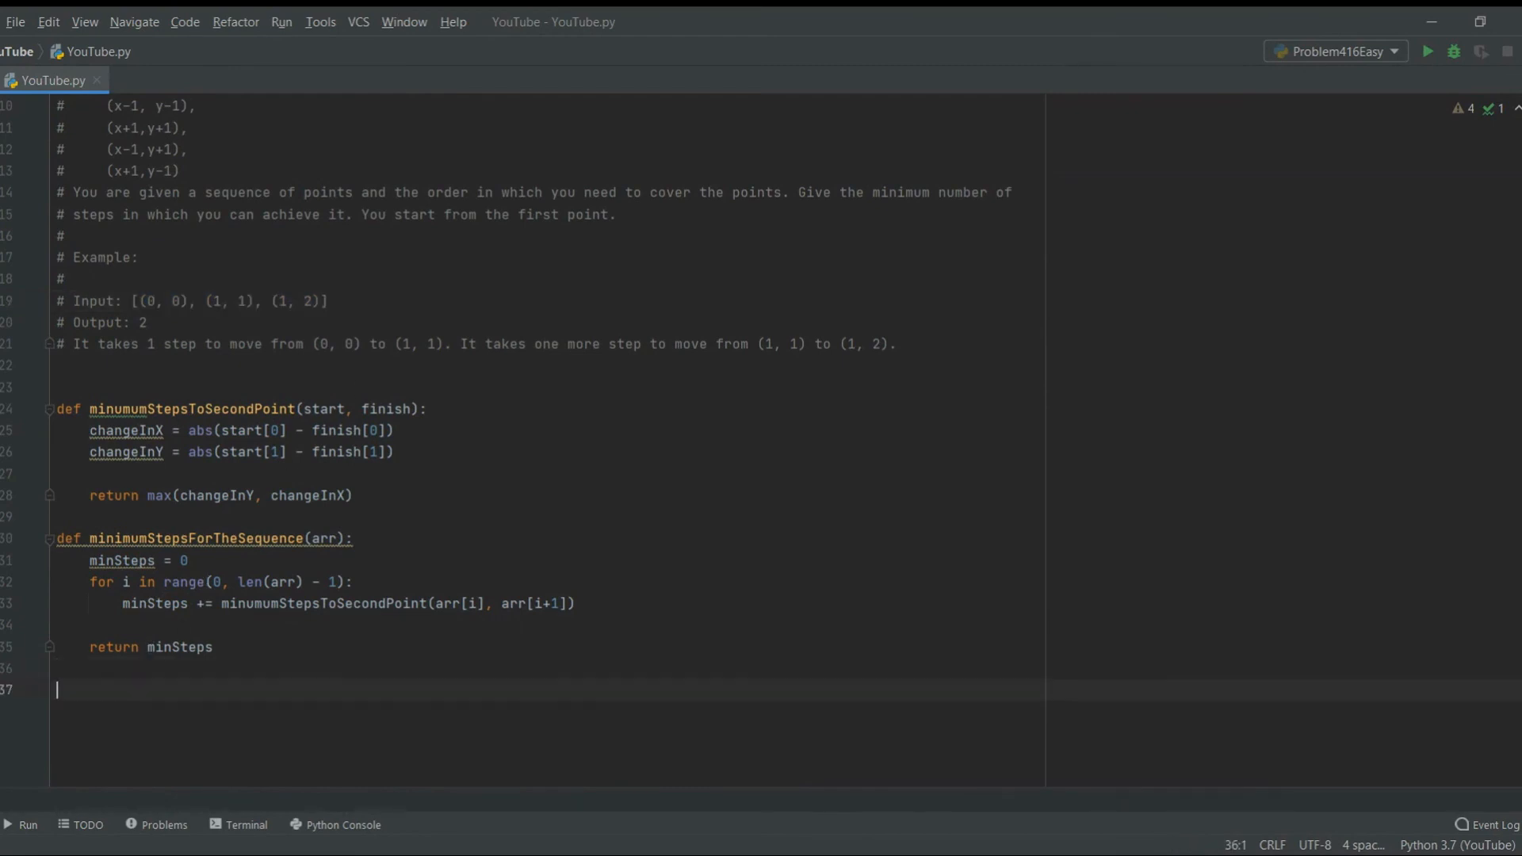
text(arr = [(0, 0), (1, 1), (1, 2)])
text(print()
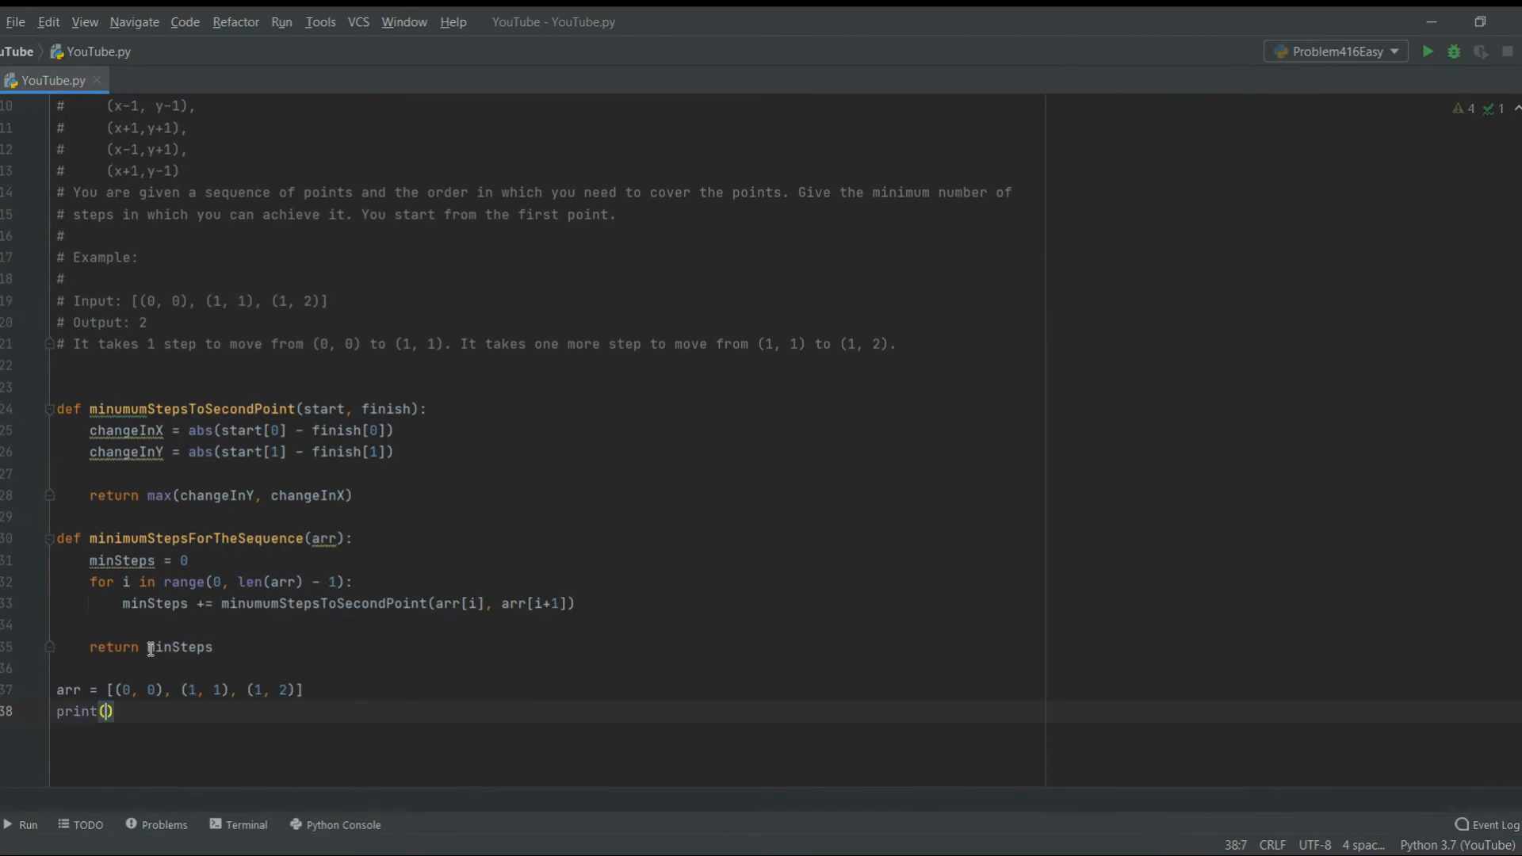
text(minimumStepsForTheSequence()
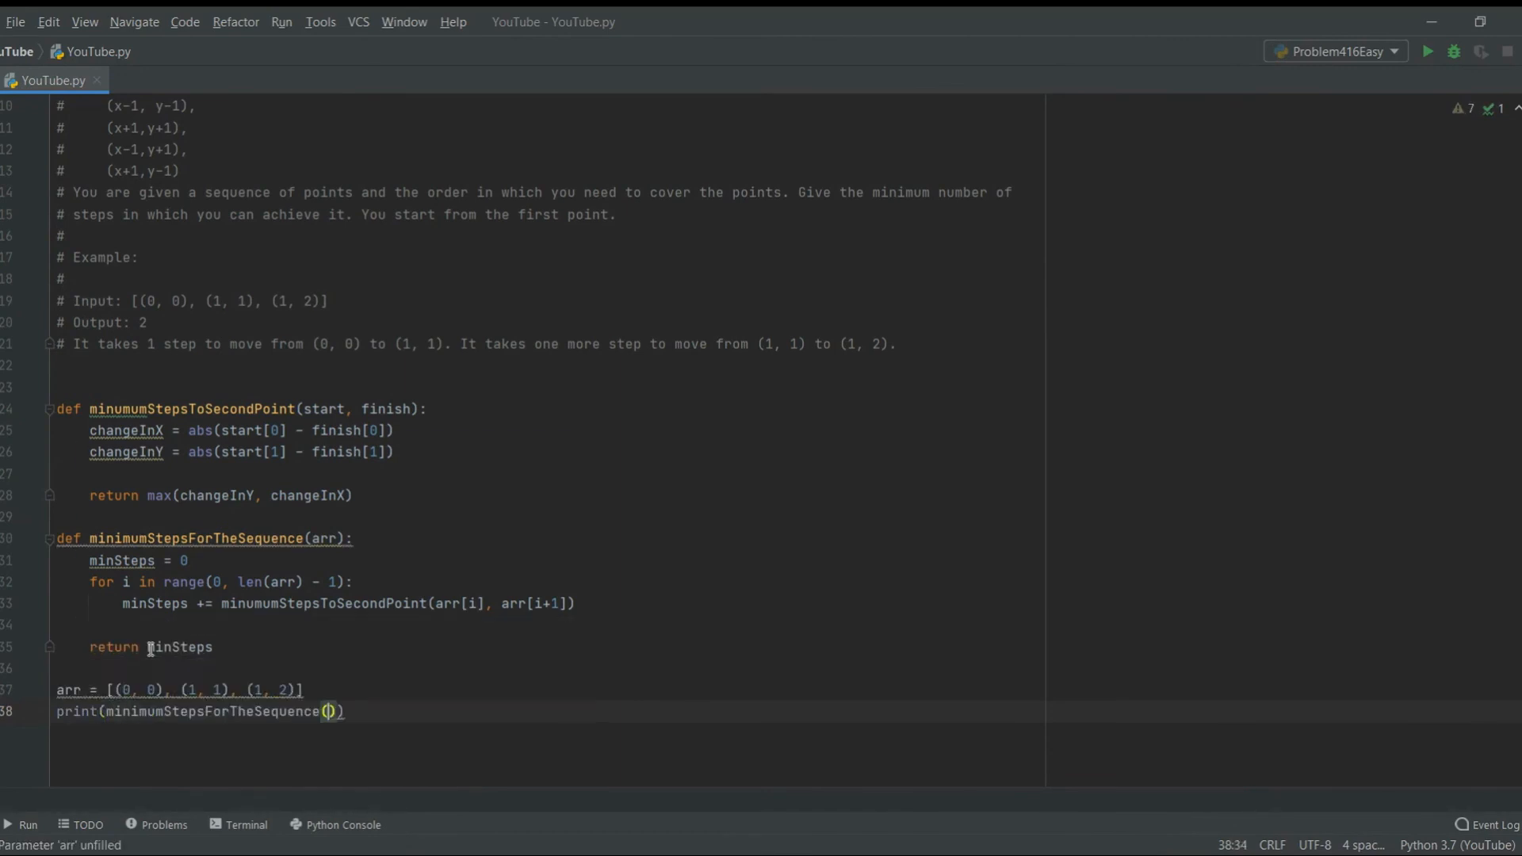
text(arr)
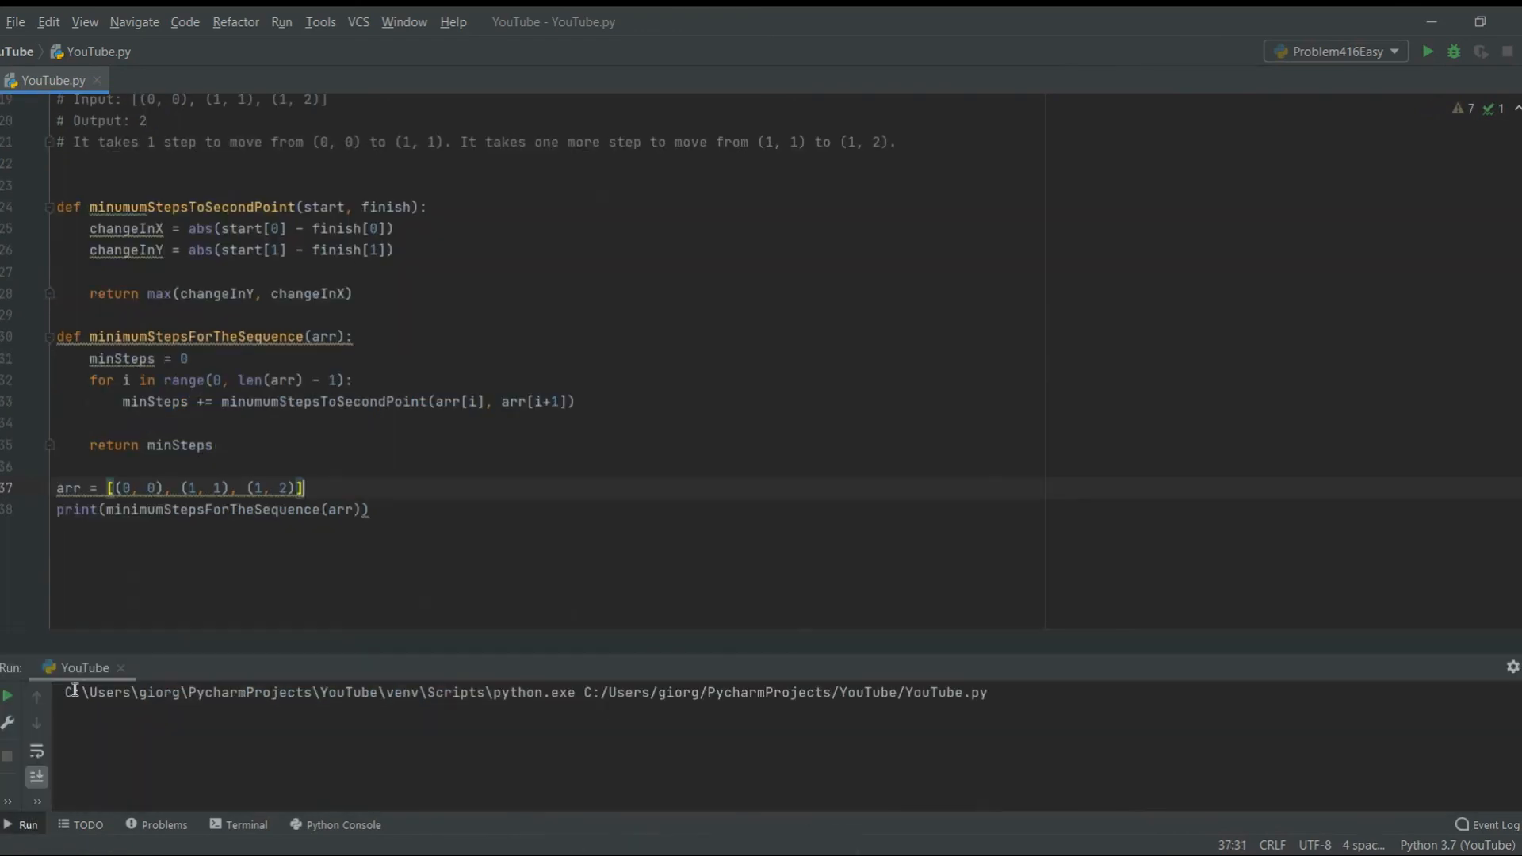
Run the script so the Run panel prints 2 with exit code 0, scrolling back through the file
click(1425, 50)
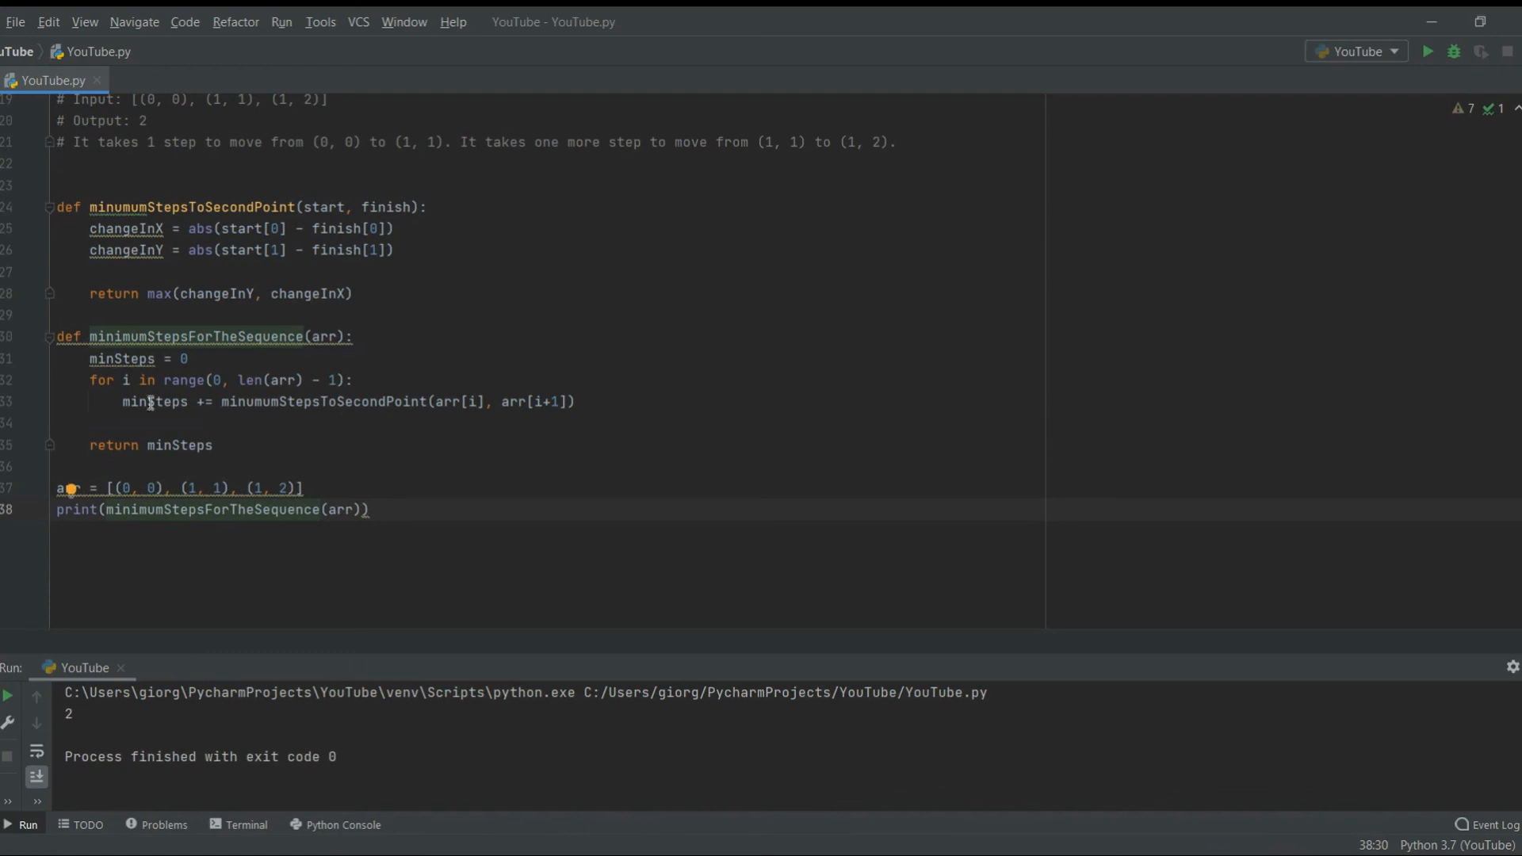
mouse_move(161, 526)
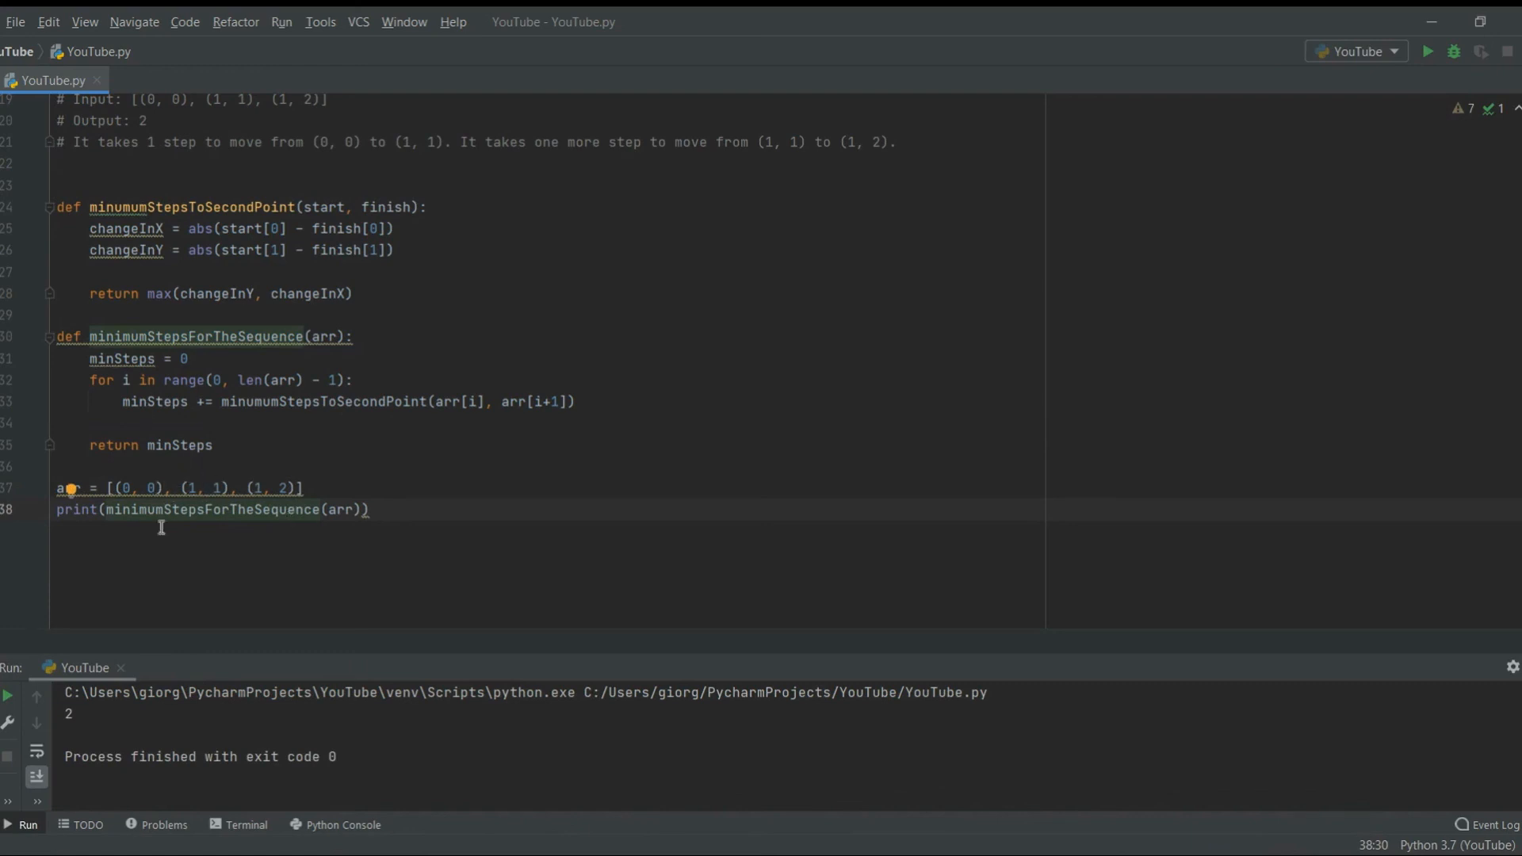
scroll(up, 3)
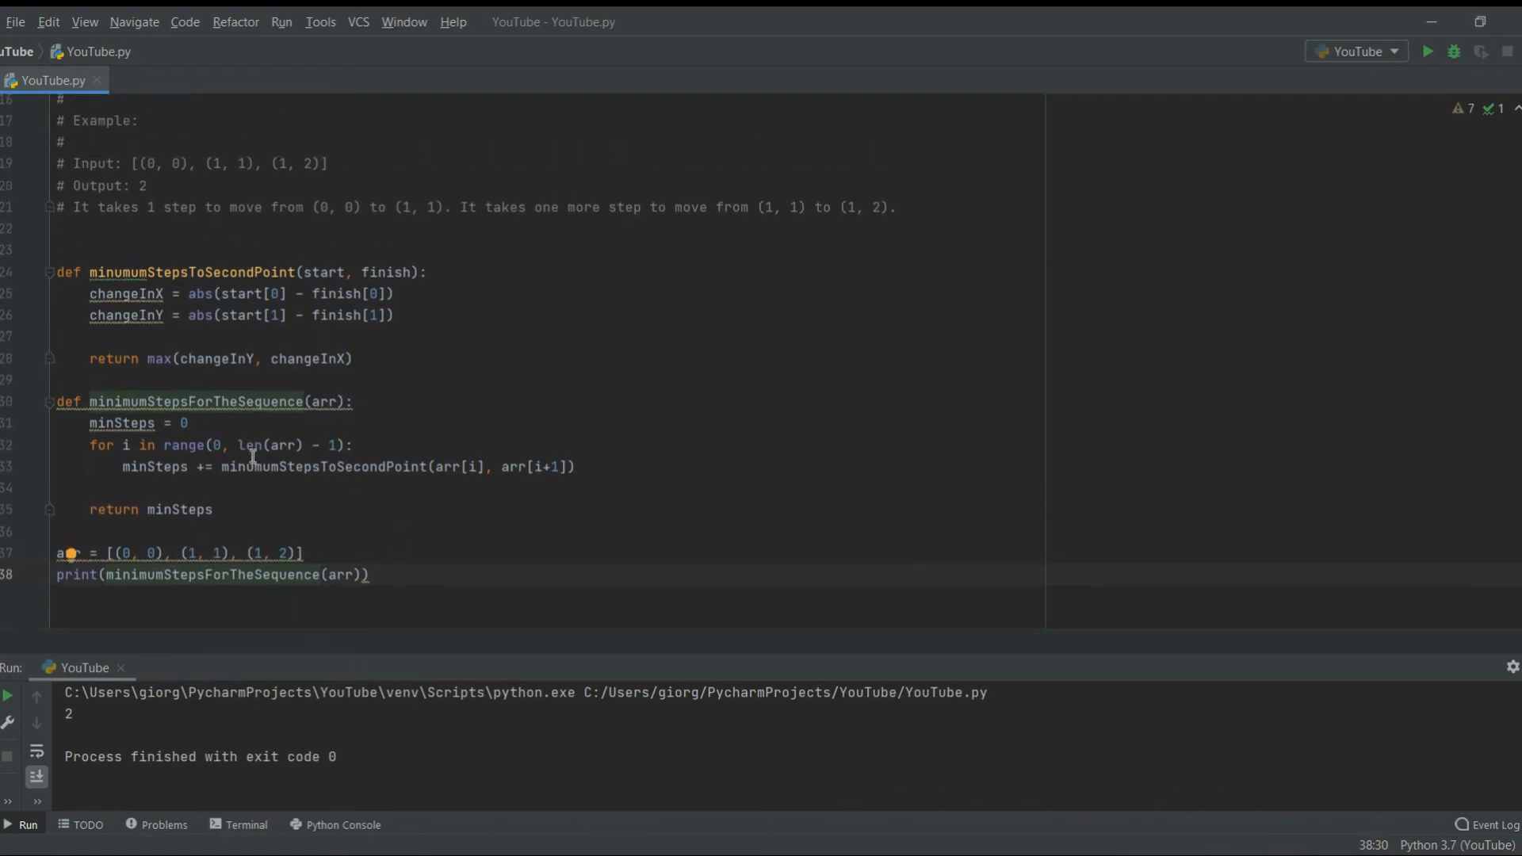
mouse_move(245, 591)
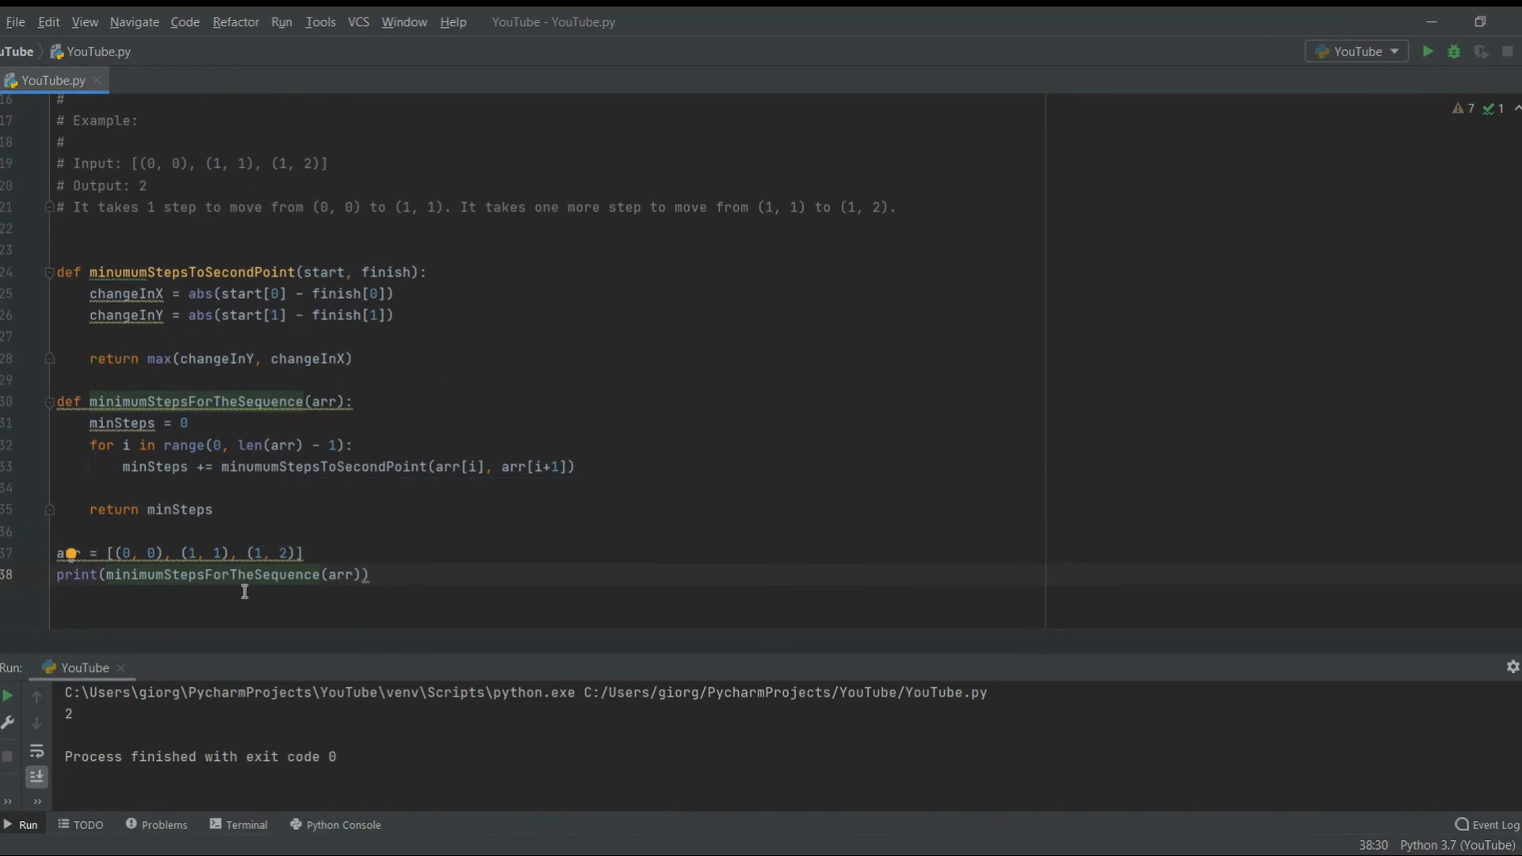
mouse_move(274, 443)
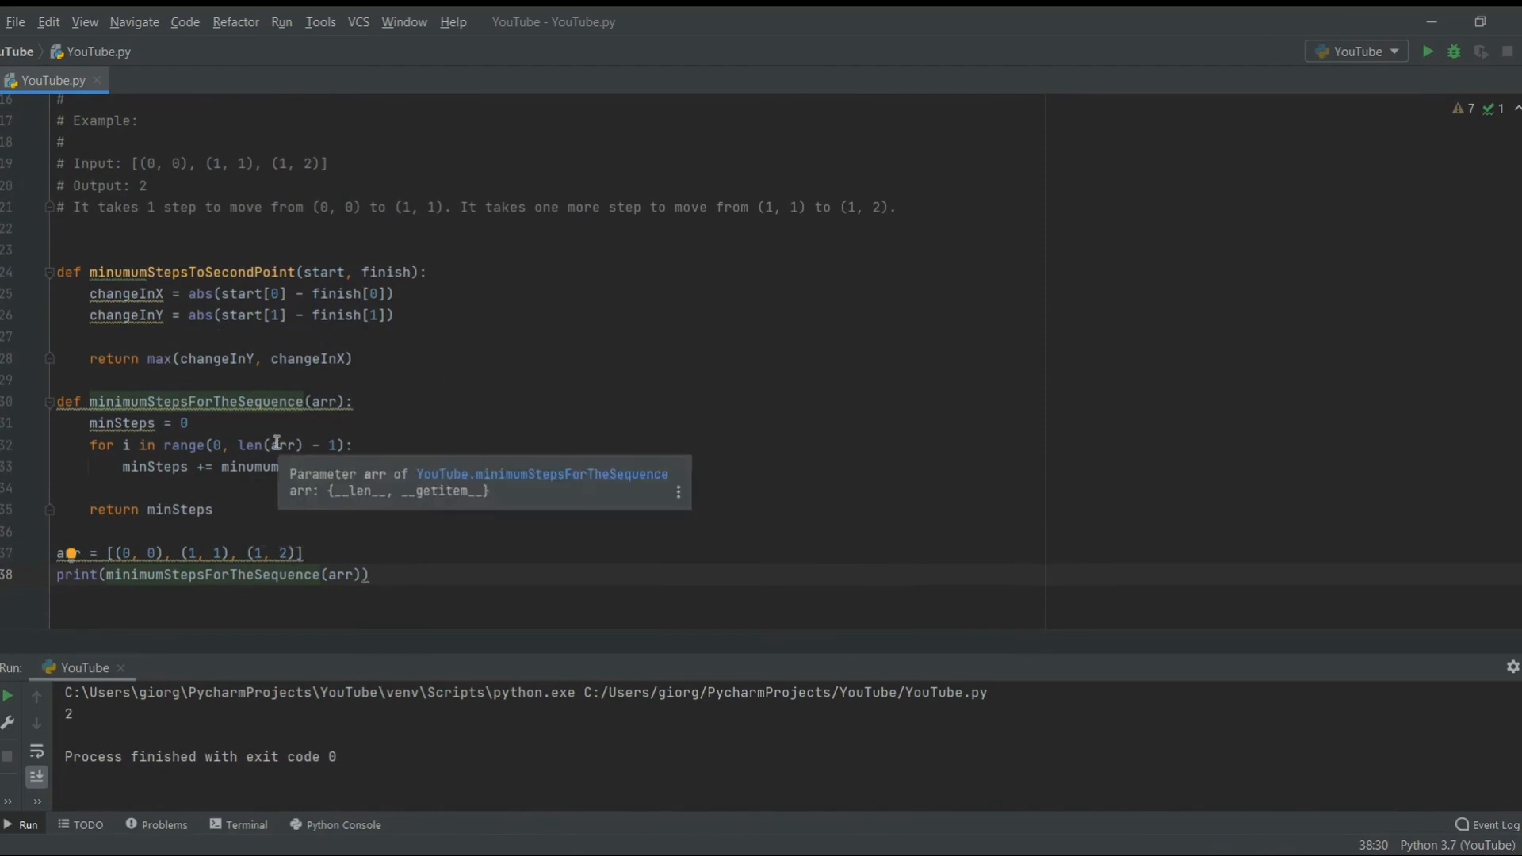
scroll(up, 3)
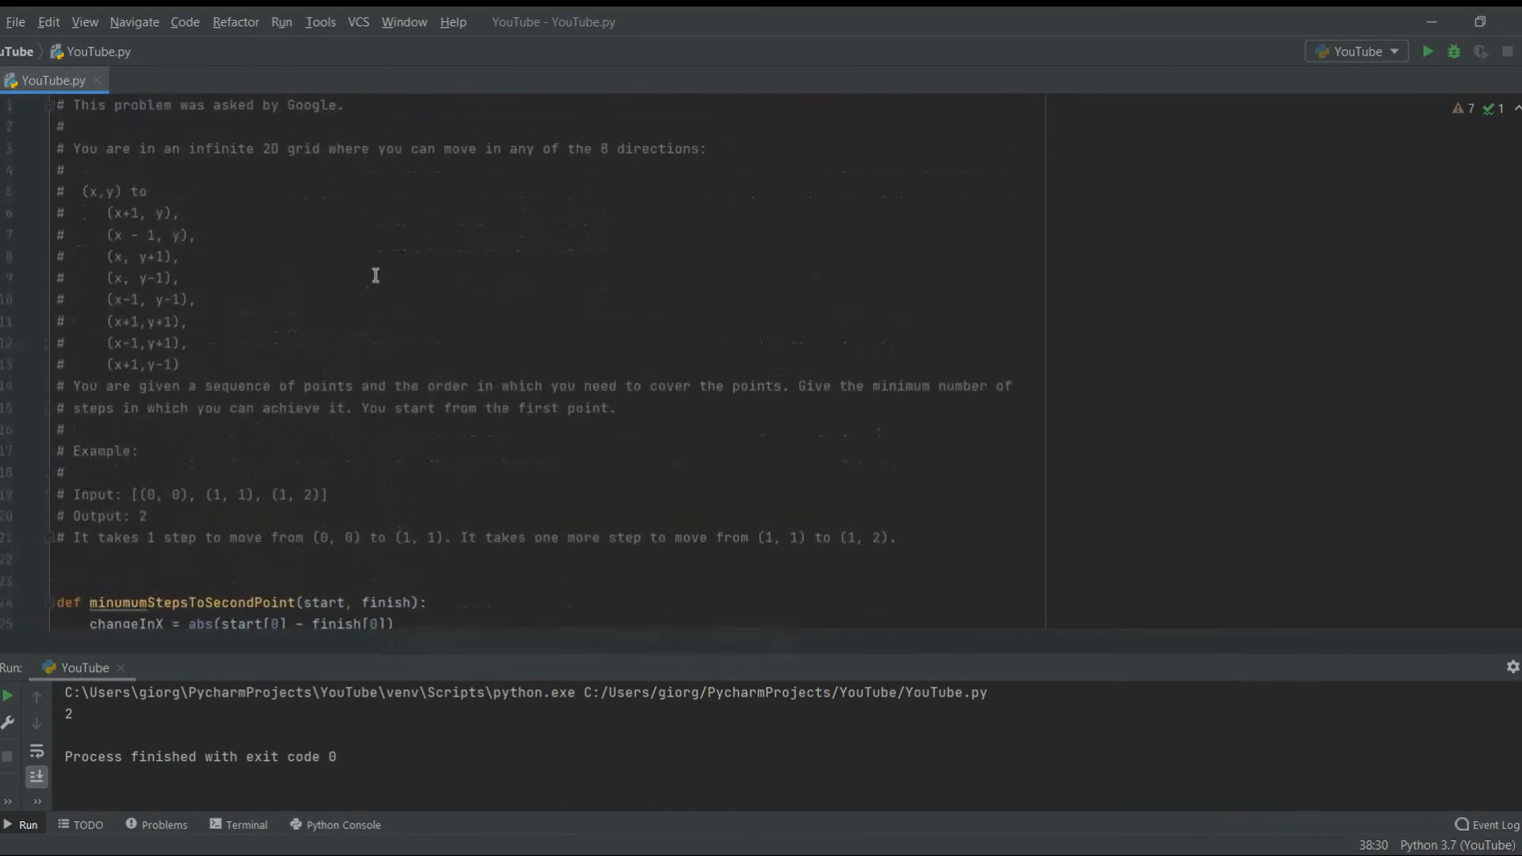
mouse_move(248, 219)
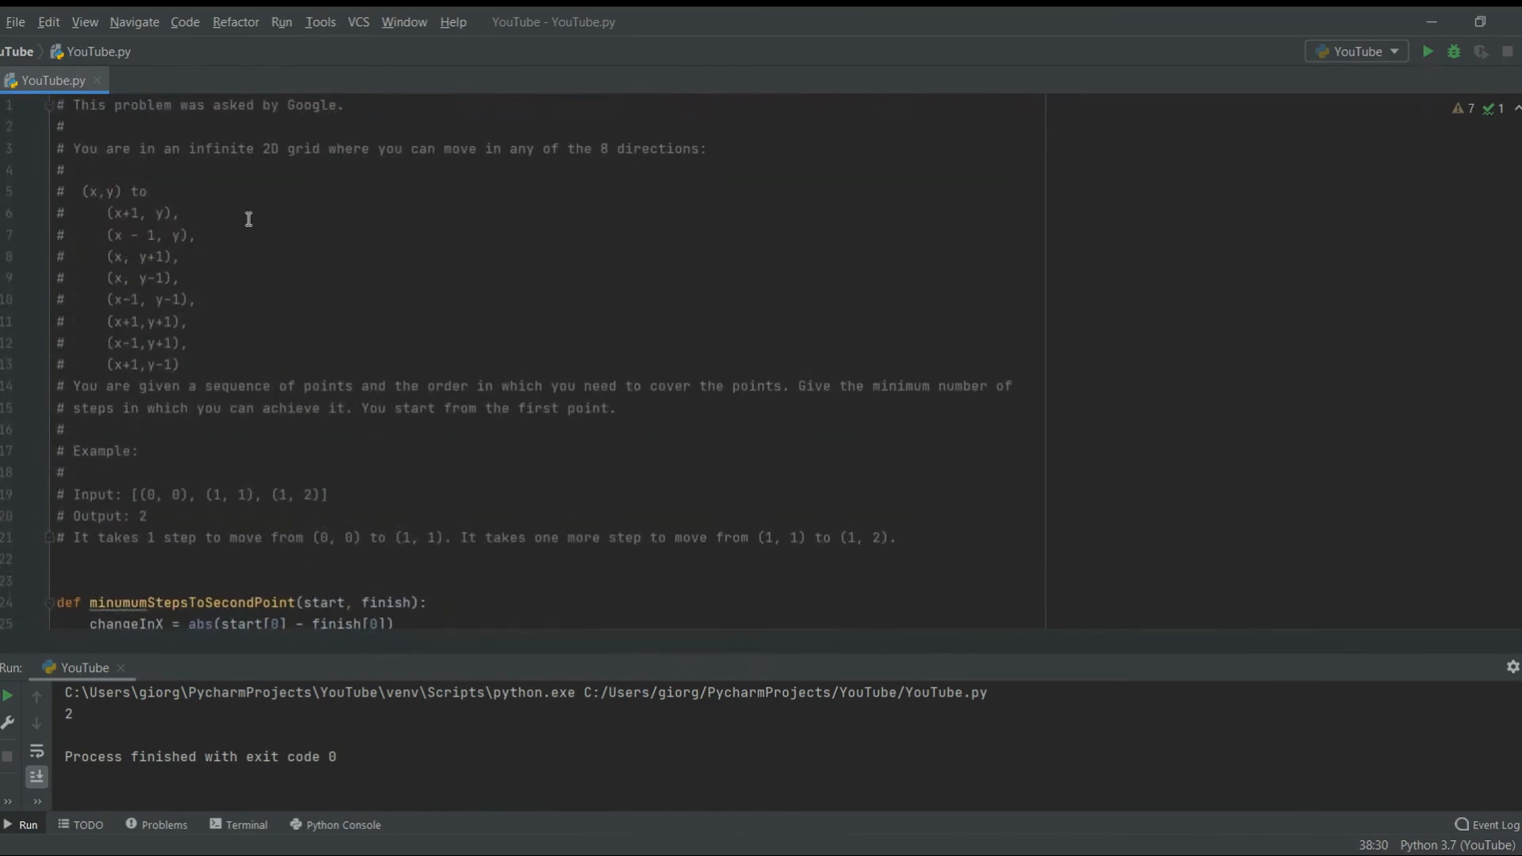
scroll(down, 3)
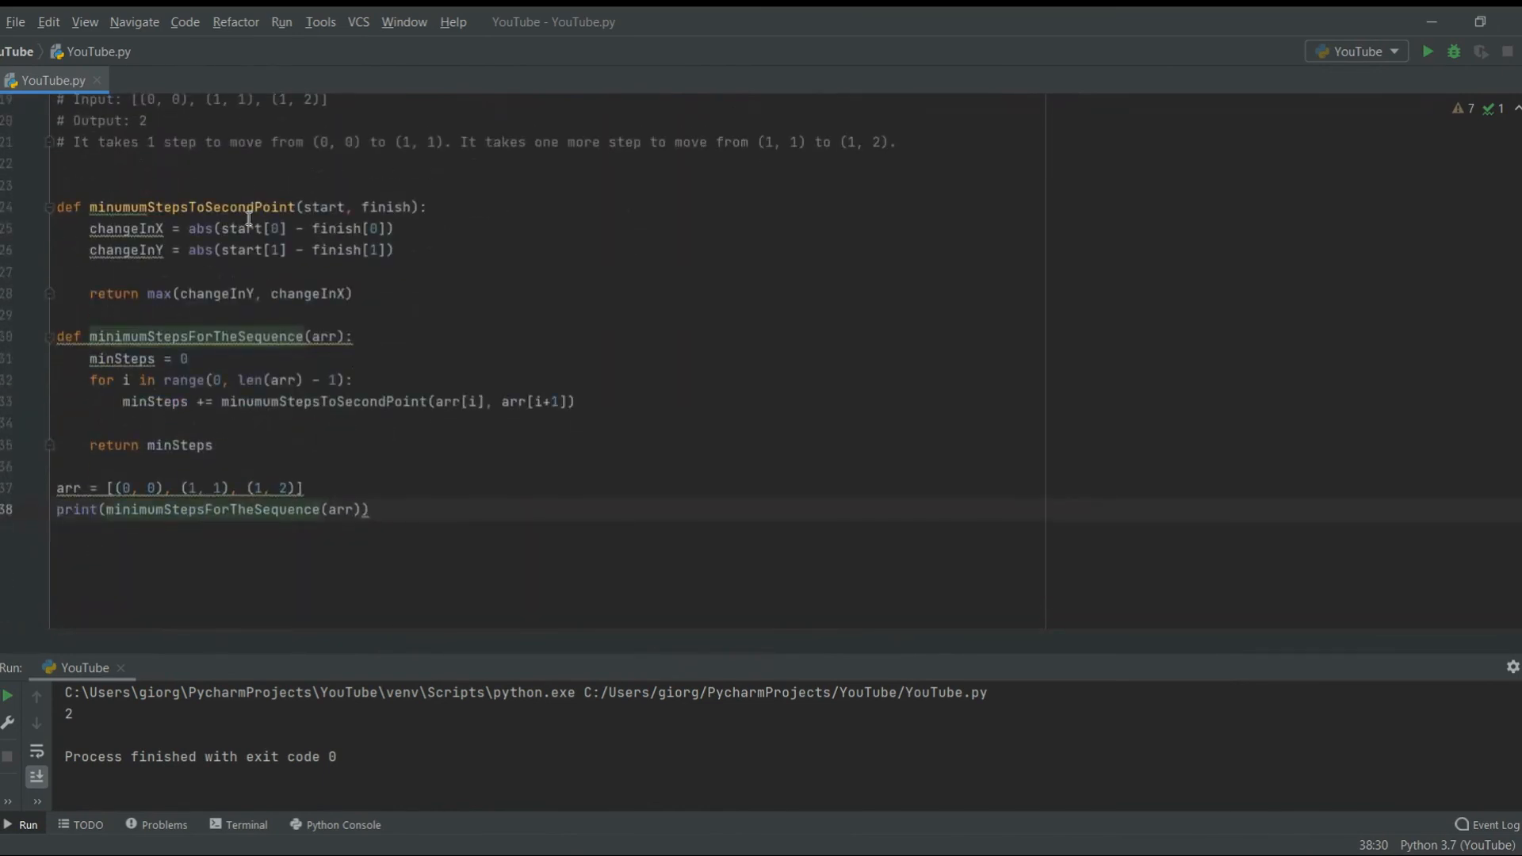